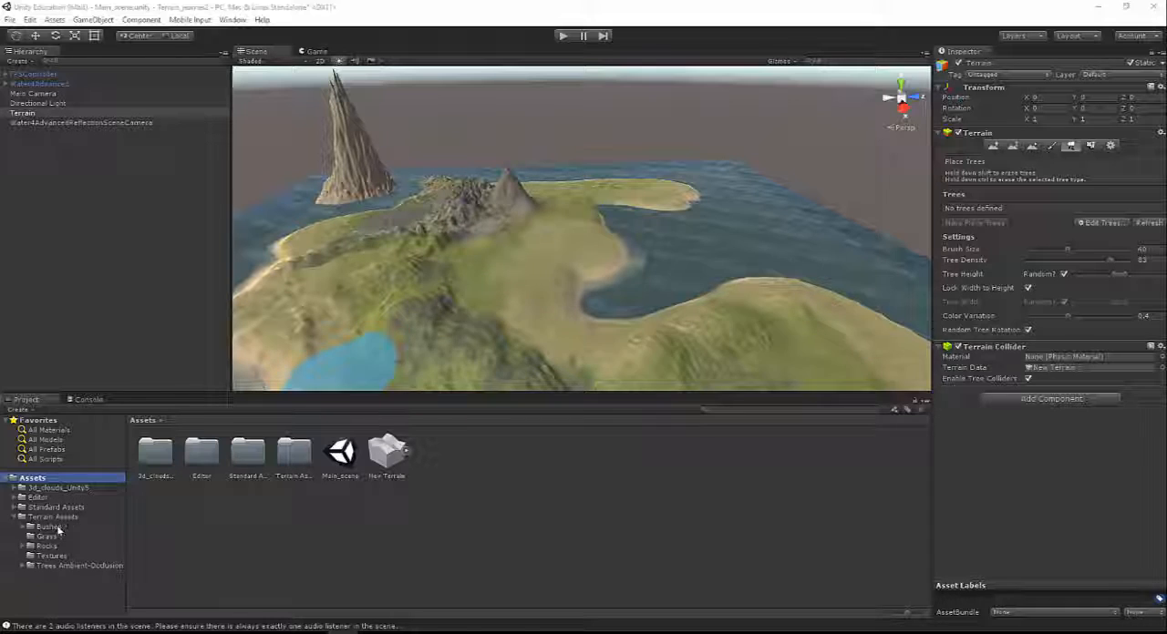
Step: Browse the Trees Ambient-Occlusion, Grass, Bushes and Rocks folders under Terrain Assets
{"action": "left_click", "coordinate": [80, 566]}
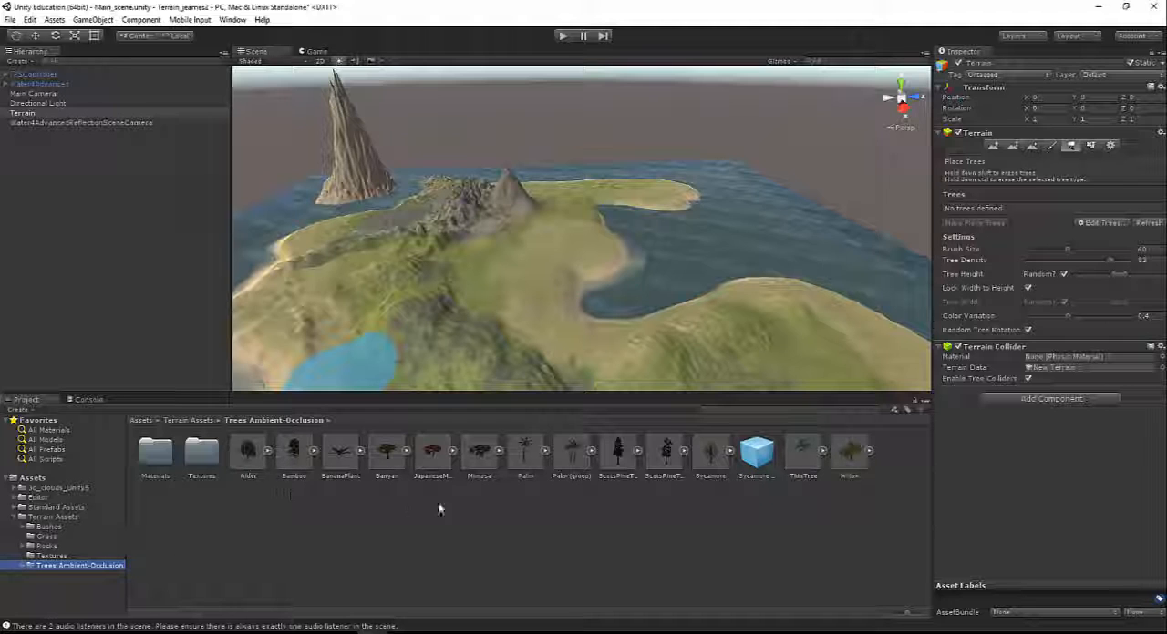
{"action": "mouse_move", "coordinate": [908, 617]}
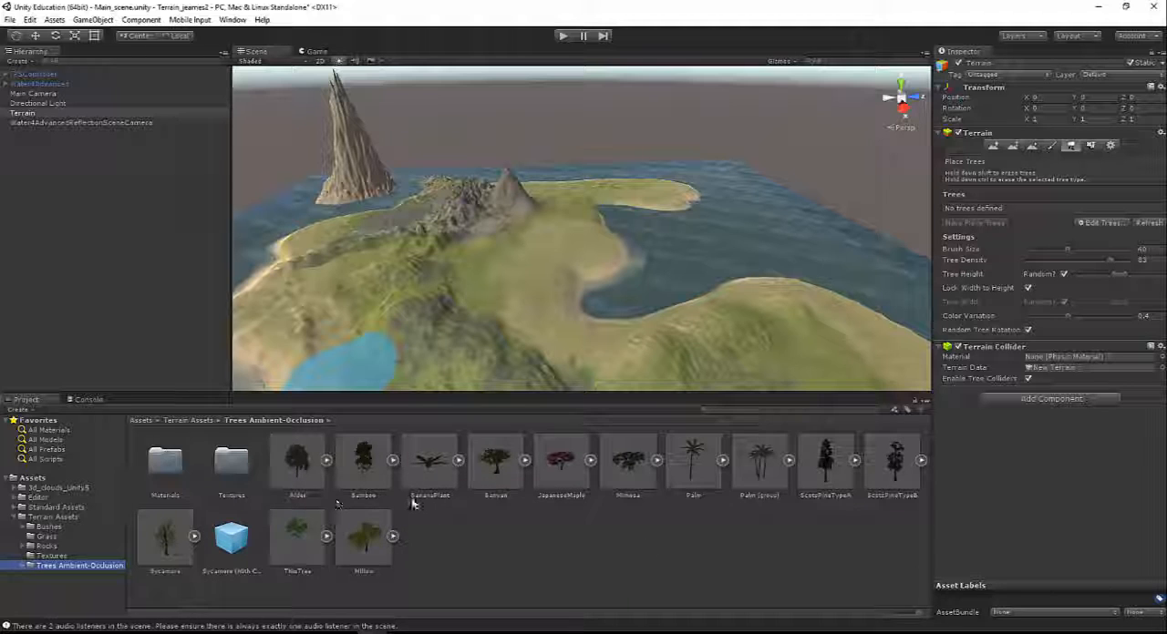
{"action": "mouse_move", "coordinate": [472, 525]}
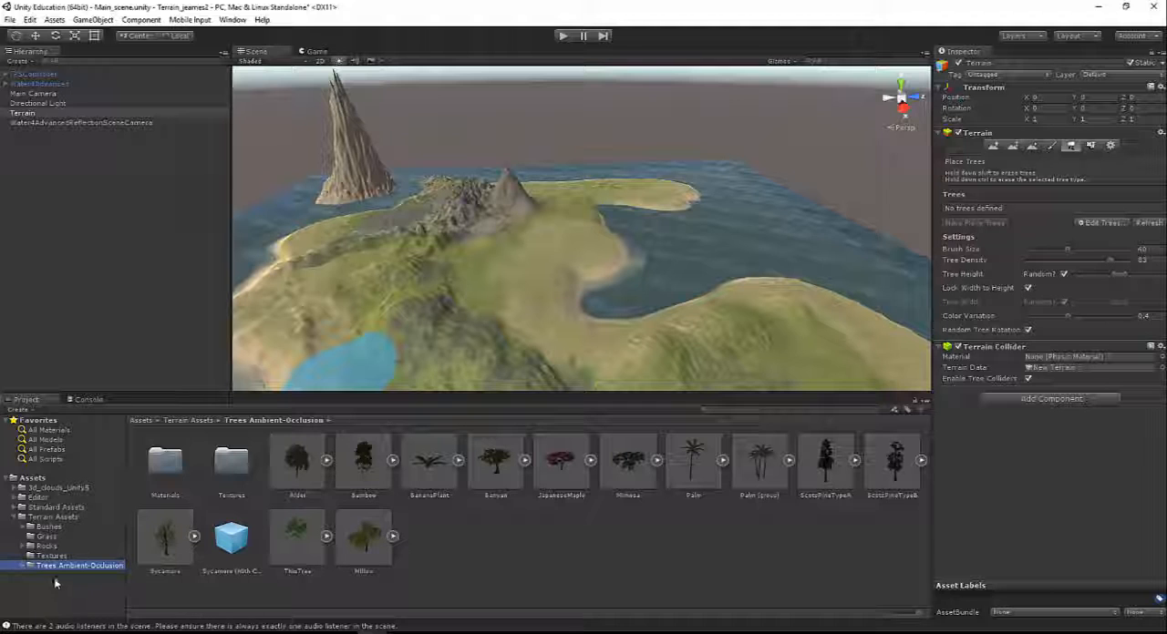
{"action": "left_click", "coordinate": [47, 536]}
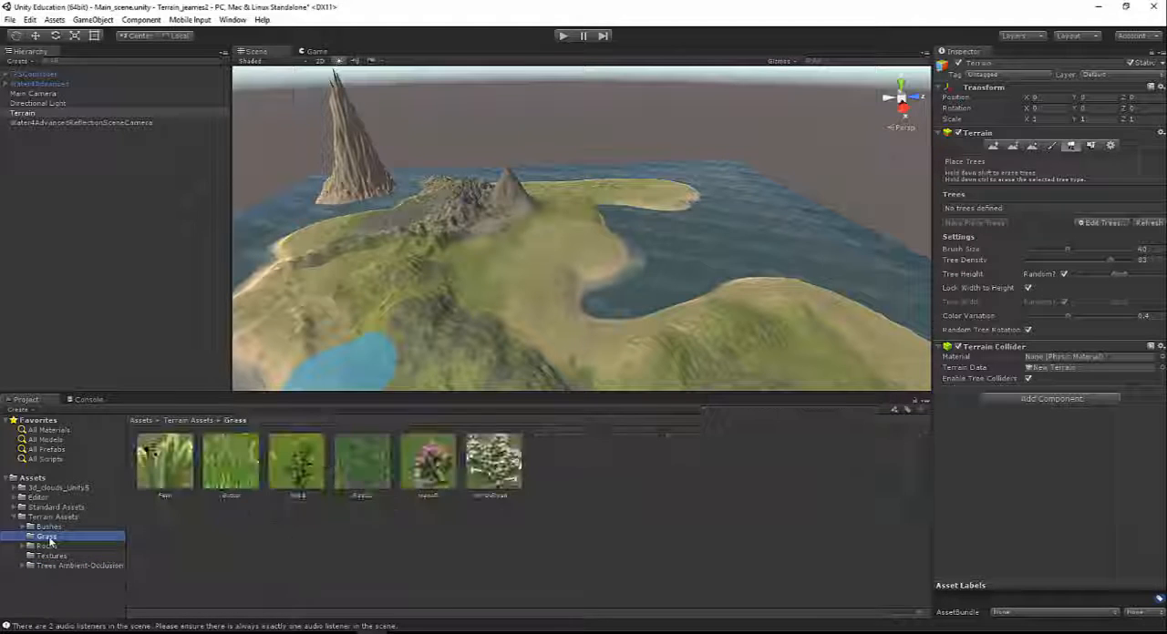
{"action": "left_click", "coordinate": [49, 527]}
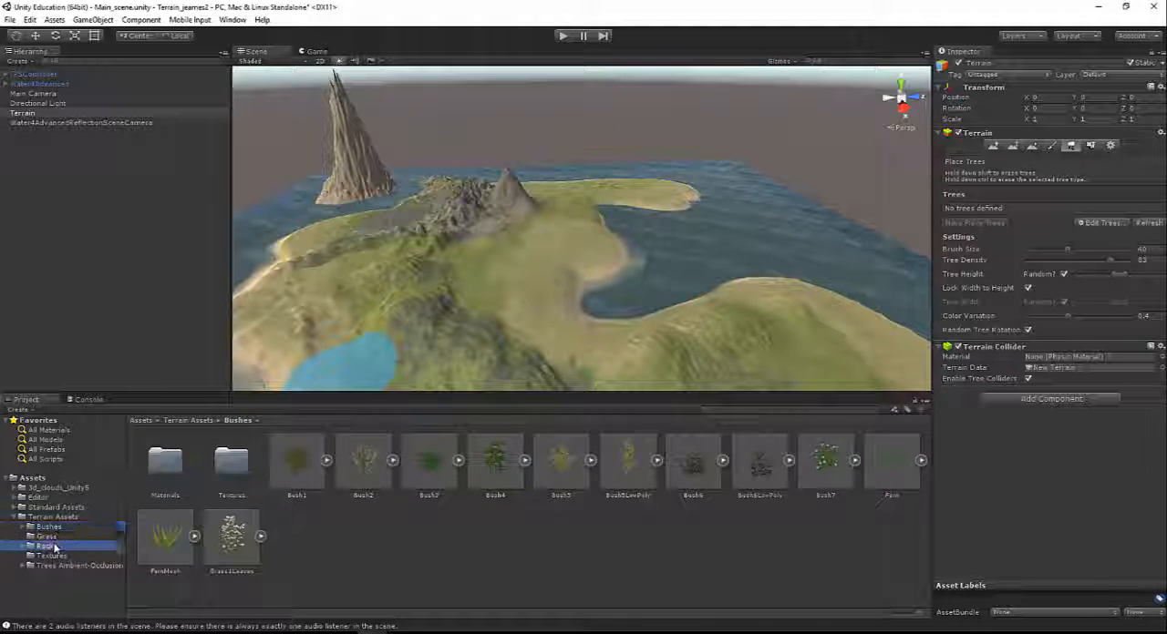
{"action": "left_click", "coordinate": [46, 546]}
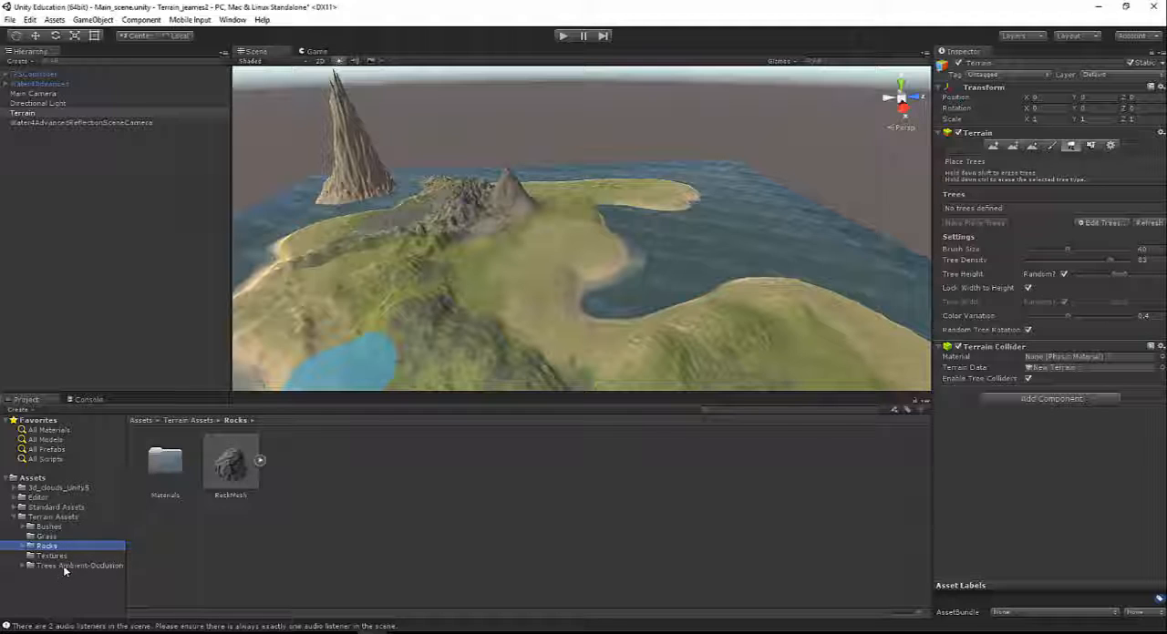
{"action": "left_click", "coordinate": [80, 566]}
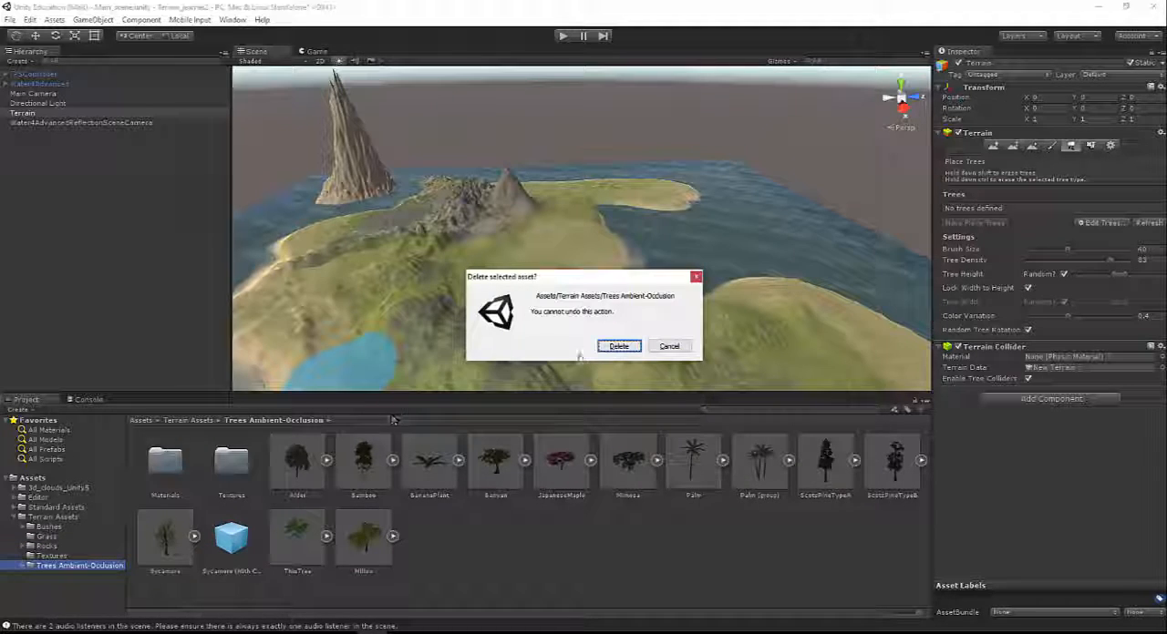
Step: Delete the Trees Ambient-Occlusion, Bushes, Grass and Rocks folders, keeping only Textures
{"action": "left_click", "coordinate": [618, 346]}
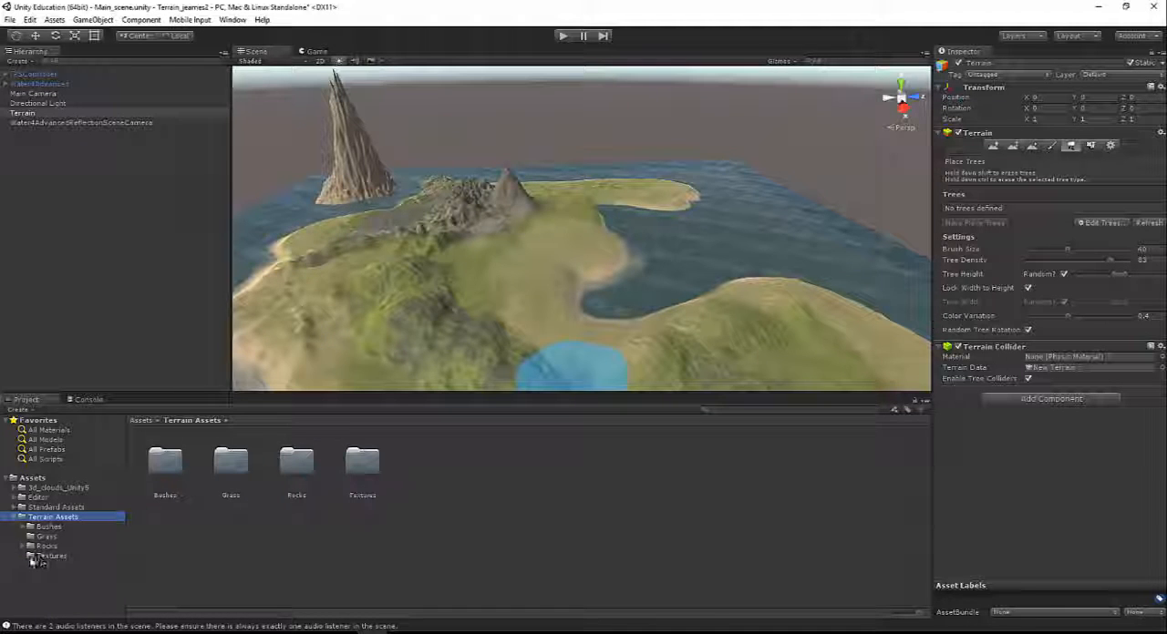
{"action": "left_click", "coordinate": [51, 556]}
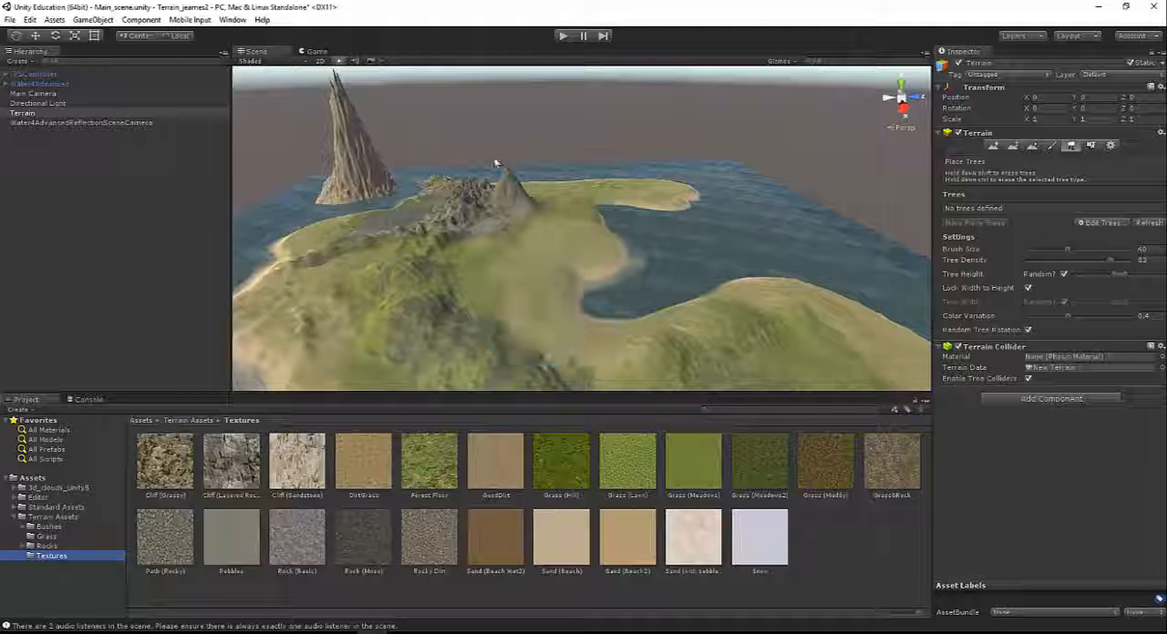
{"action": "left_click", "coordinate": [47, 546]}
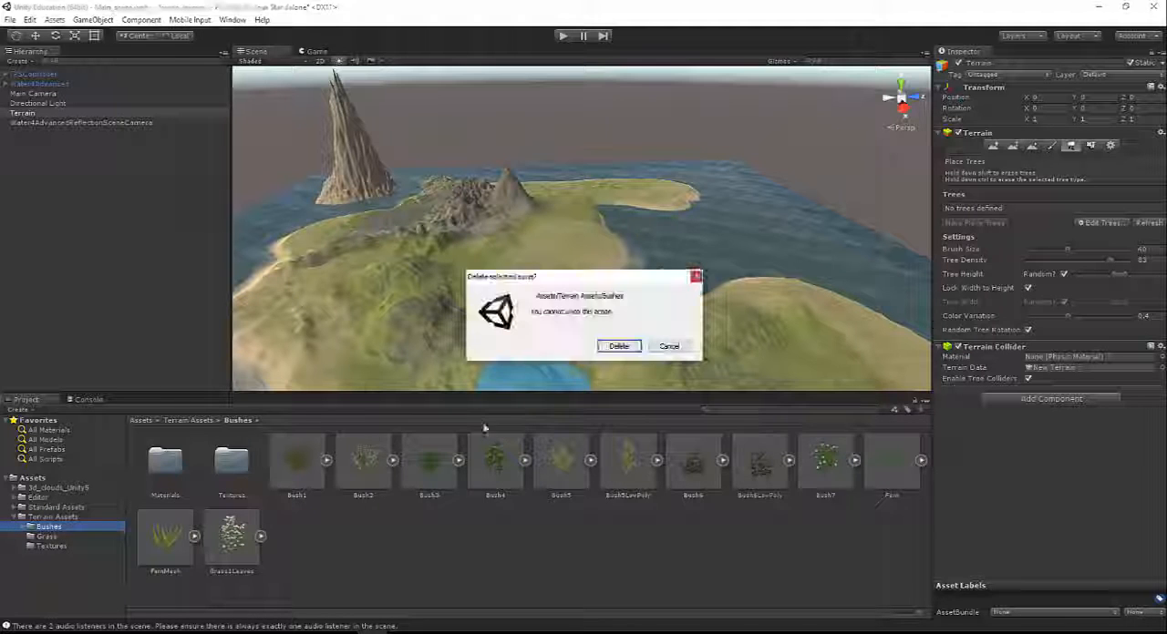
{"action": "left_click", "coordinate": [619, 346]}
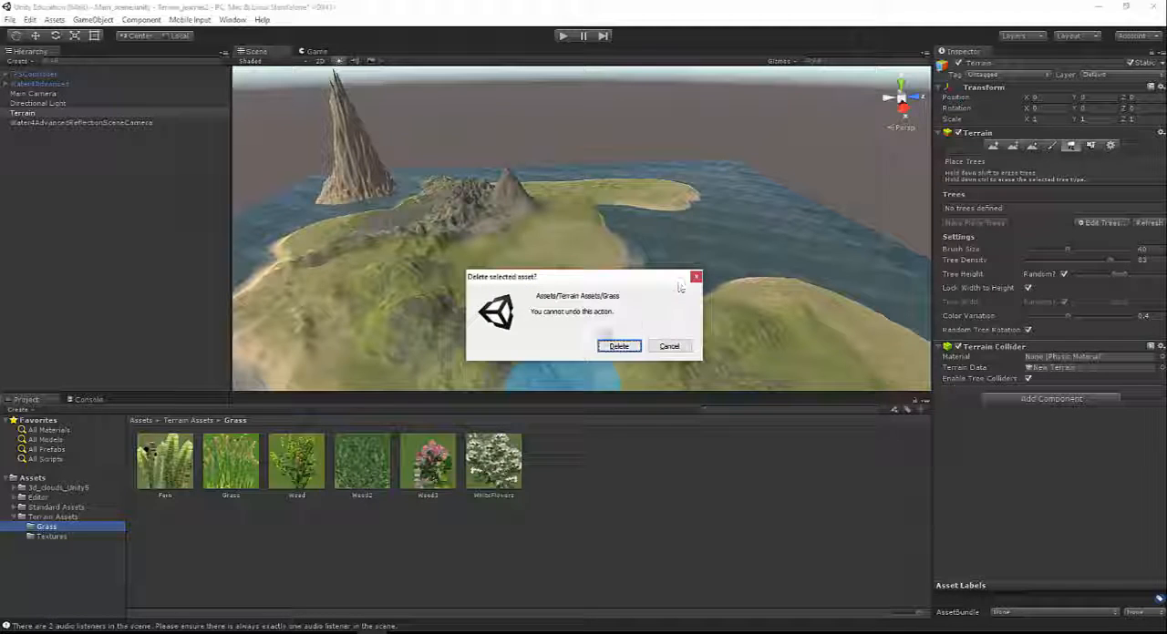
{"action": "left_click", "coordinate": [619, 346]}
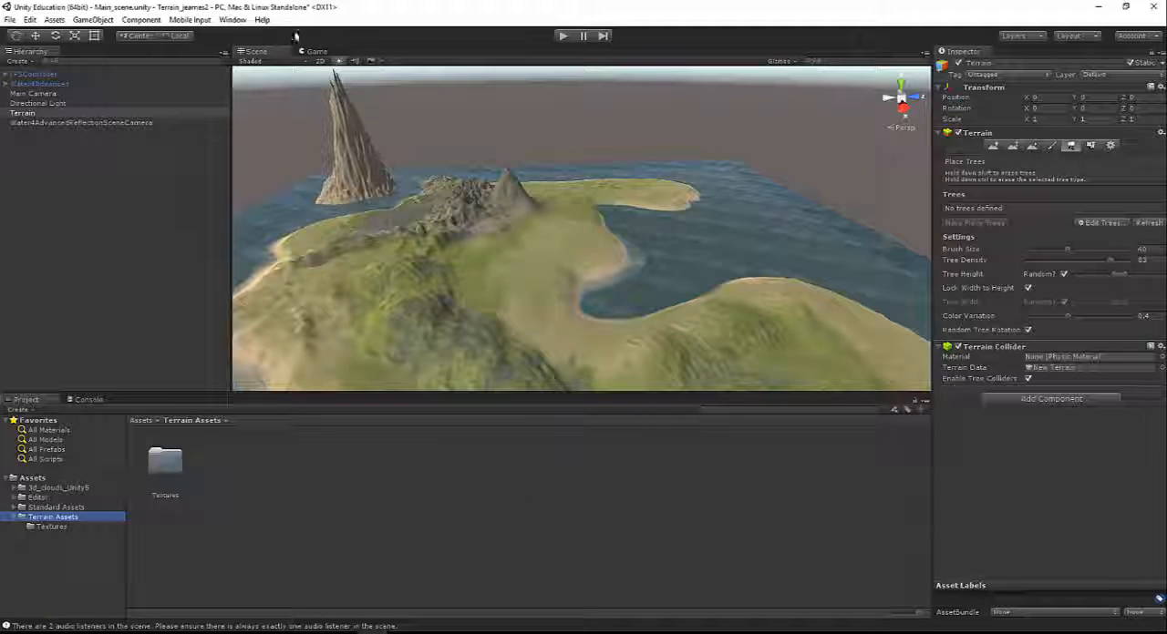
Step: Open the Asset Store, search 'terr' and find the free Terrain Assets package
{"action": "left_click", "coordinate": [232, 19]}
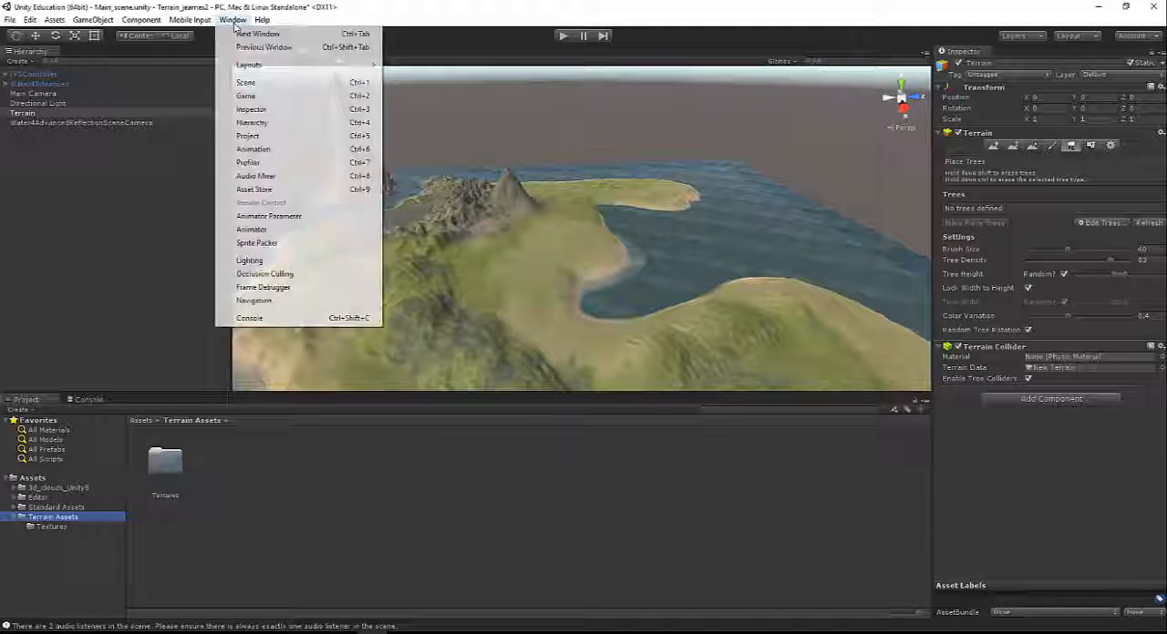
{"action": "mouse_move", "coordinate": [248, 162]}
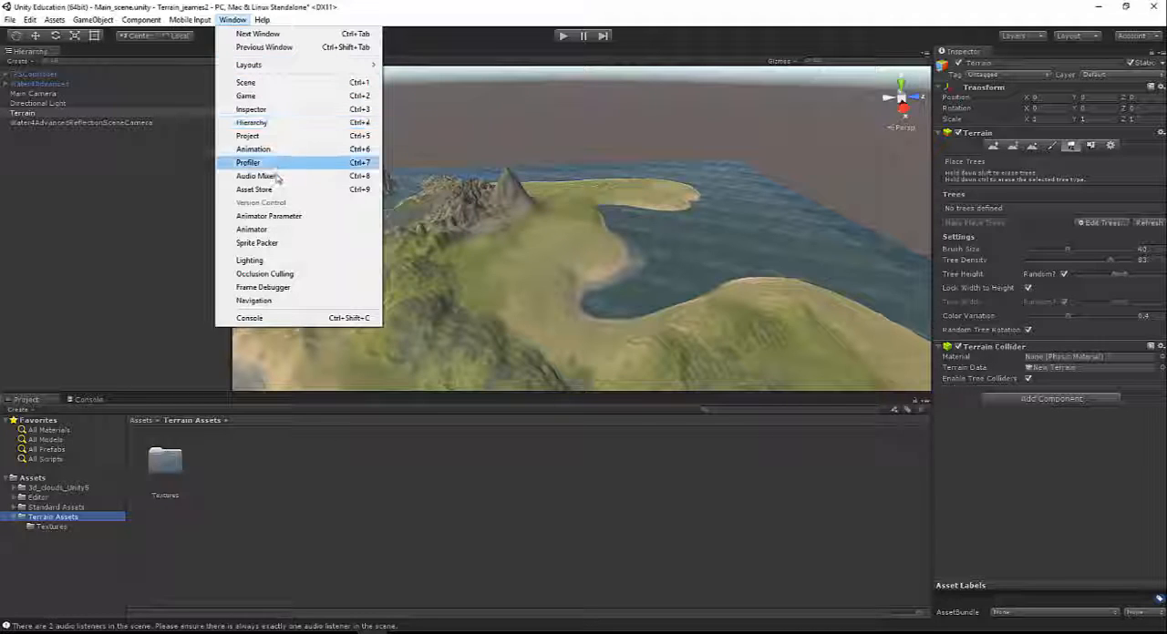
{"action": "left_click", "coordinate": [253, 190]}
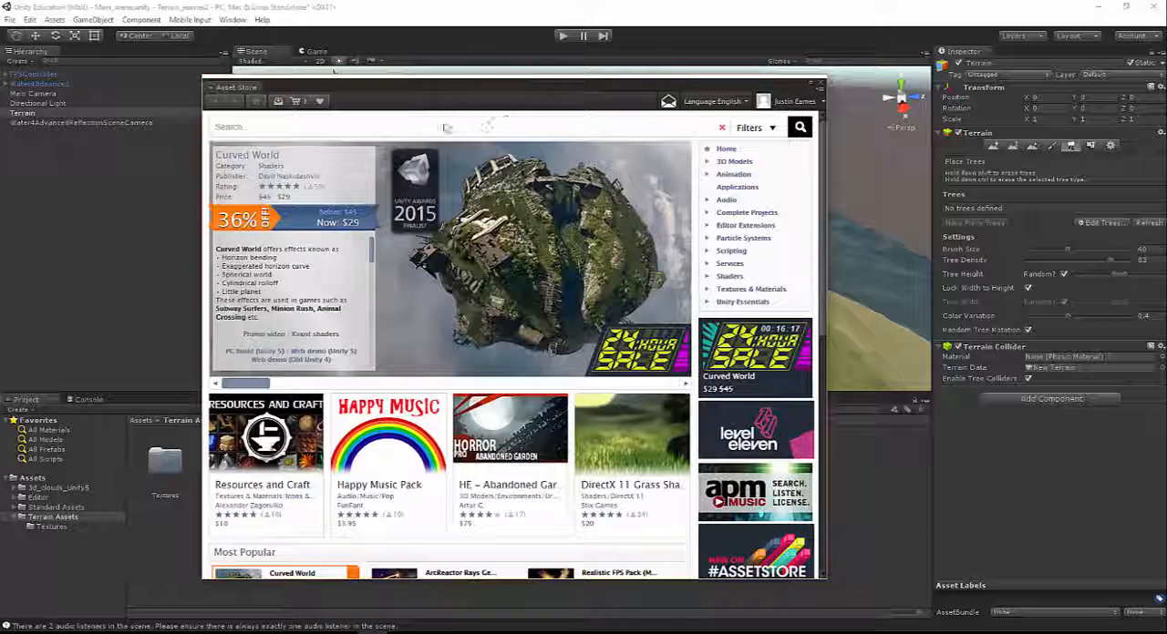
{"action": "type", "text": "terr"}
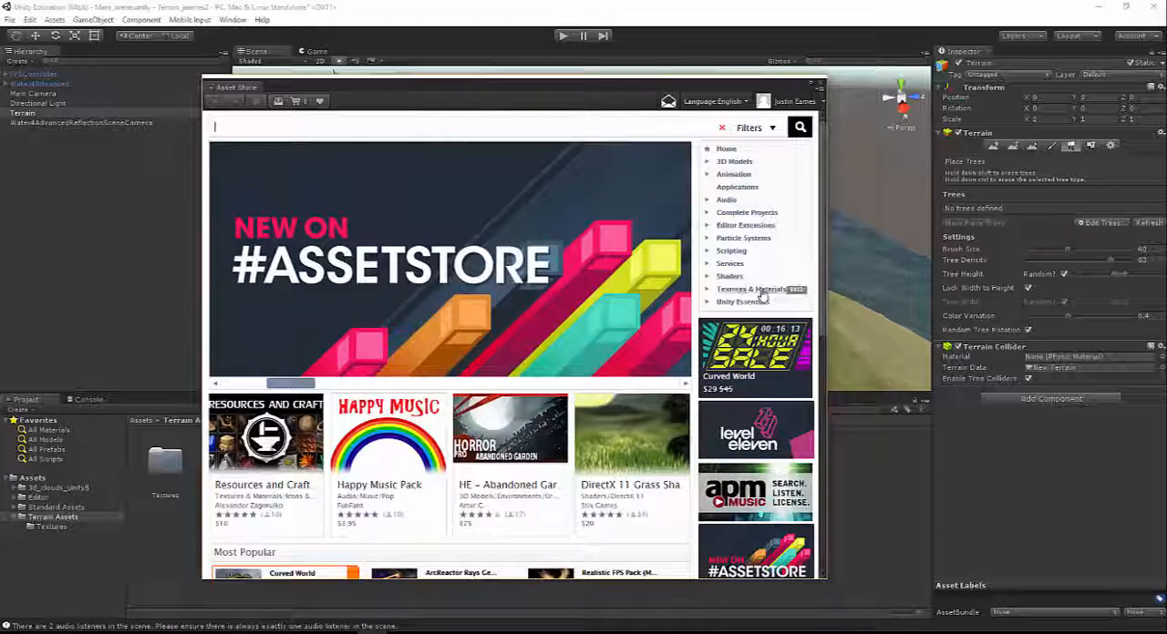
{"action": "scroll", "scroll_direction": "down", "scroll_amount": 3}
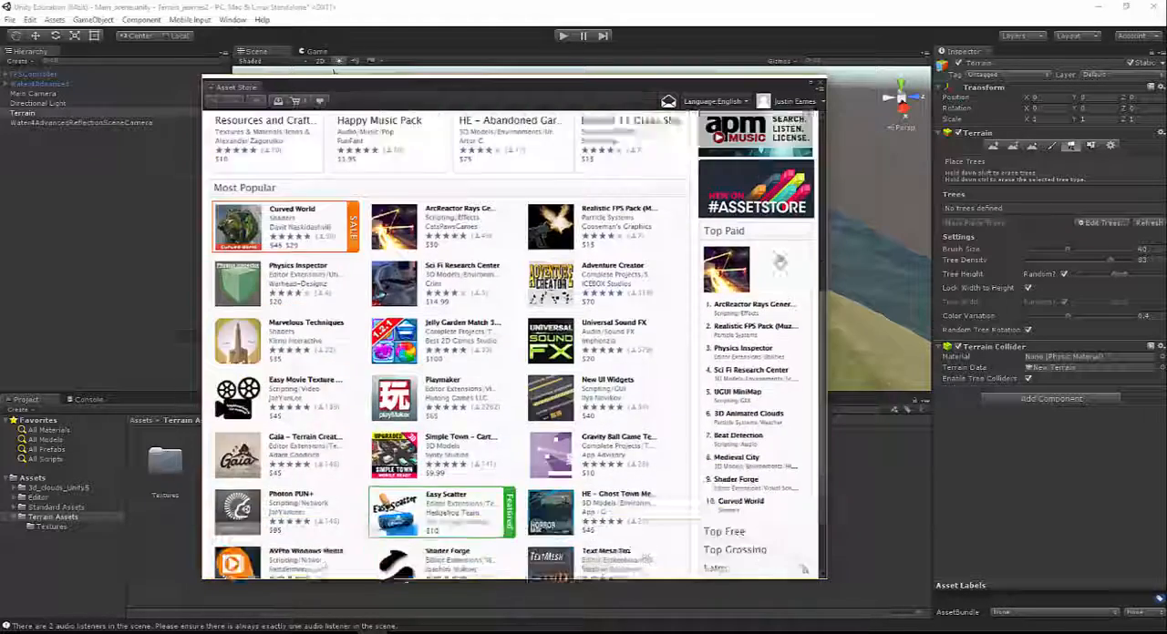
{"action": "scroll", "scroll_direction": "down", "scroll_amount": 3}
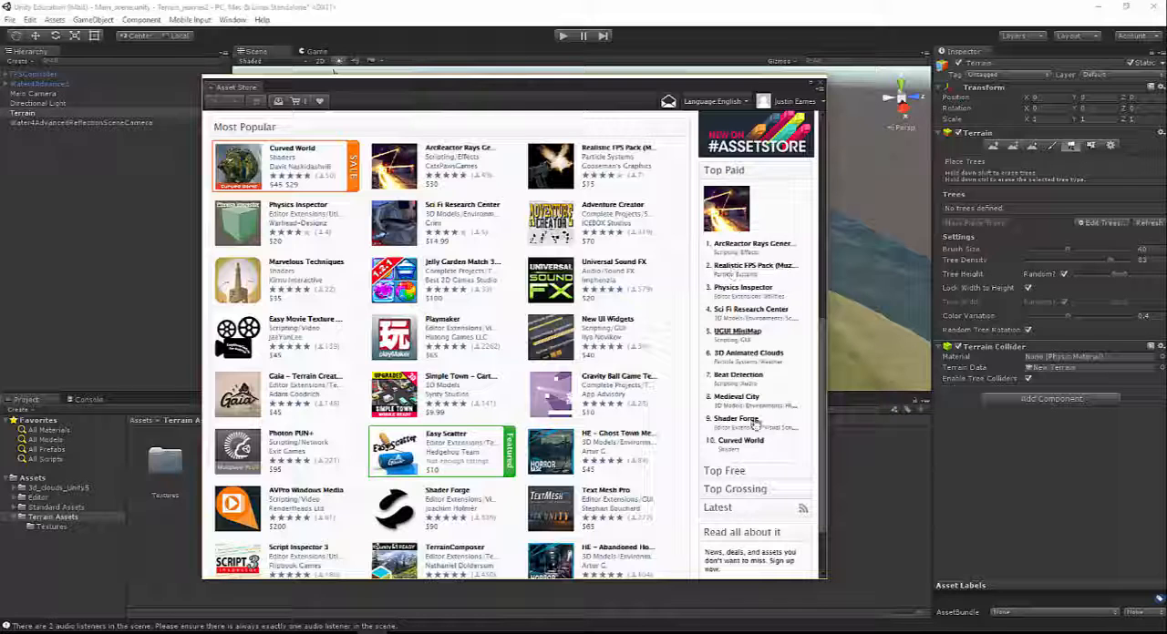
{"action": "scroll", "scroll_direction": "down", "scroll_amount": 3}
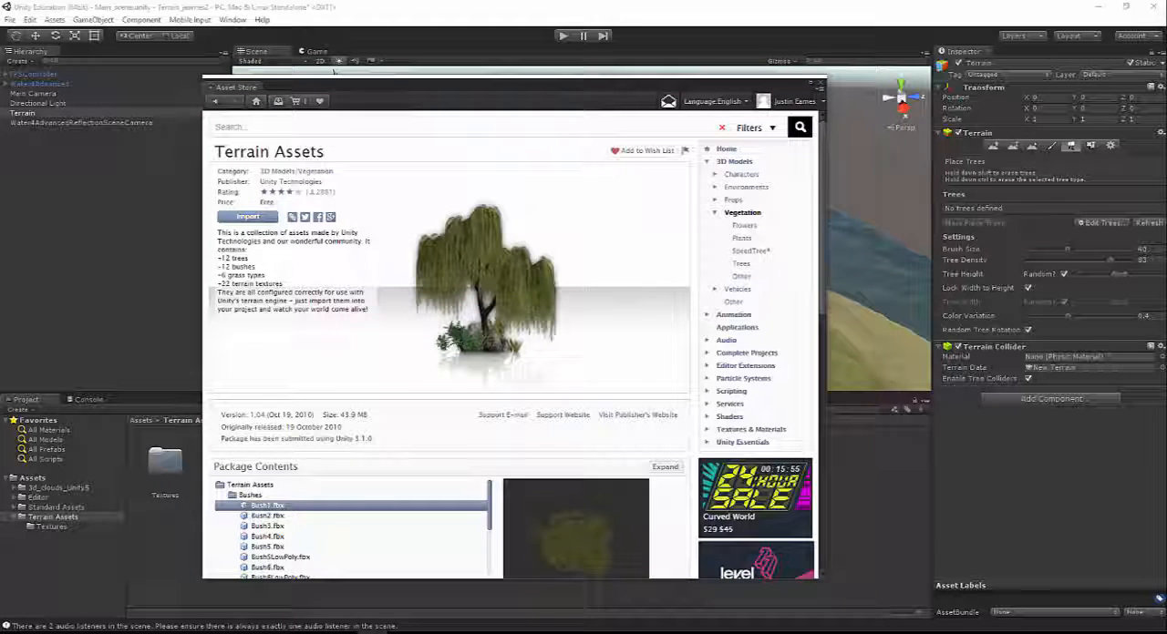
Step: Import the whole Terrain Assets package, including bushes, grass, rocks and trees
{"action": "left_click", "coordinate": [247, 216]}
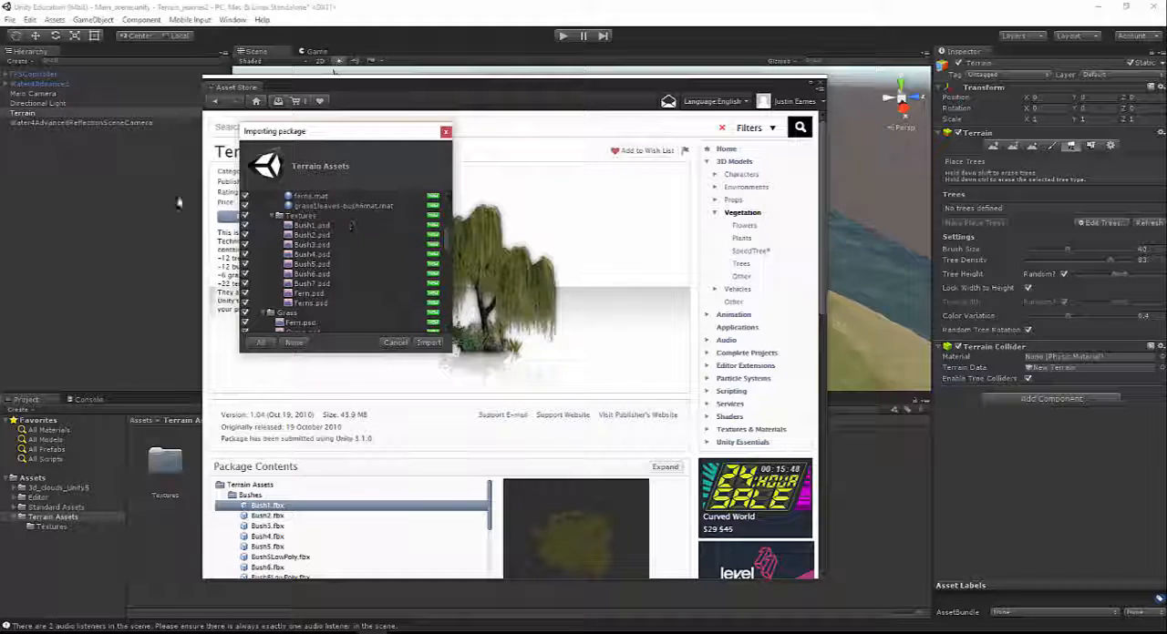
{"action": "left_click", "coordinate": [301, 215]}
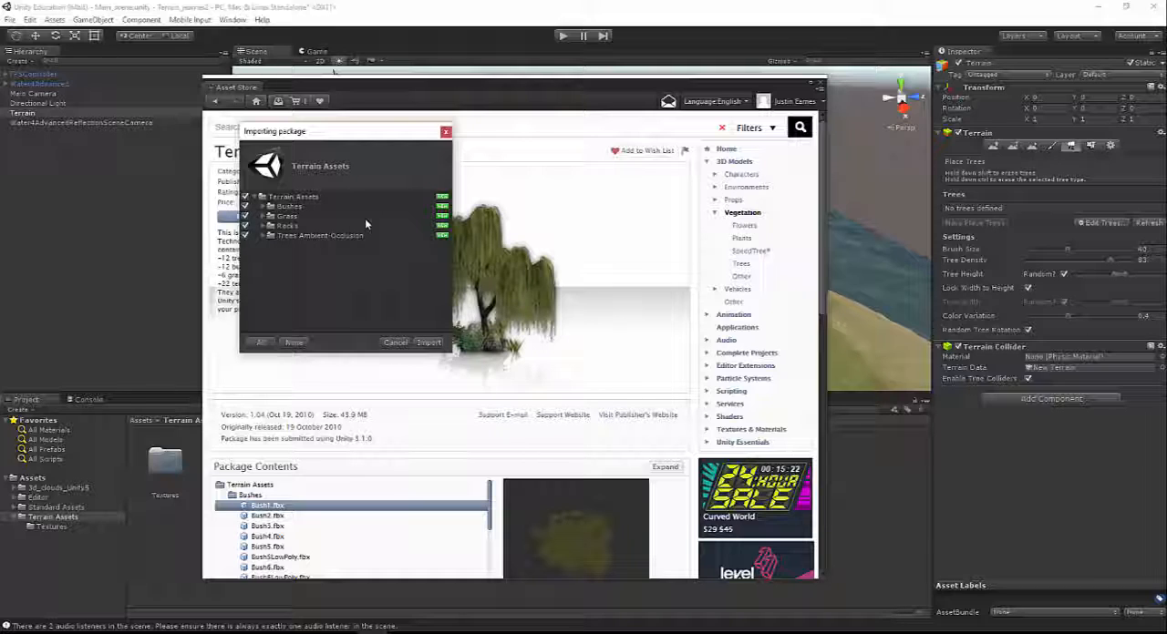
{"action": "mouse_move", "coordinate": [410, 388]}
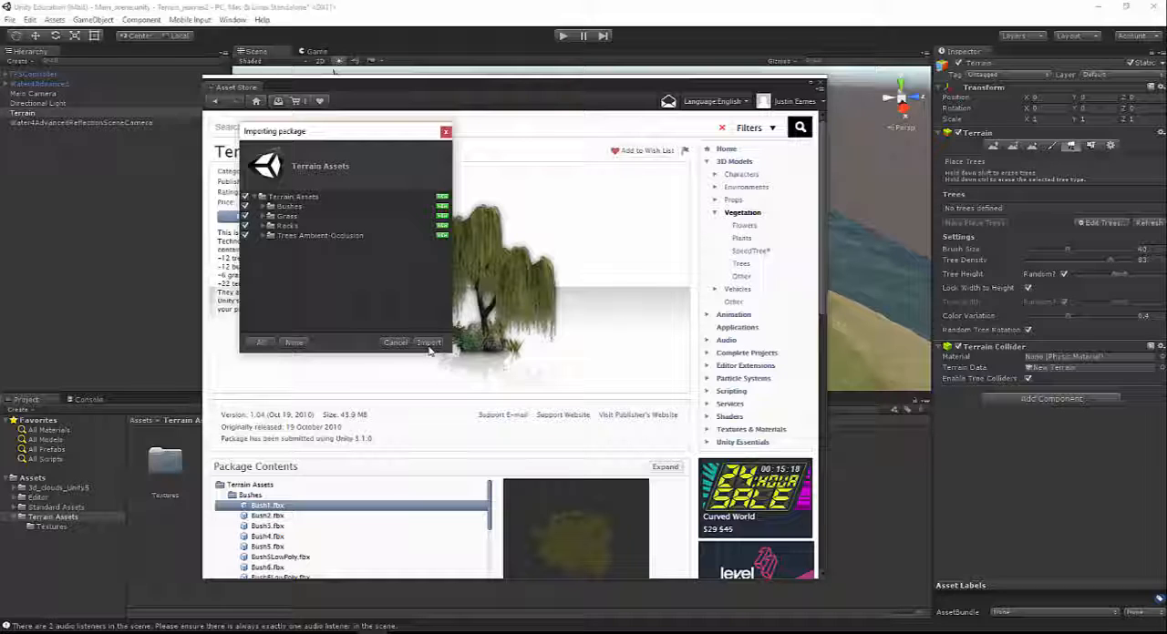
{"action": "left_click", "coordinate": [428, 342]}
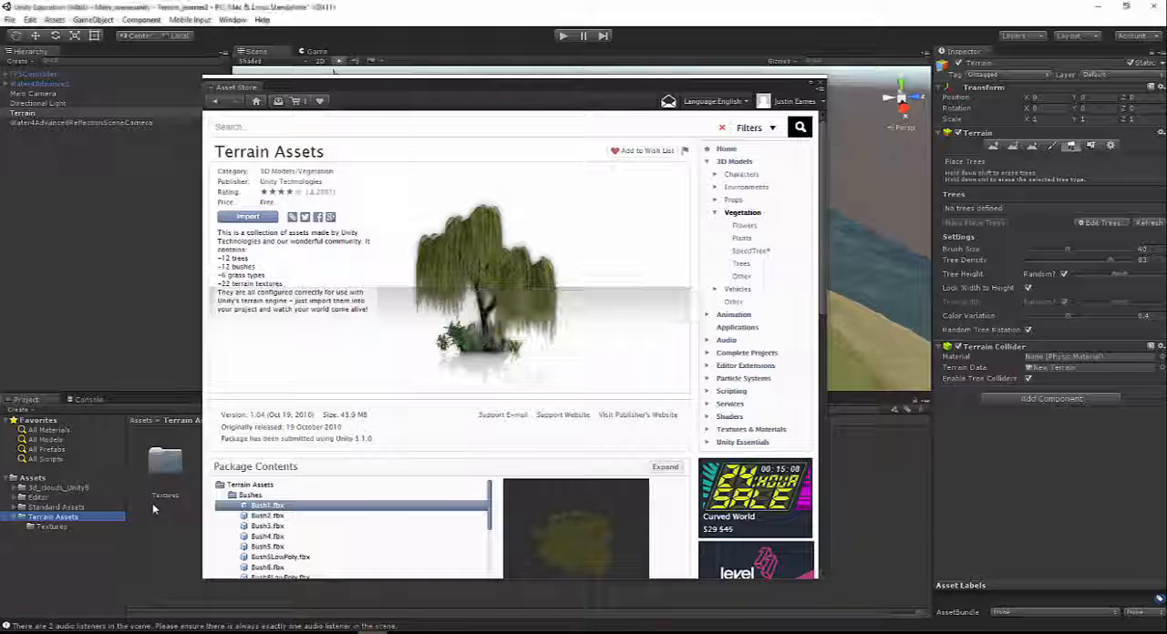
Step: Close the Asset Store, check the Console, and view the restored Trees Ambient-Occlusion folder
{"action": "left_click", "coordinate": [11, 516]}
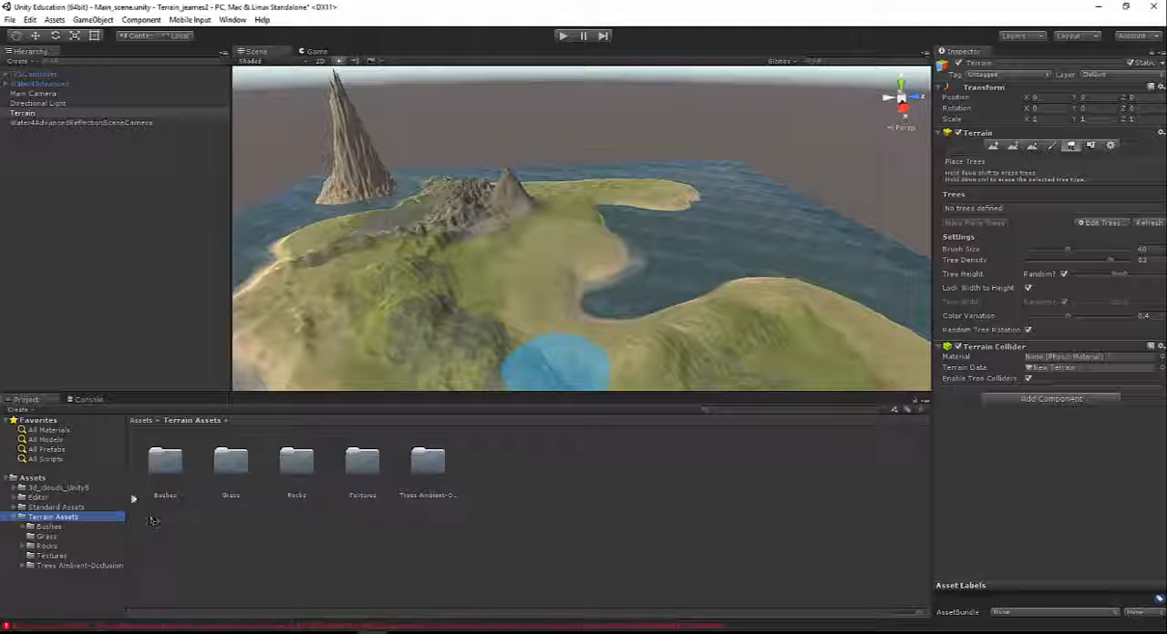
{"action": "left_click", "coordinate": [88, 399]}
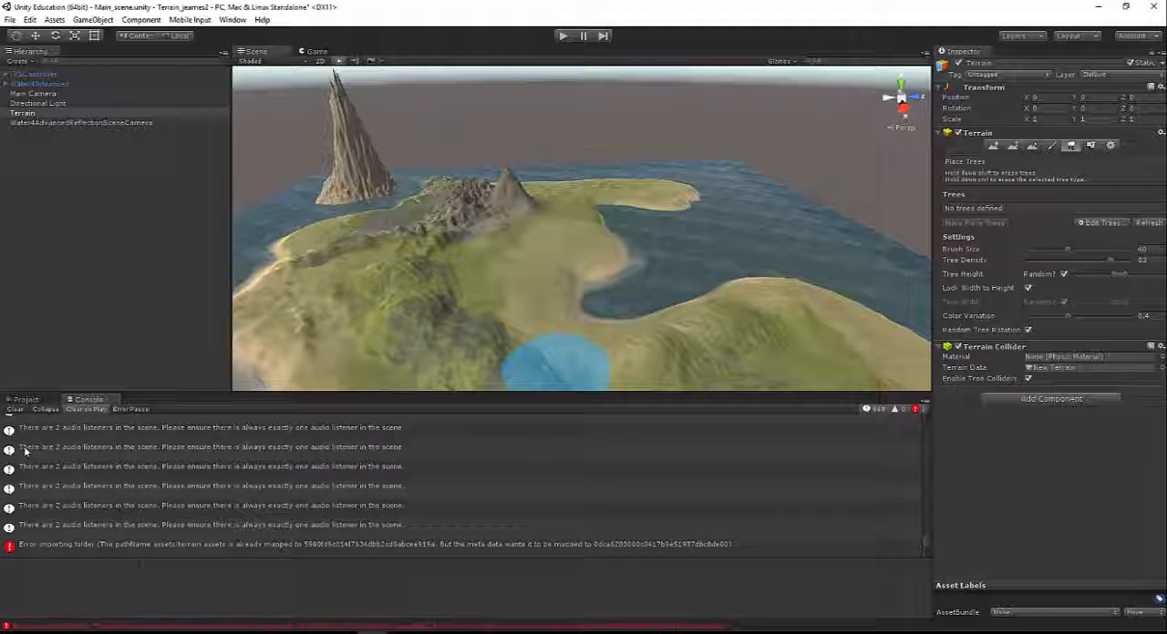
{"action": "left_click", "coordinate": [25, 399]}
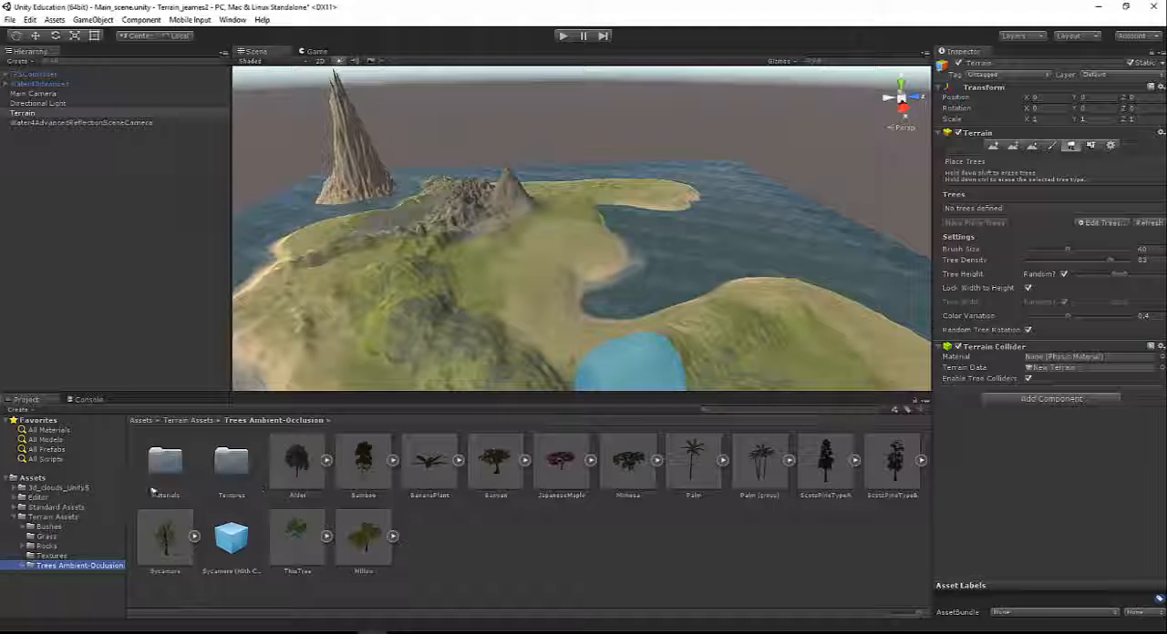
{"action": "left_click", "coordinate": [46, 536]}
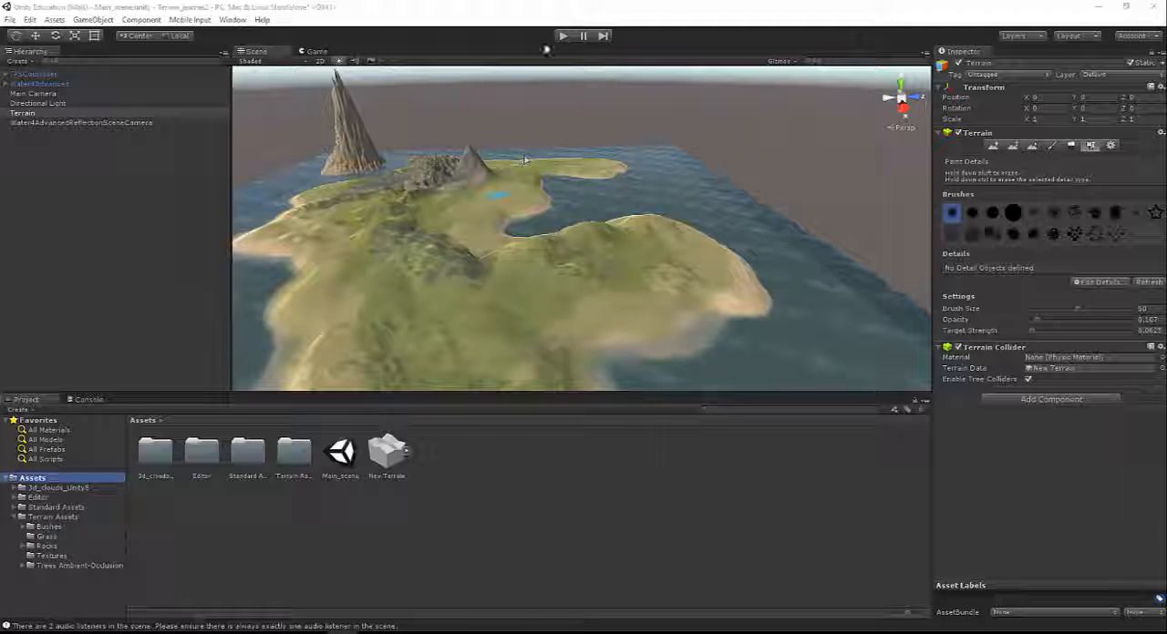
Step: Select the Terrain, switch to Paint Details and start adding a grass texture
{"action": "left_click", "coordinate": [563, 35]}
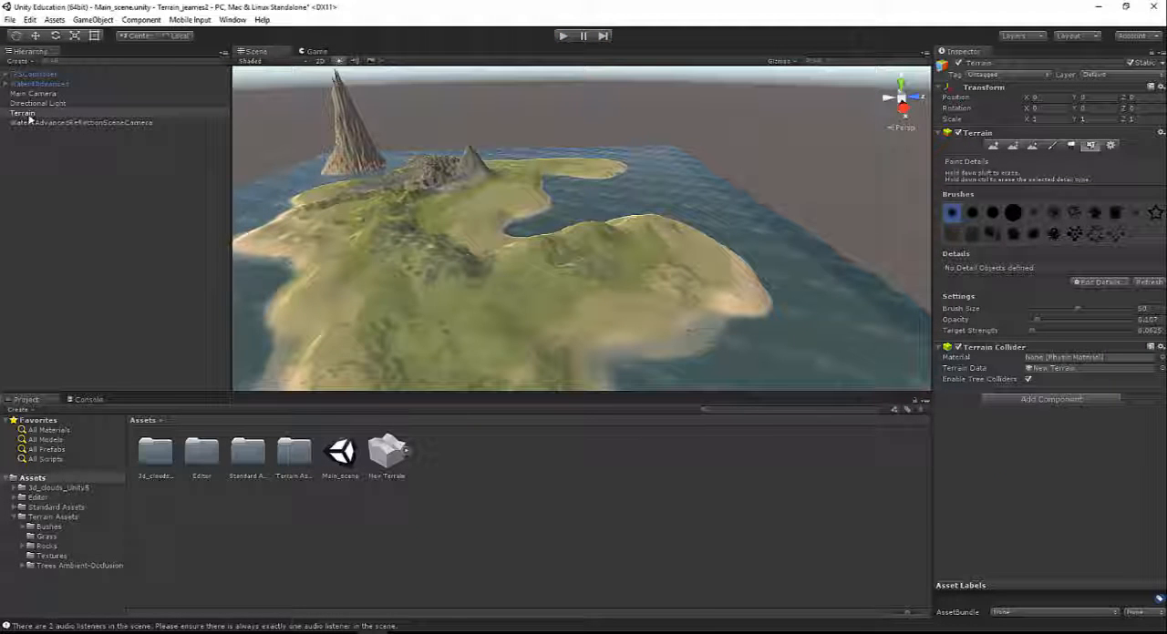
{"action": "left_click", "coordinate": [22, 113]}
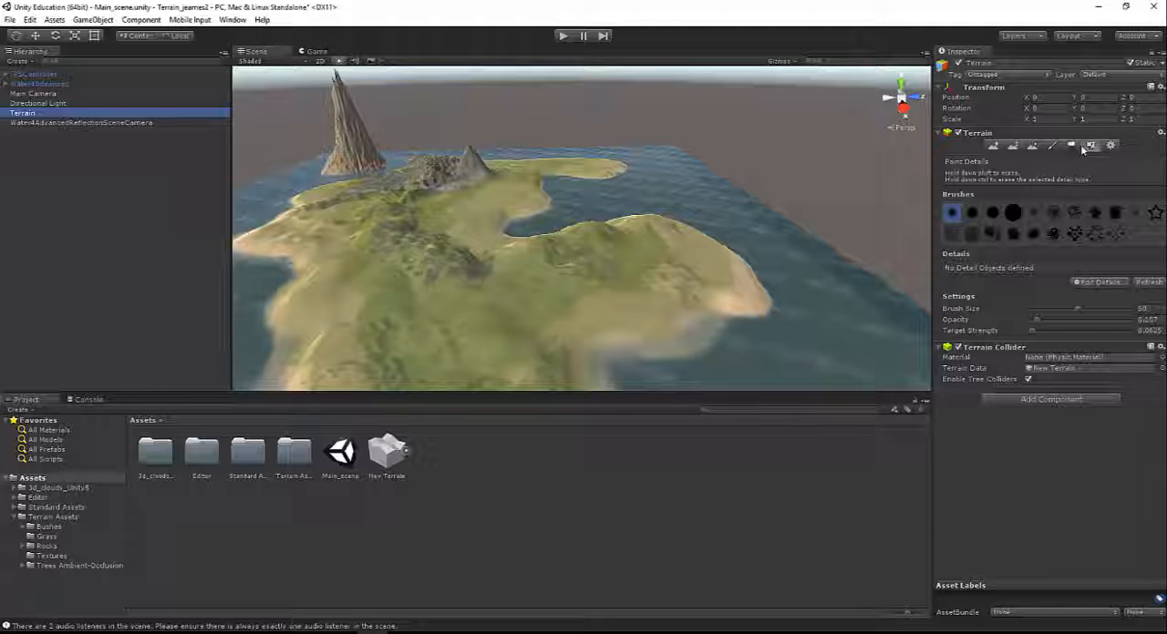
{"action": "left_click", "coordinate": [1071, 145]}
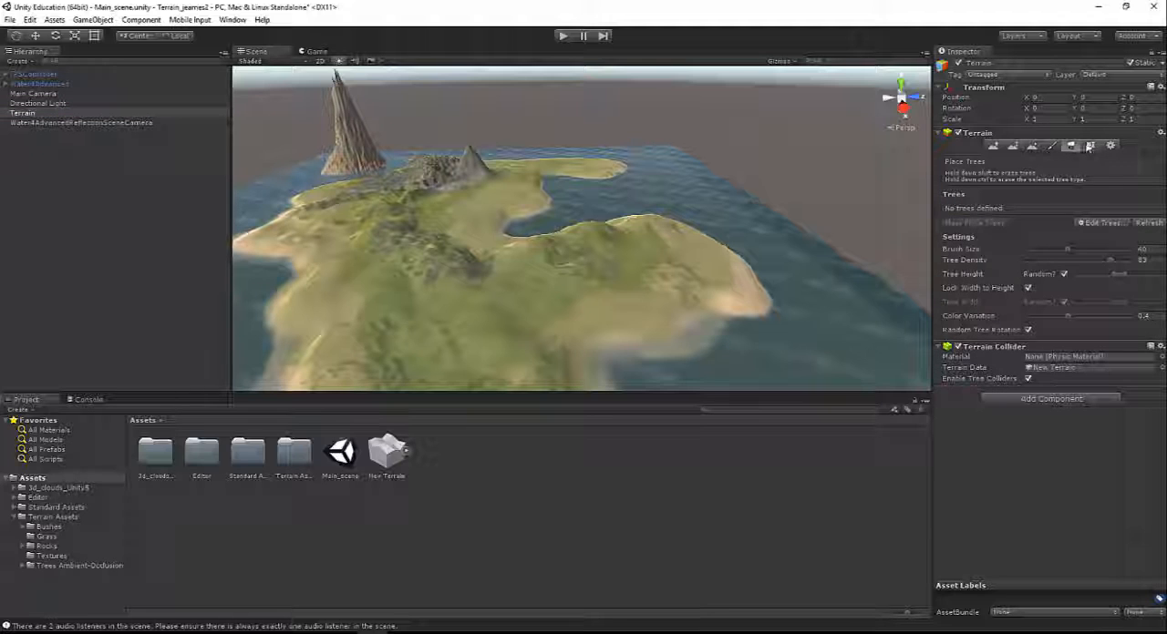
{"action": "left_click", "coordinate": [1091, 146]}
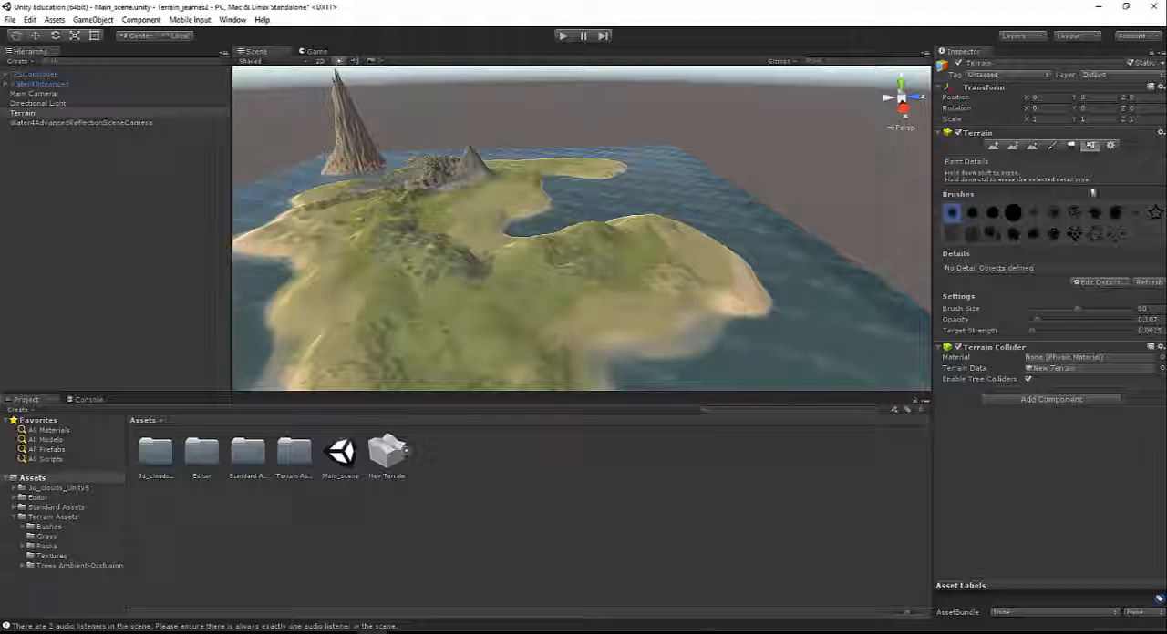
{"action": "mouse_move", "coordinate": [1098, 282]}
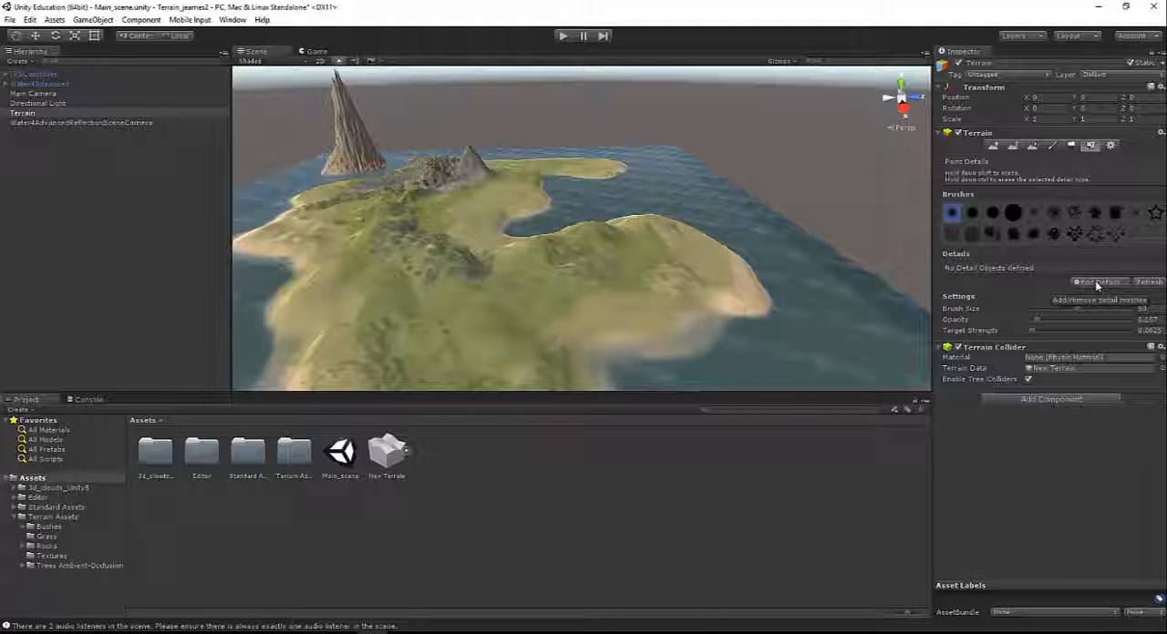
{"action": "left_click", "coordinate": [1102, 281]}
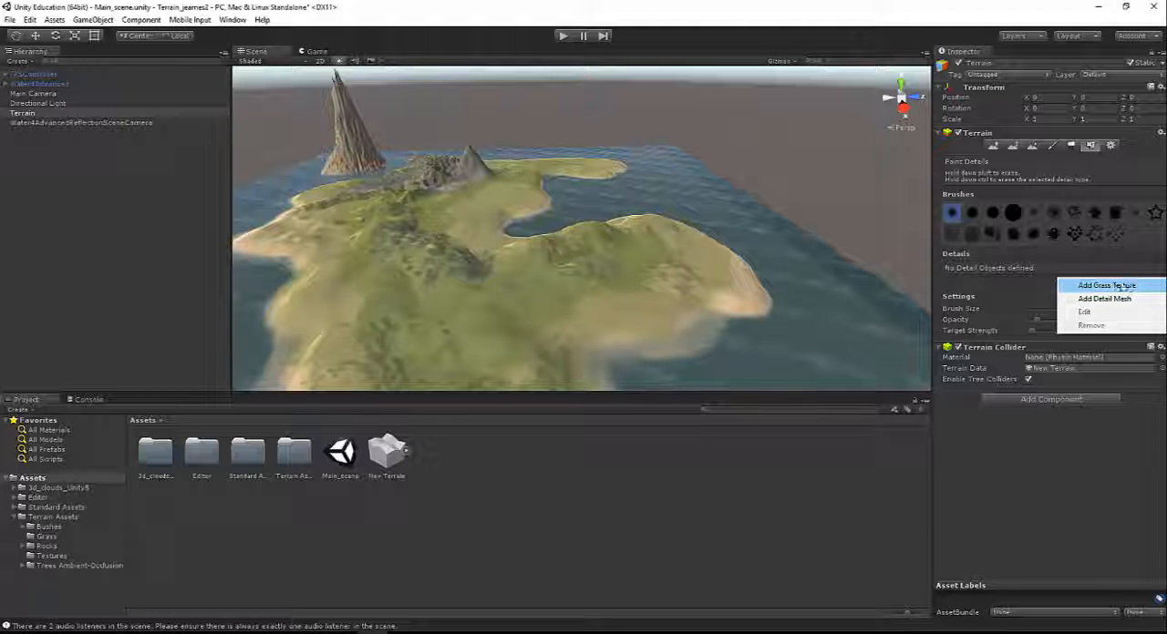
{"action": "left_click", "coordinate": [1106, 286]}
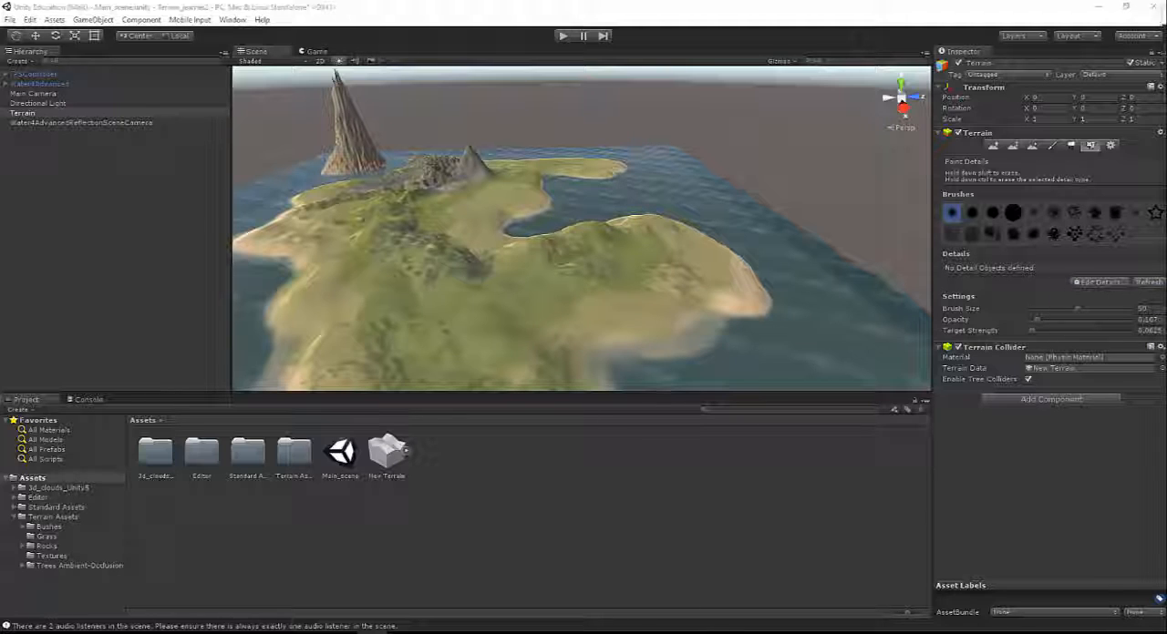
Step: Add the Grass texture as a terrain detail with a green Dry Color
{"action": "left_click", "coordinate": [1099, 282]}
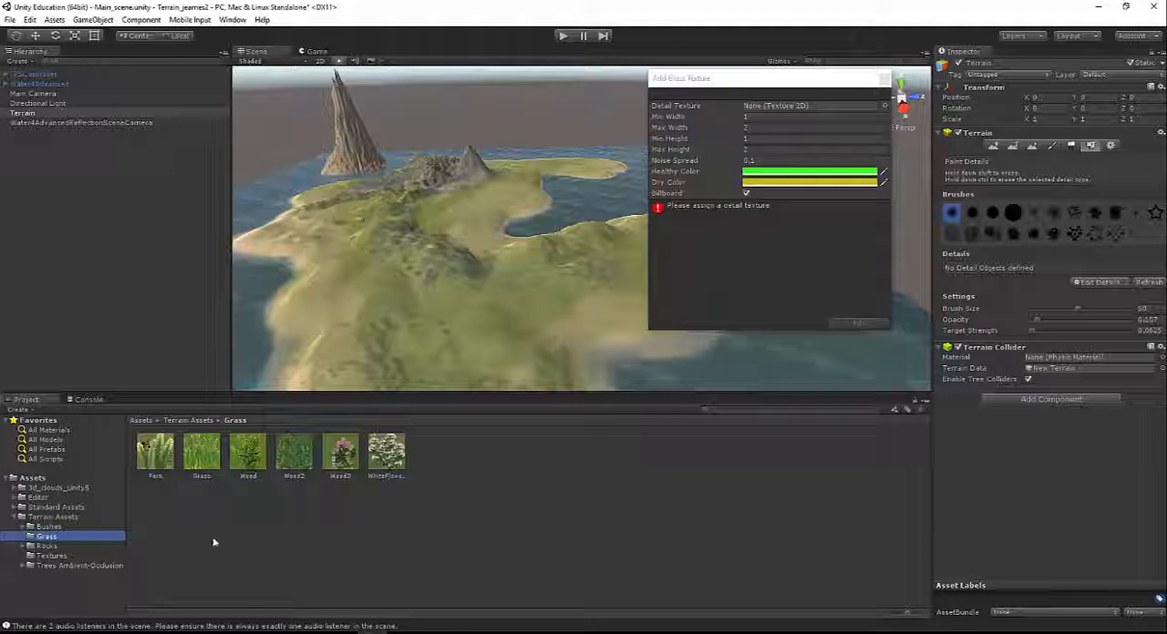
{"action": "left_click", "coordinate": [200, 453]}
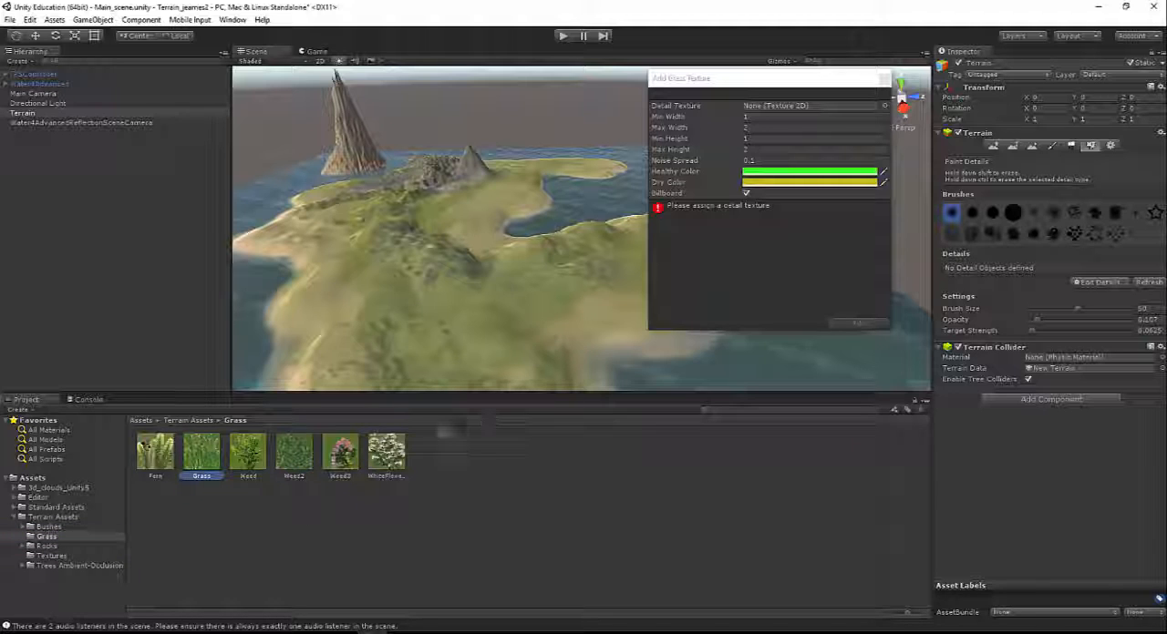
{"action": "left_click", "coordinate": [809, 106]}
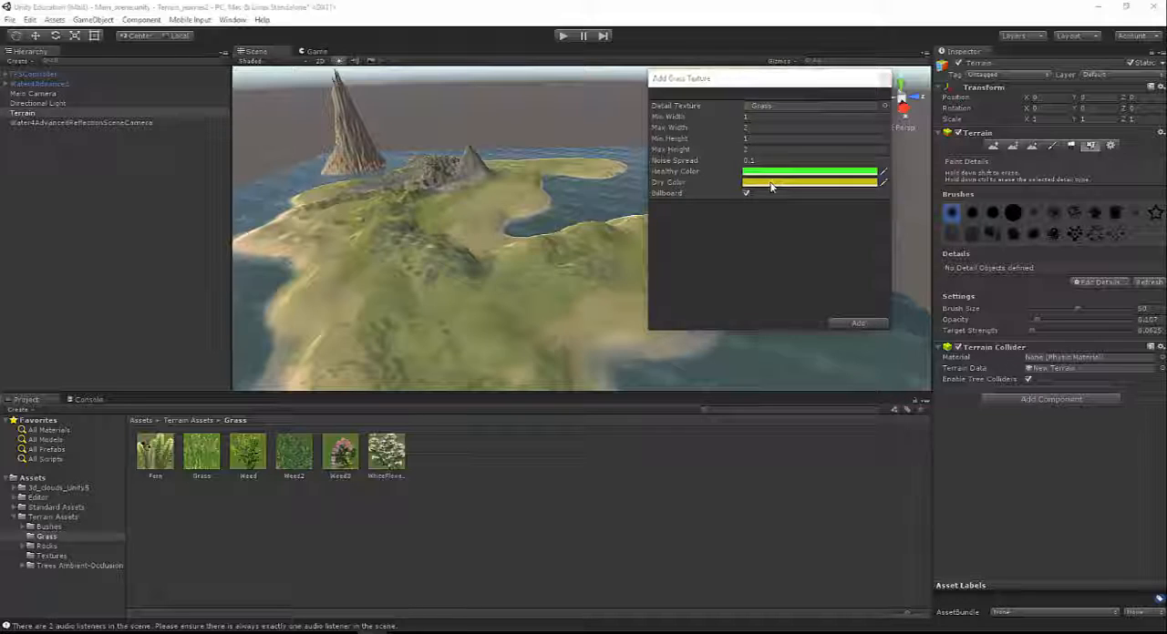
{"action": "left_click", "coordinate": [809, 172]}
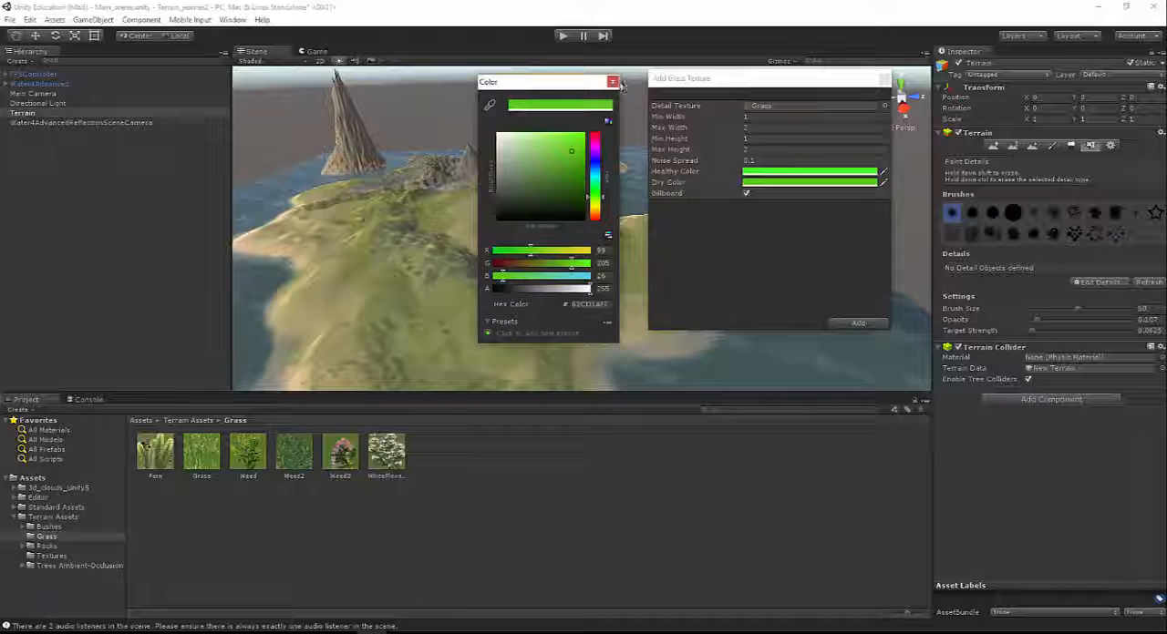
{"action": "left_click", "coordinate": [856, 322]}
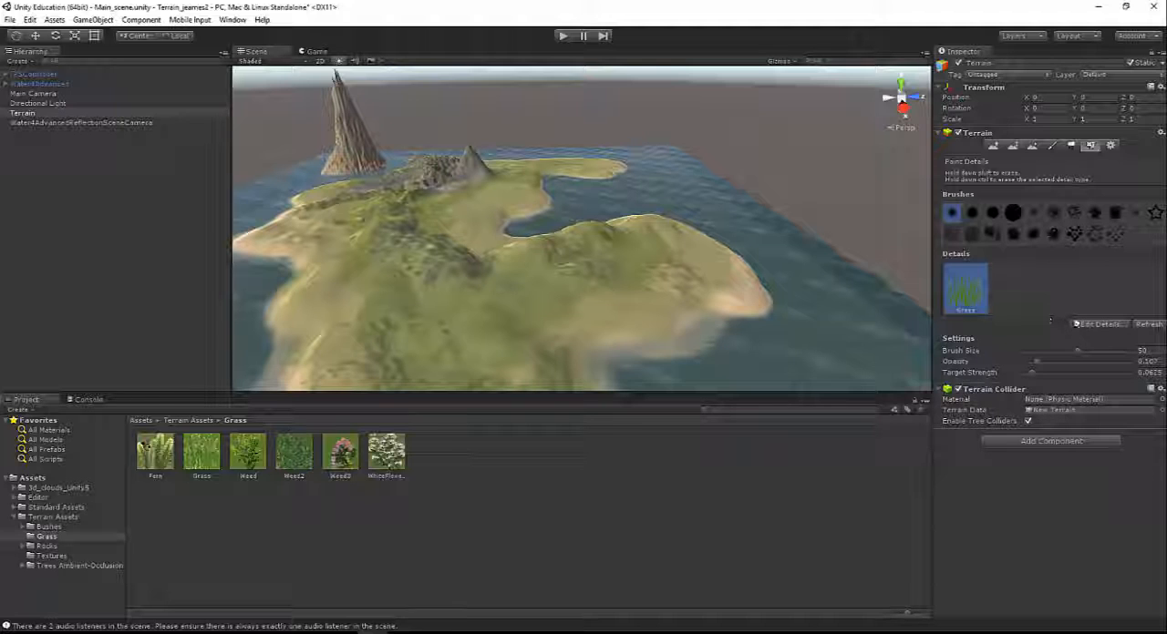
Step: Add WhiteFlowers as a detail, focus on FPSController, then reselect the Terrain
{"action": "left_click", "coordinate": [1100, 324]}
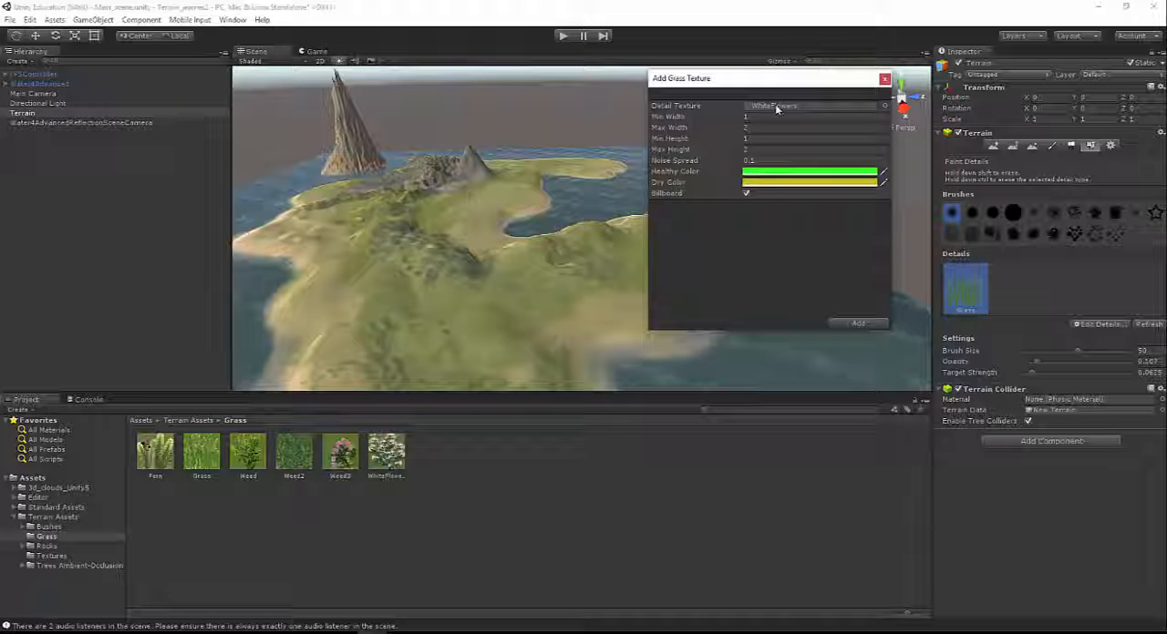
{"action": "left_click", "coordinate": [858, 323]}
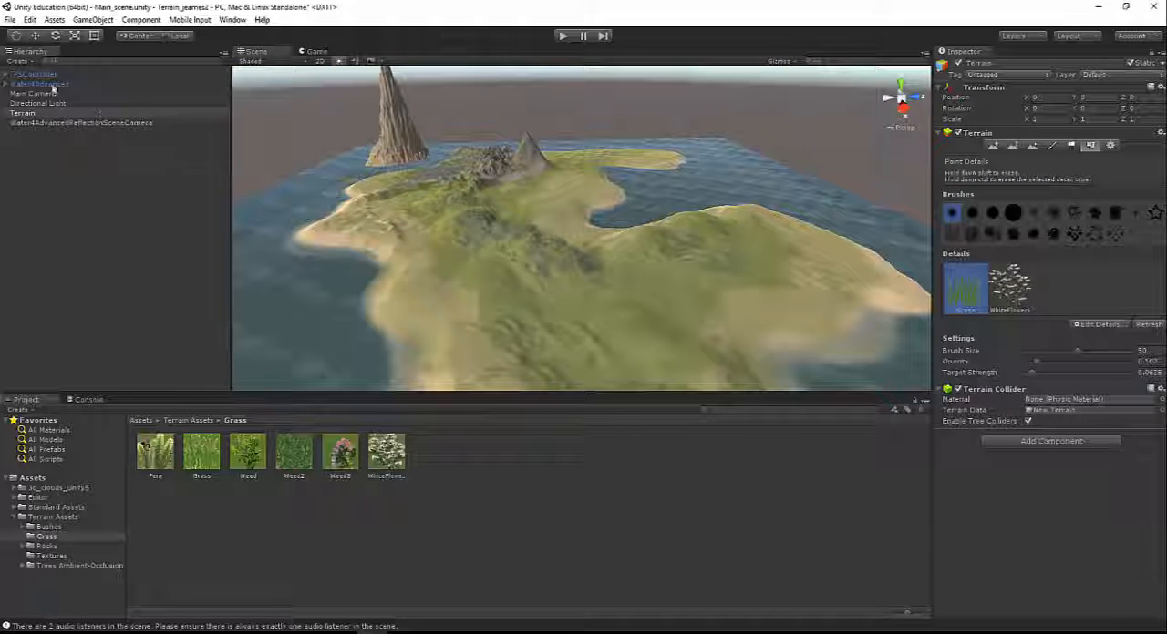
{"action": "left_click", "coordinate": [35, 74]}
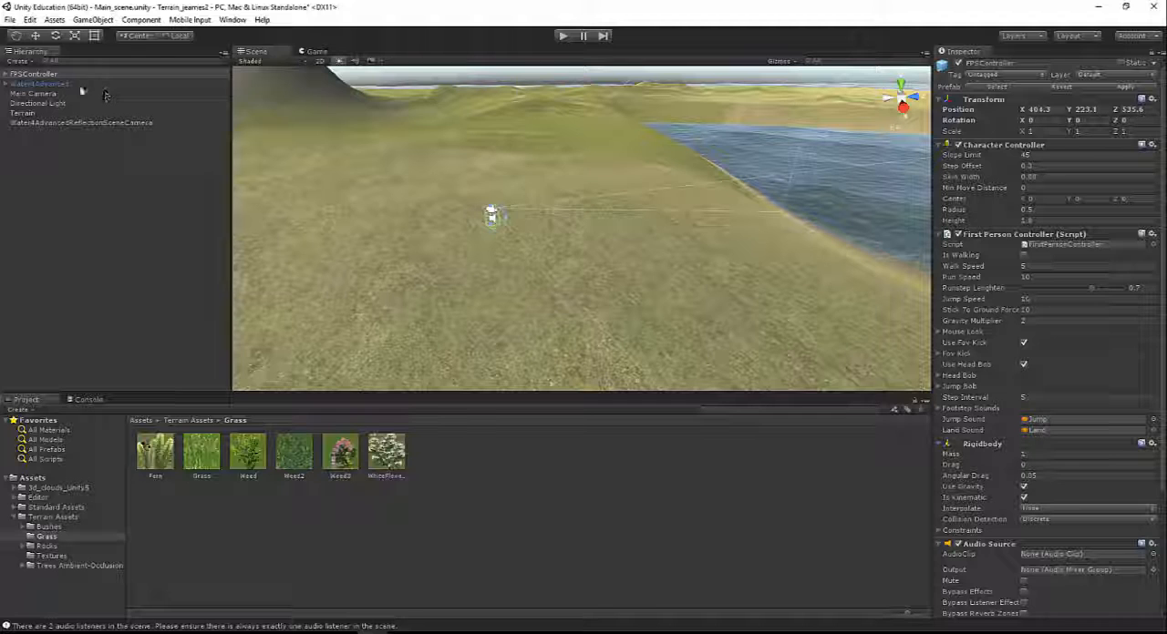
{"action": "left_click", "coordinate": [23, 112]}
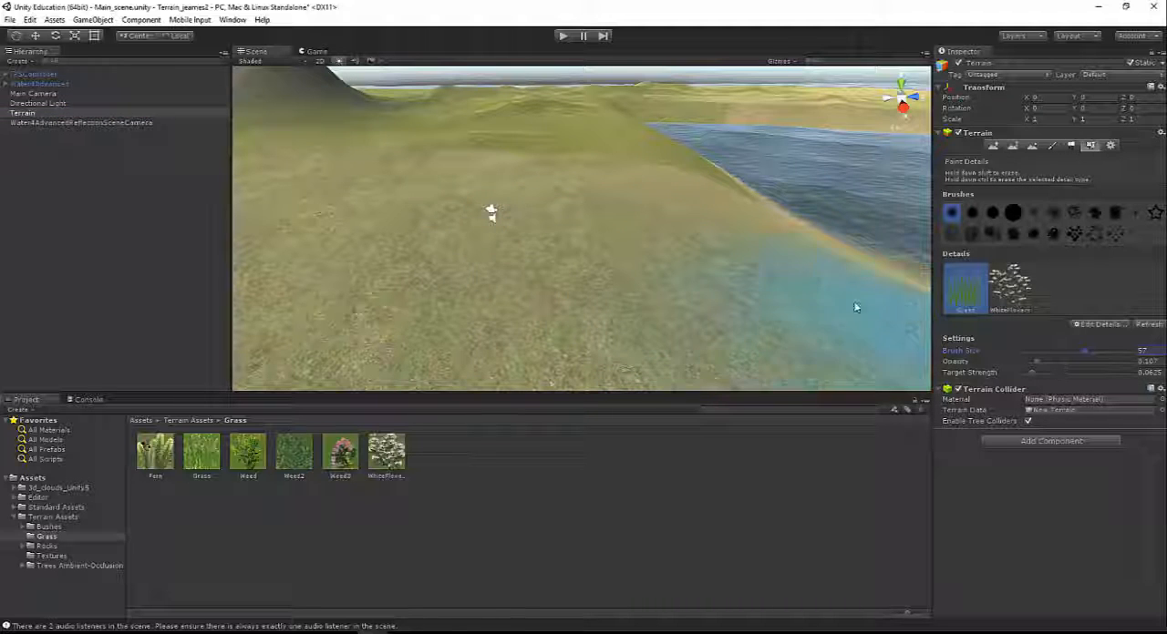
Step: Paint grass clumps on the slope near the player, then white flowers among them
{"action": "left_click", "coordinate": [601, 256]}
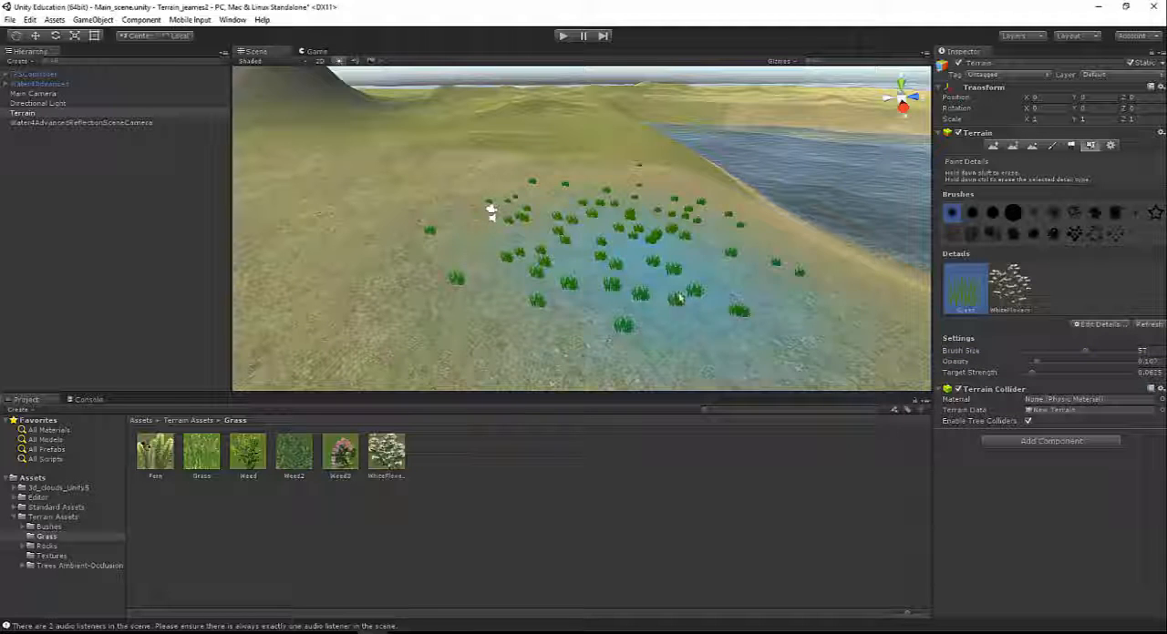
{"action": "left_click", "coordinate": [556, 219]}
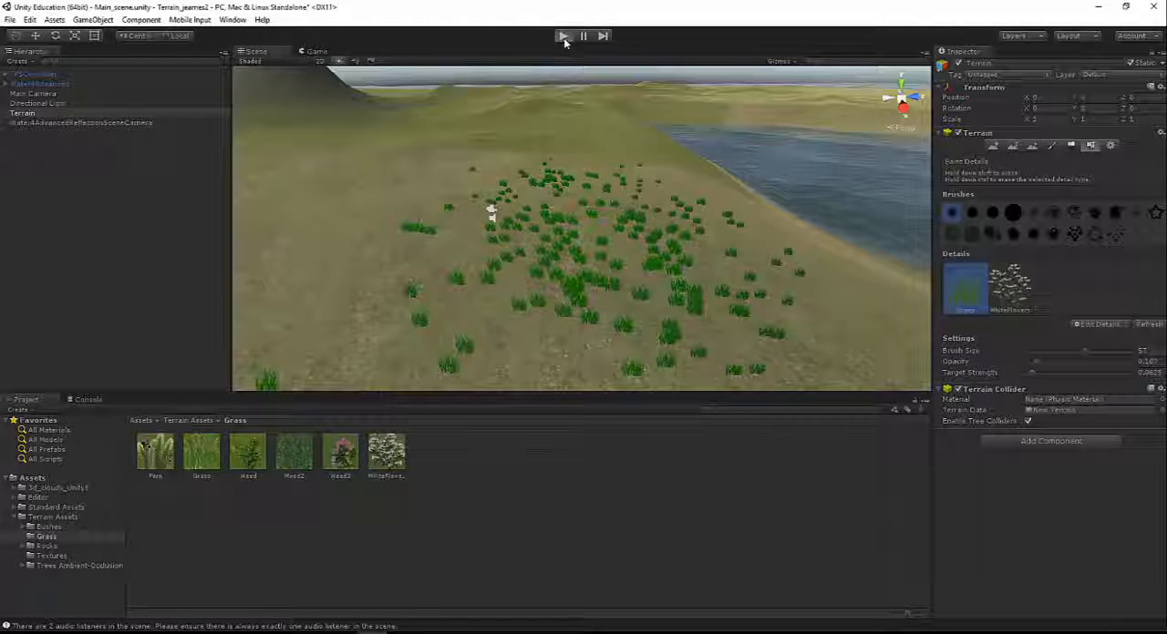
{"action": "left_click", "coordinate": [562, 35]}
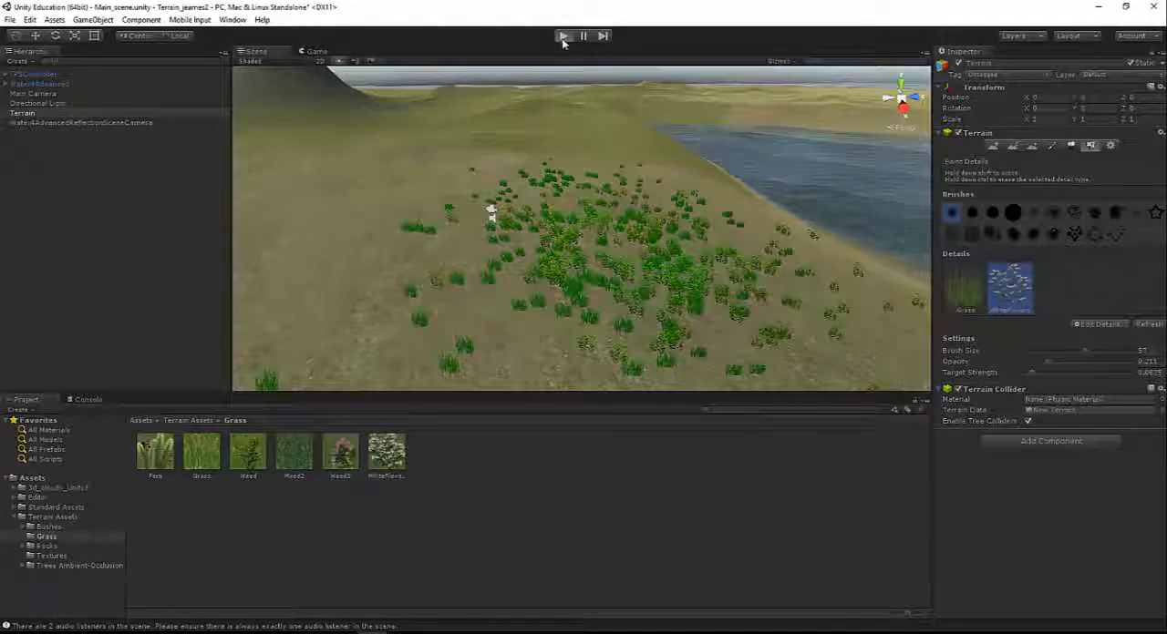
{"action": "left_click", "coordinate": [562, 35]}
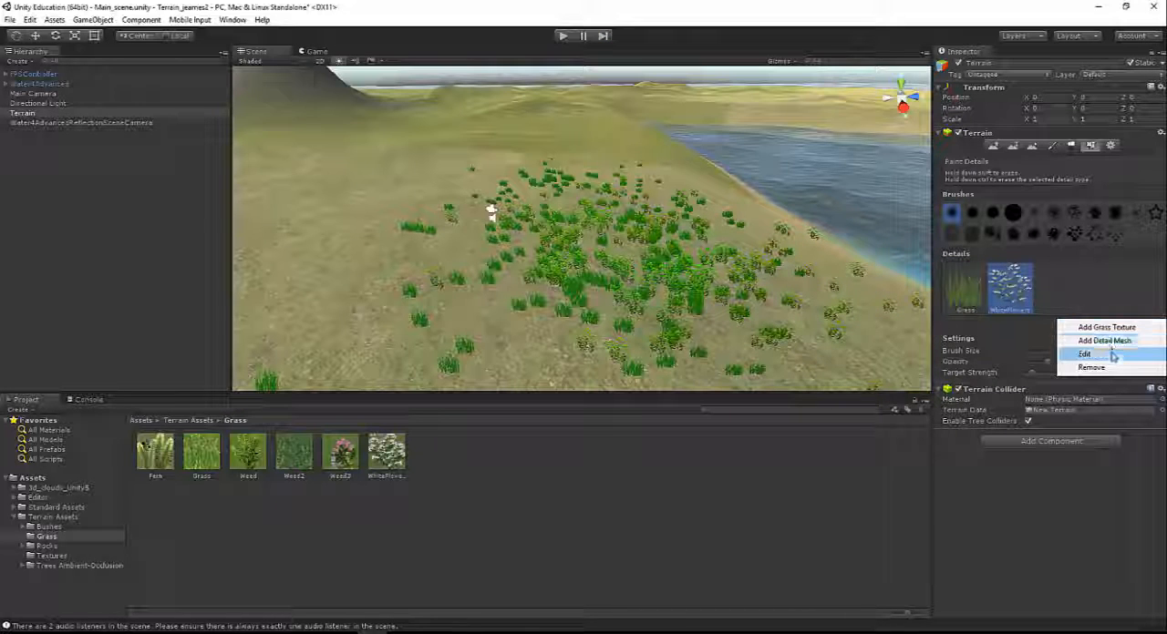
Step: Lighten the WhiteFlowers Healthy Color to a pale tone, then activate Place Trees
{"action": "left_click", "coordinate": [1084, 353]}
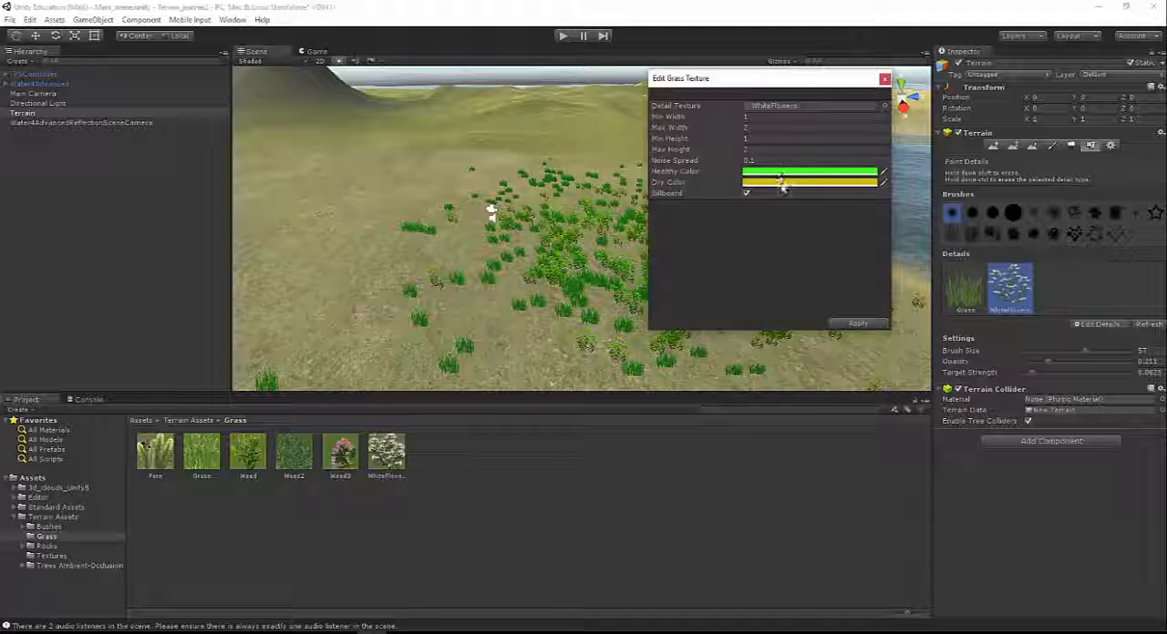
{"action": "left_click", "coordinate": [809, 171]}
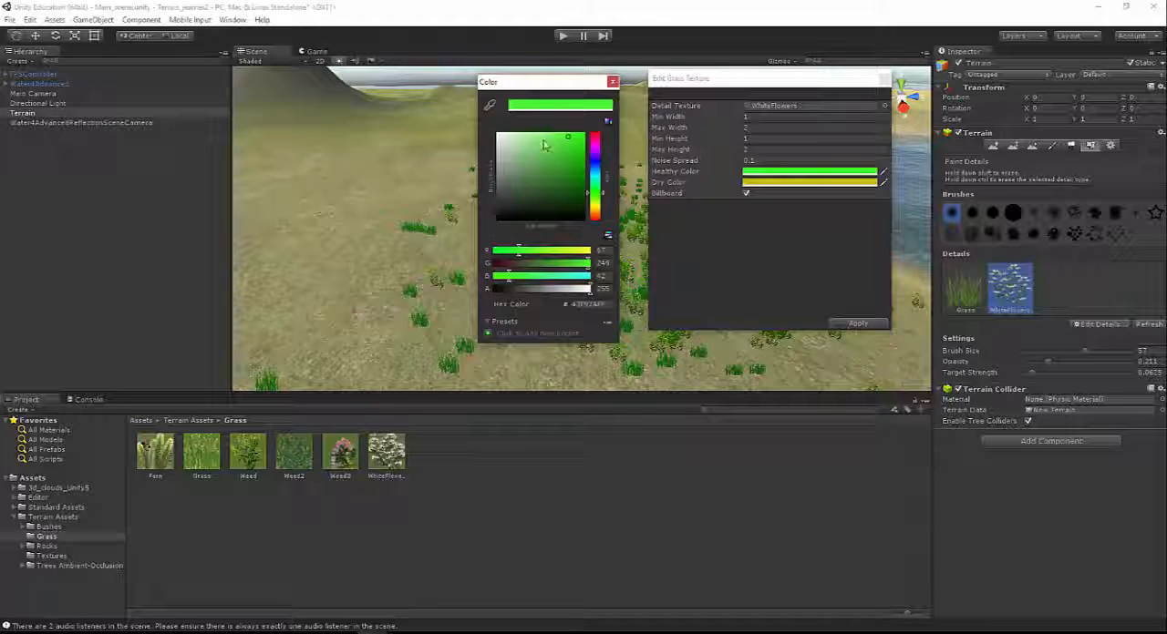
{"action": "left_click", "coordinate": [514, 138]}
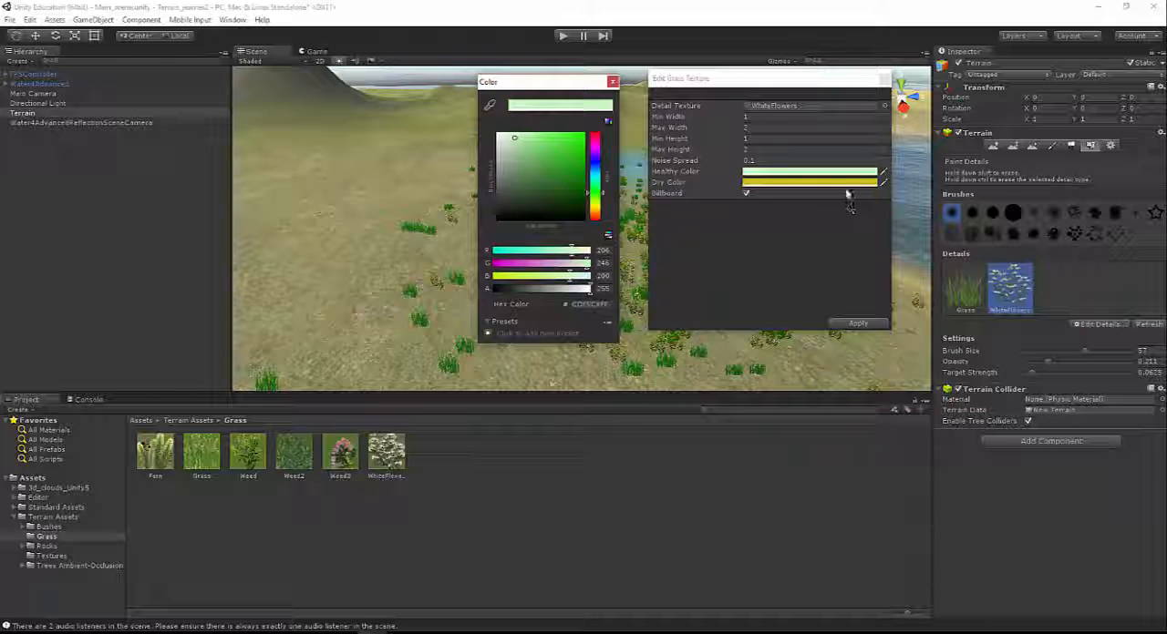
{"action": "left_click", "coordinate": [513, 148]}
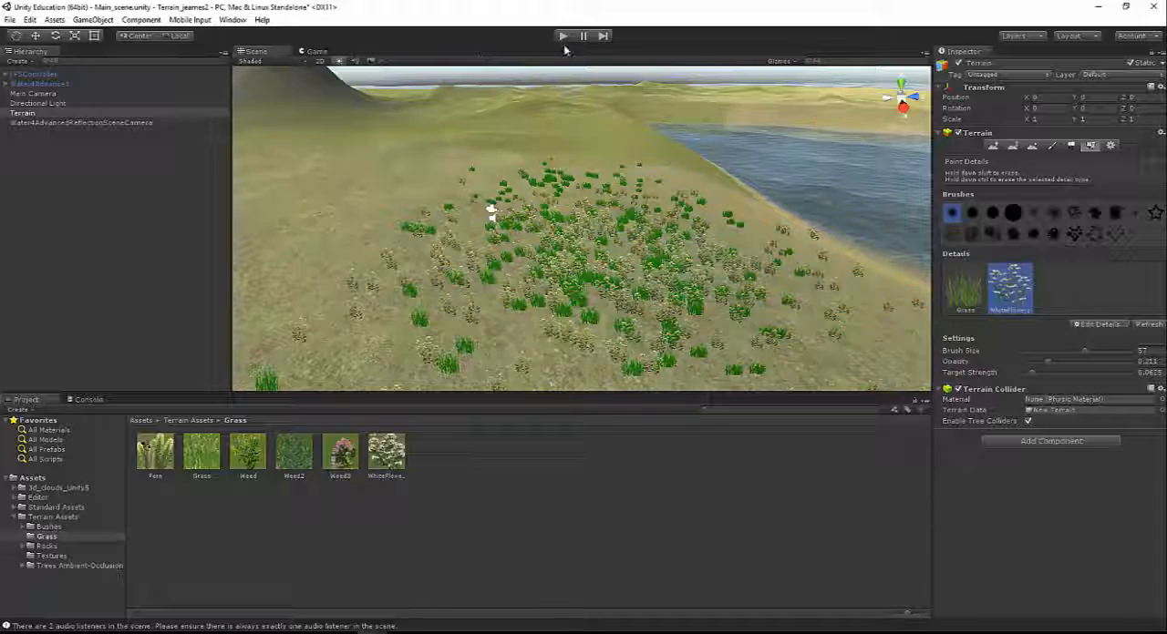
{"action": "left_click", "coordinate": [564, 36]}
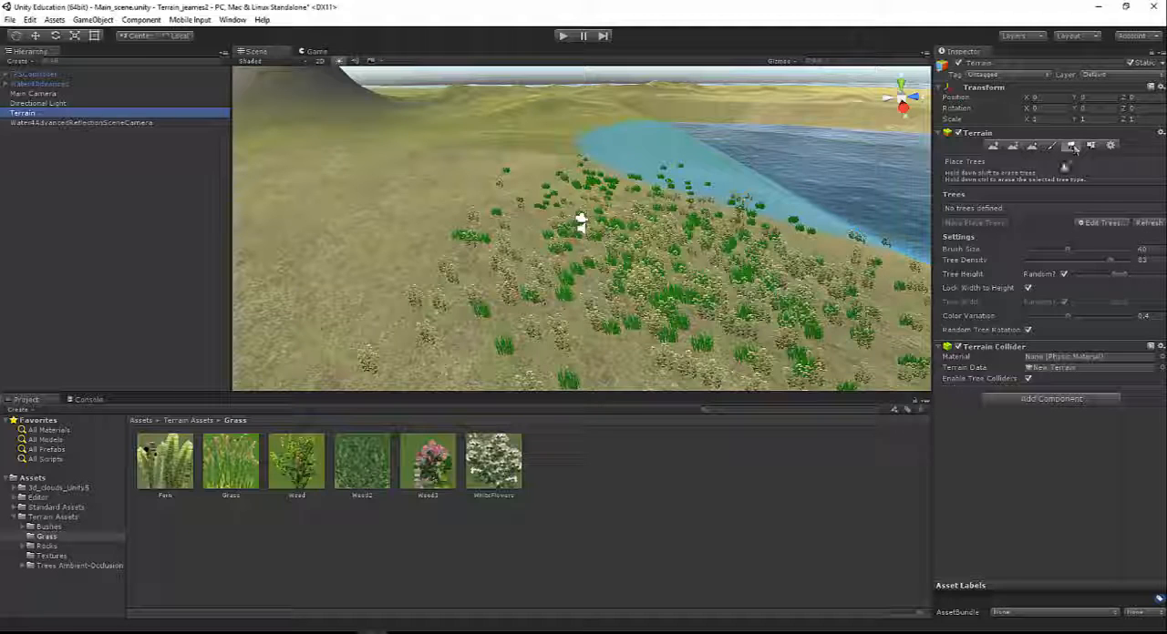
Step: Add the Alder prefab from Trees Ambient-Occlusion as a terrain tree type
{"action": "left_click", "coordinate": [1101, 223]}
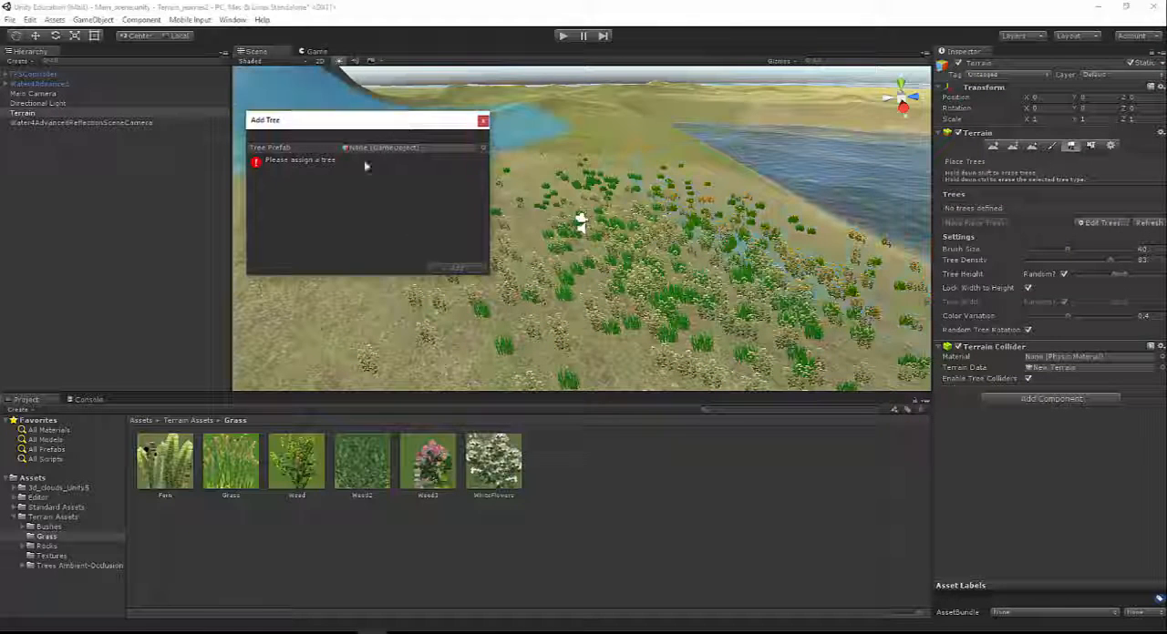
{"action": "left_click", "coordinate": [79, 565]}
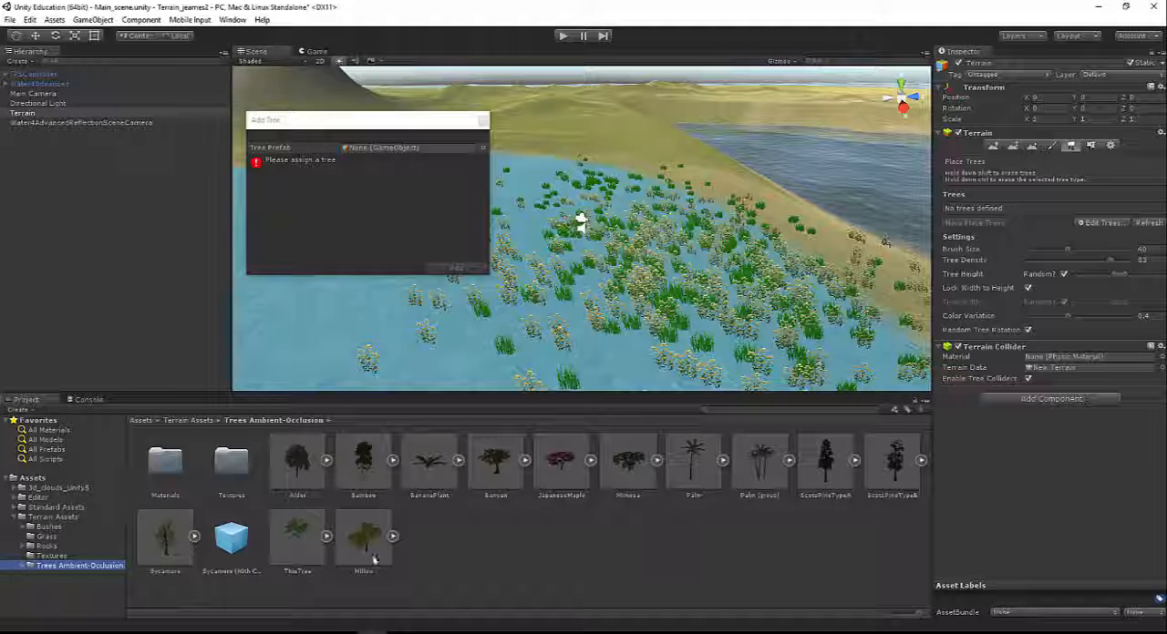
{"action": "left_click", "coordinate": [297, 465]}
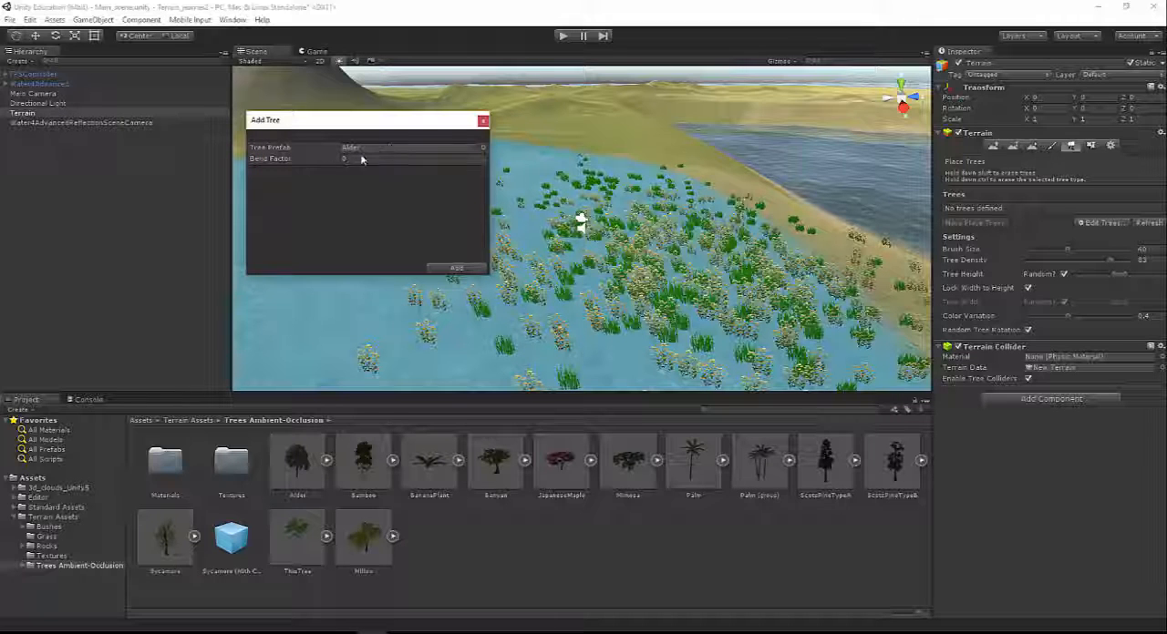
{"action": "left_click", "coordinate": [456, 267]}
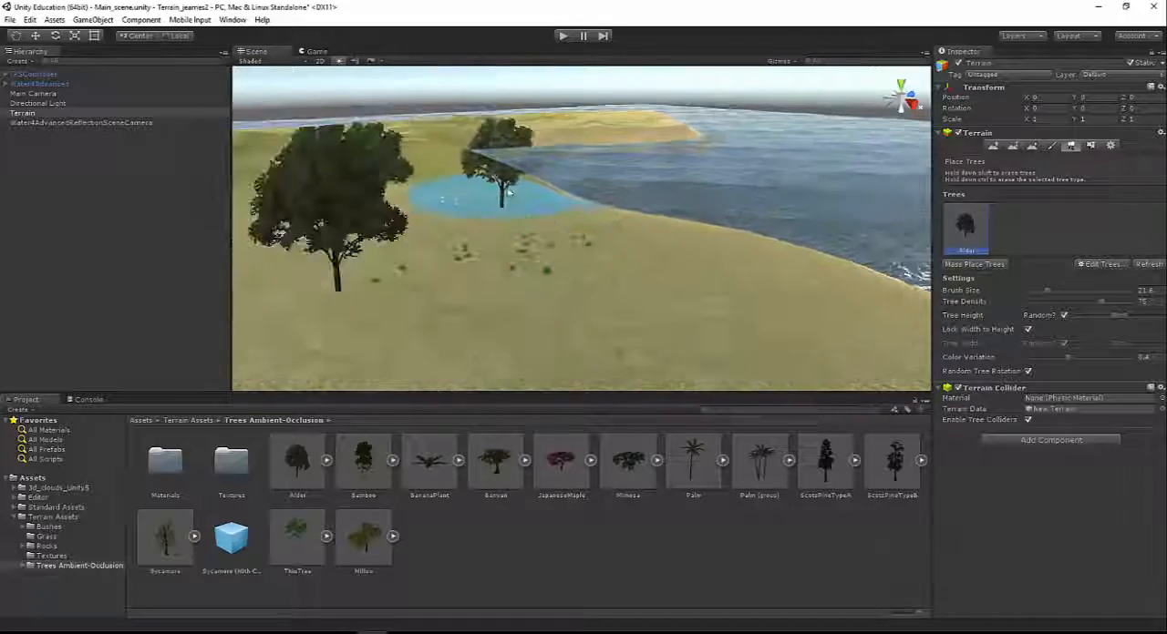
Step: Paint additional Alder trees over the grassy plain away from the shore
{"action": "left_click", "coordinate": [560, 36]}
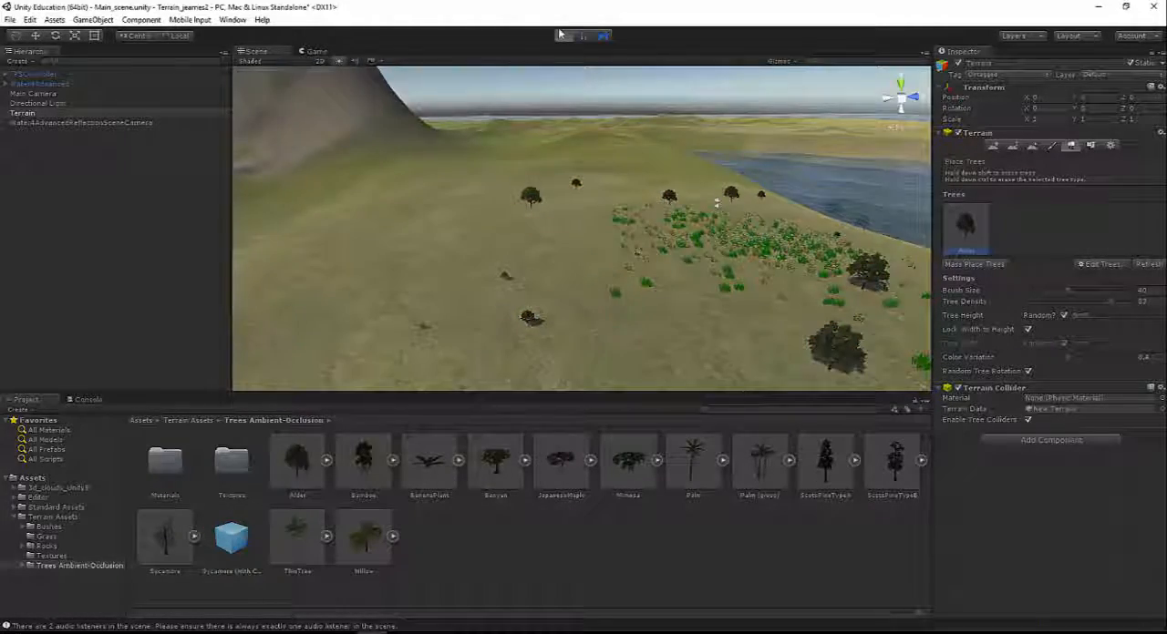
{"action": "left_click", "coordinate": [564, 35]}
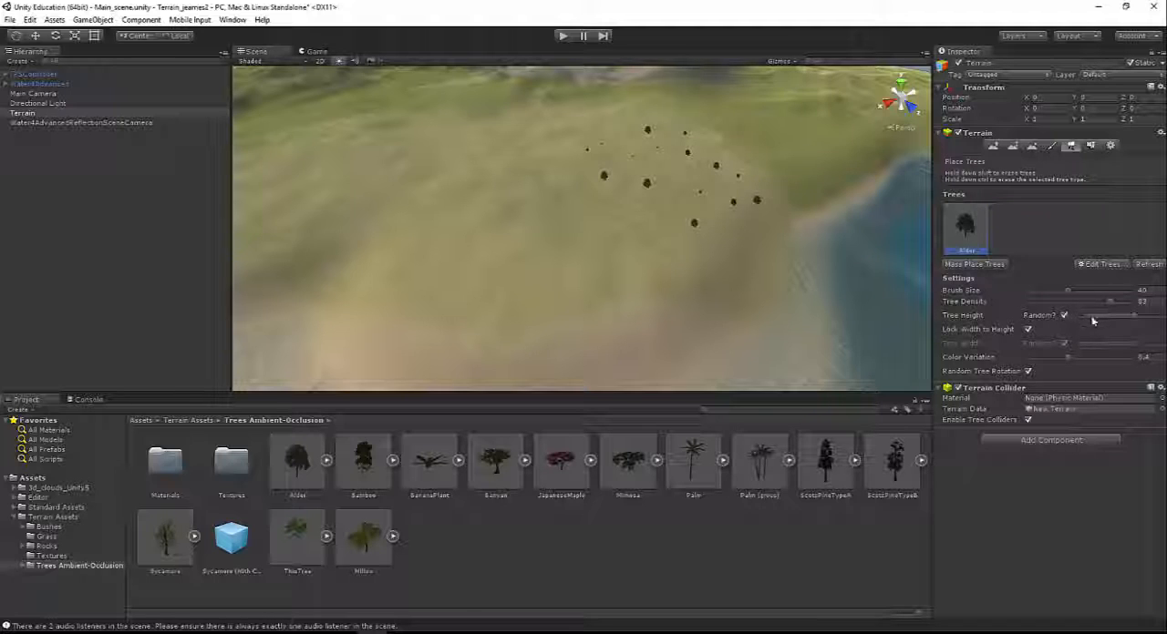
Step: Widen the random tree height range in Alder's placement settings
{"action": "left_click_drag", "start_coordinate": [1091, 315], "coordinate": [1126, 315]}
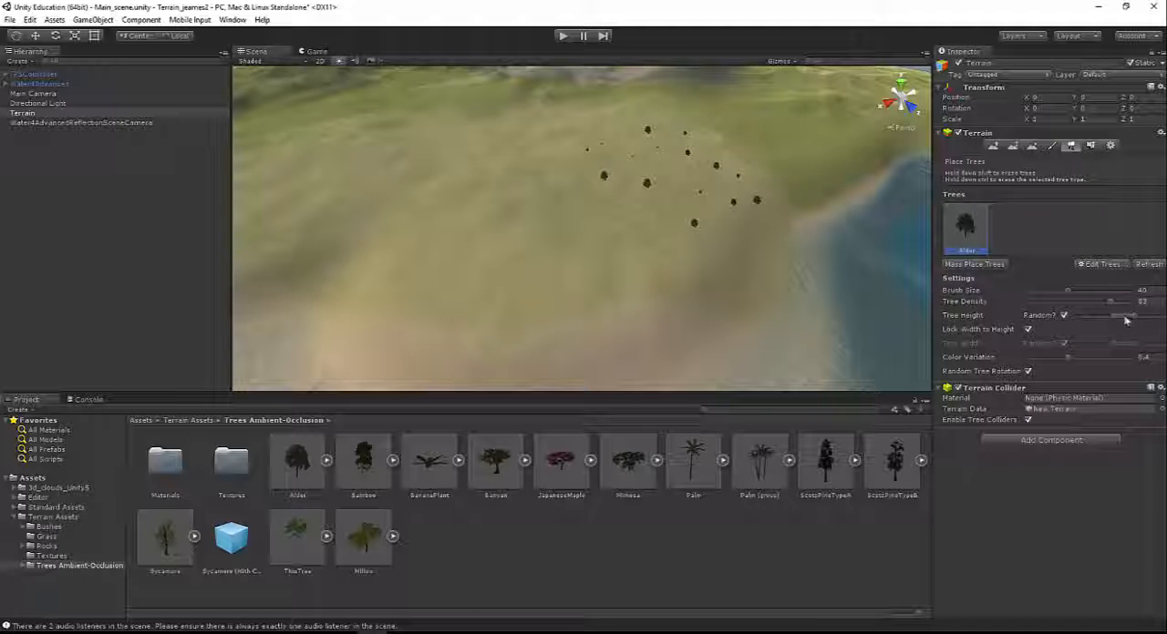
{"action": "left_click", "coordinate": [538, 173]}
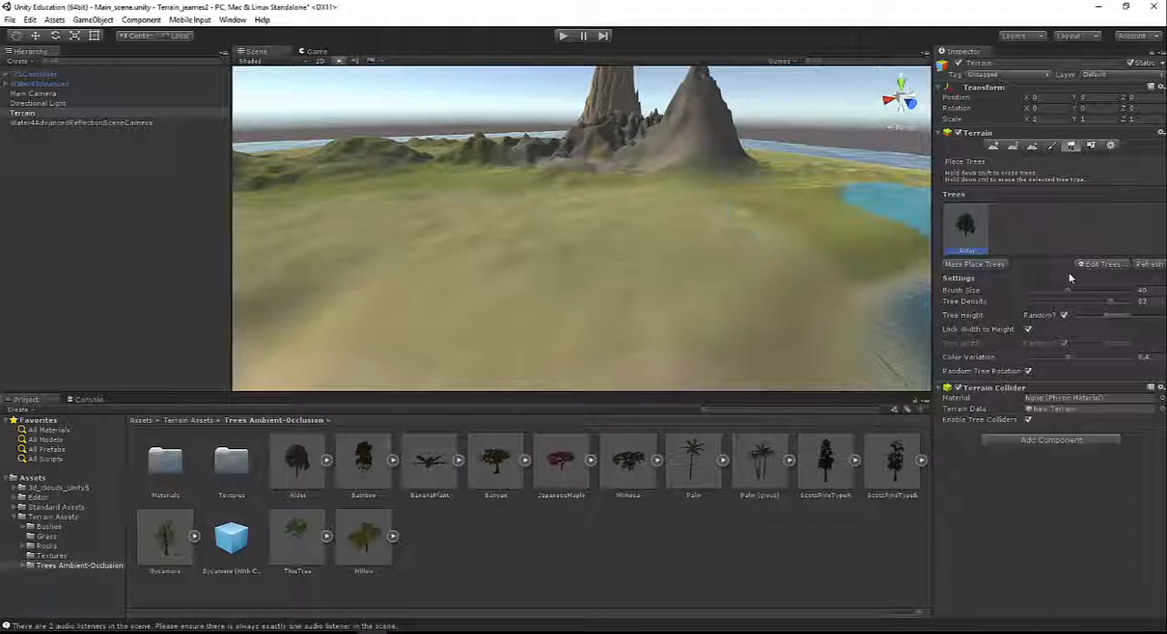
Step: Add Palm as a second terrain tree type alongside Alder
{"action": "left_click", "coordinate": [1100, 264]}
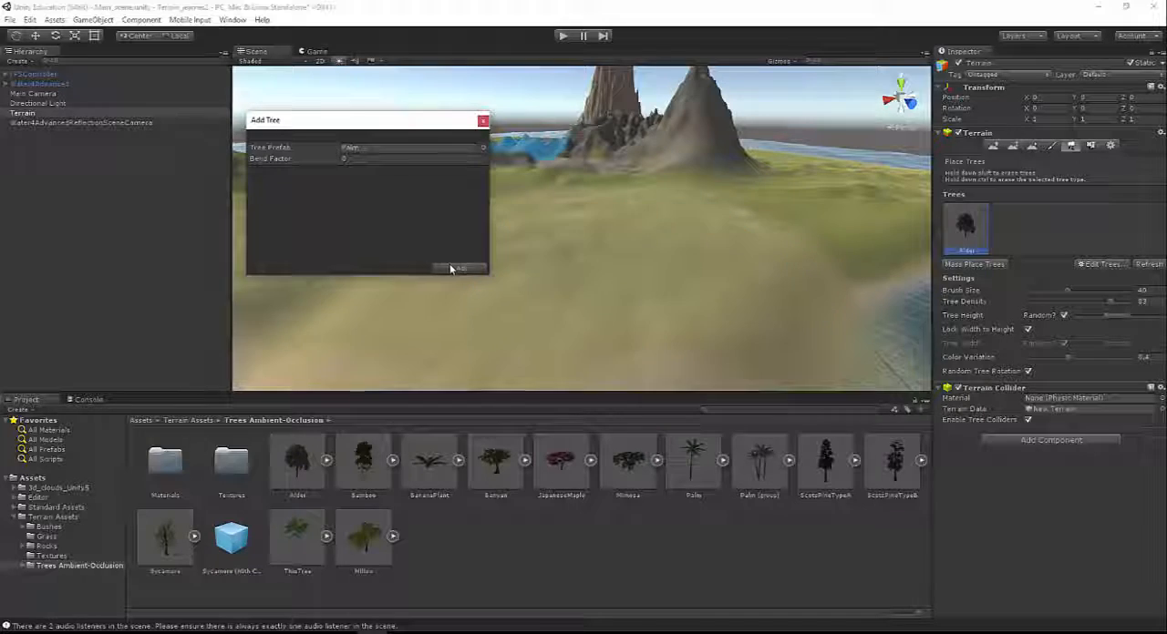
{"action": "left_click", "coordinate": [458, 268]}
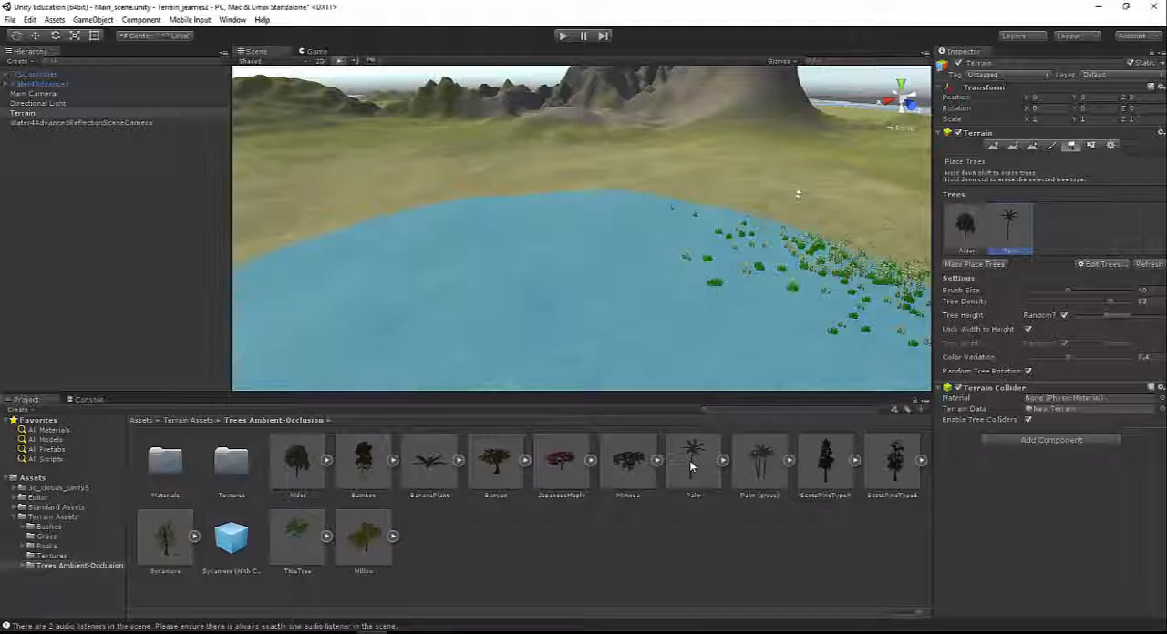
Step: Set the Palm model's import Scale Factor to 0.1
{"action": "left_click", "coordinate": [693, 461]}
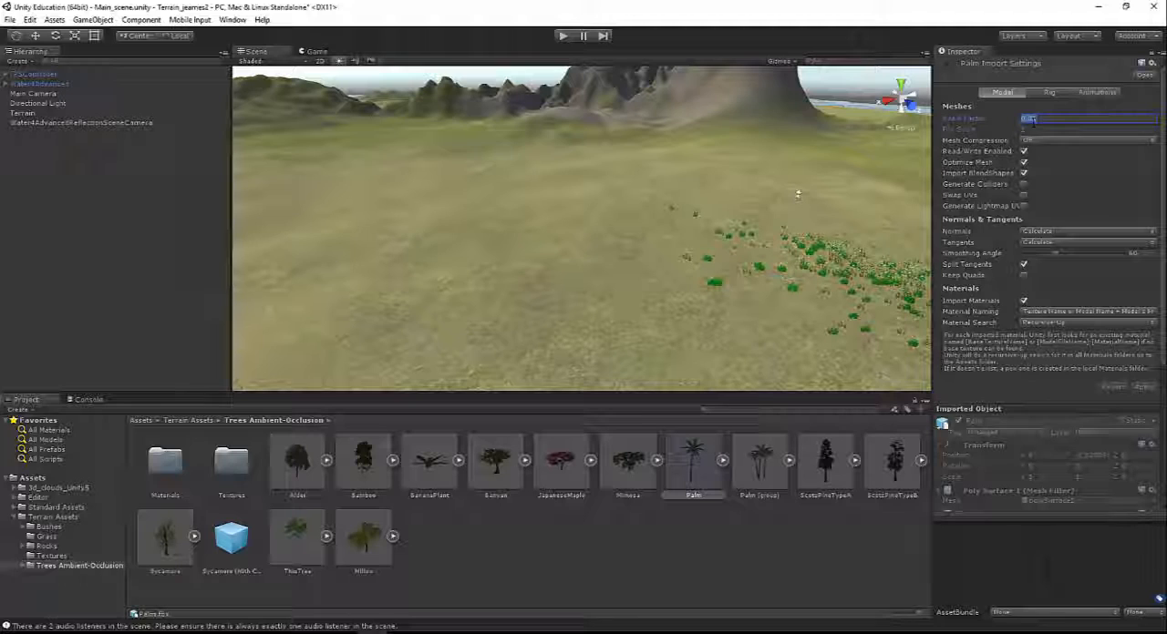
{"action": "type", "text": "0.03"}
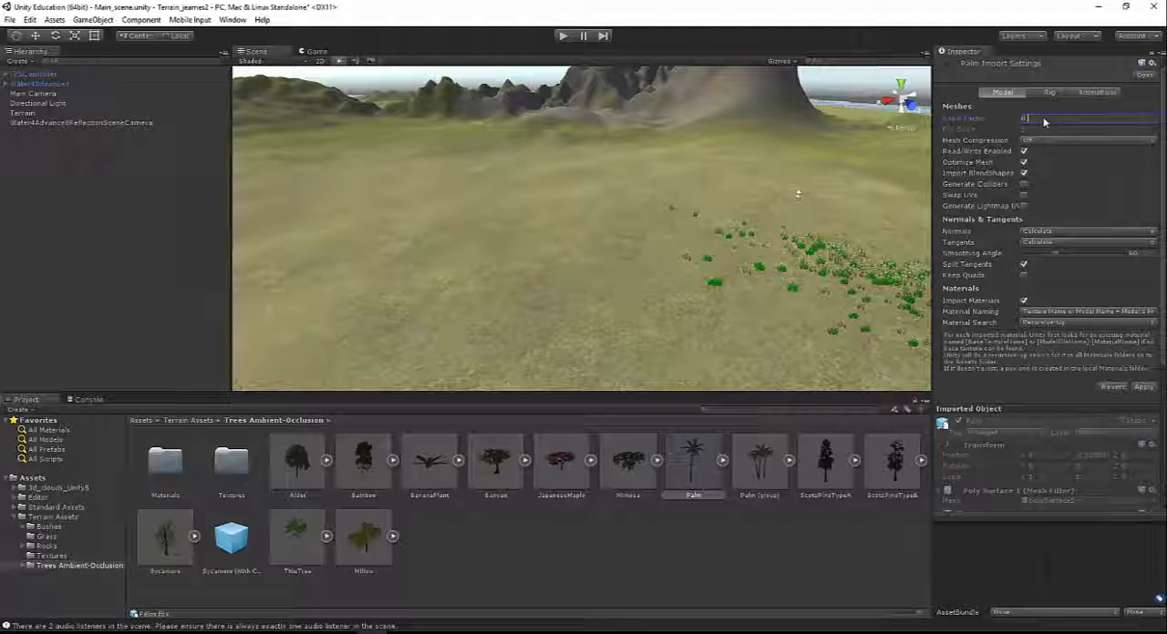
{"action": "type", "text": "0.1"}
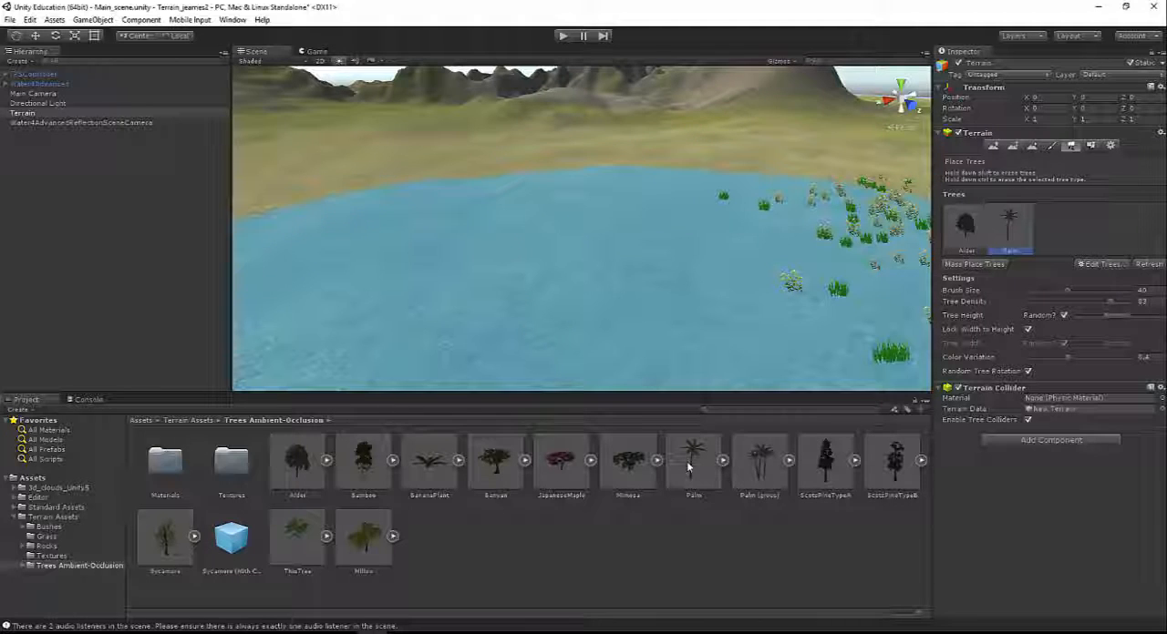
Step: Plant large palms by the water, then switch to Paint Details with the Grass folder open
{"action": "left_click", "coordinate": [693, 460]}
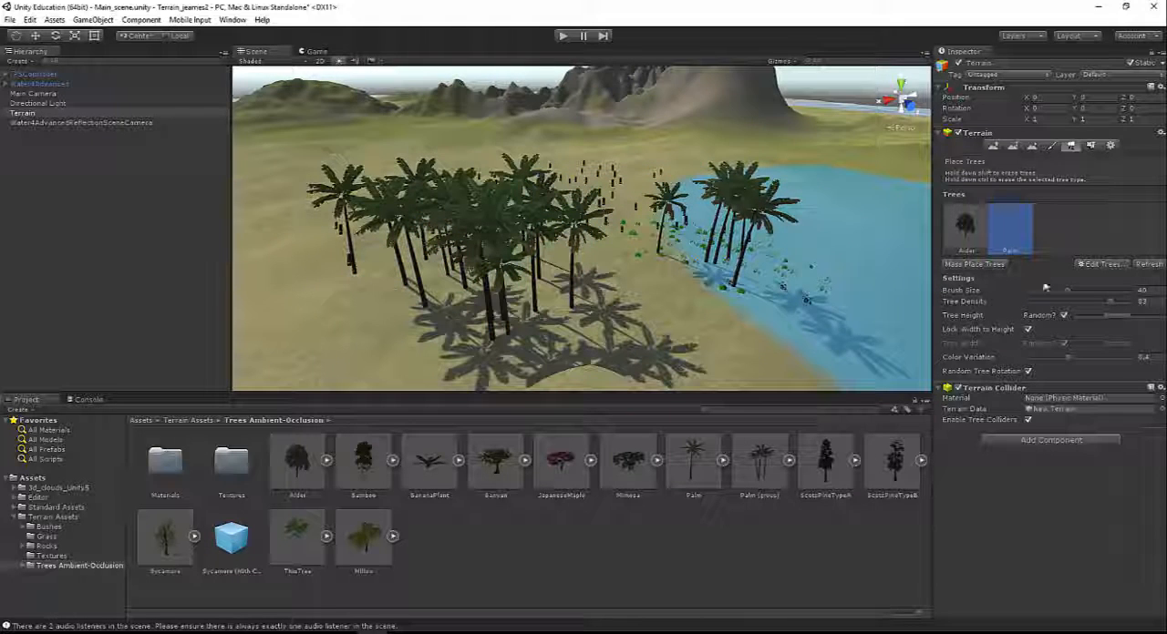
{"action": "left_click", "coordinate": [1009, 228]}
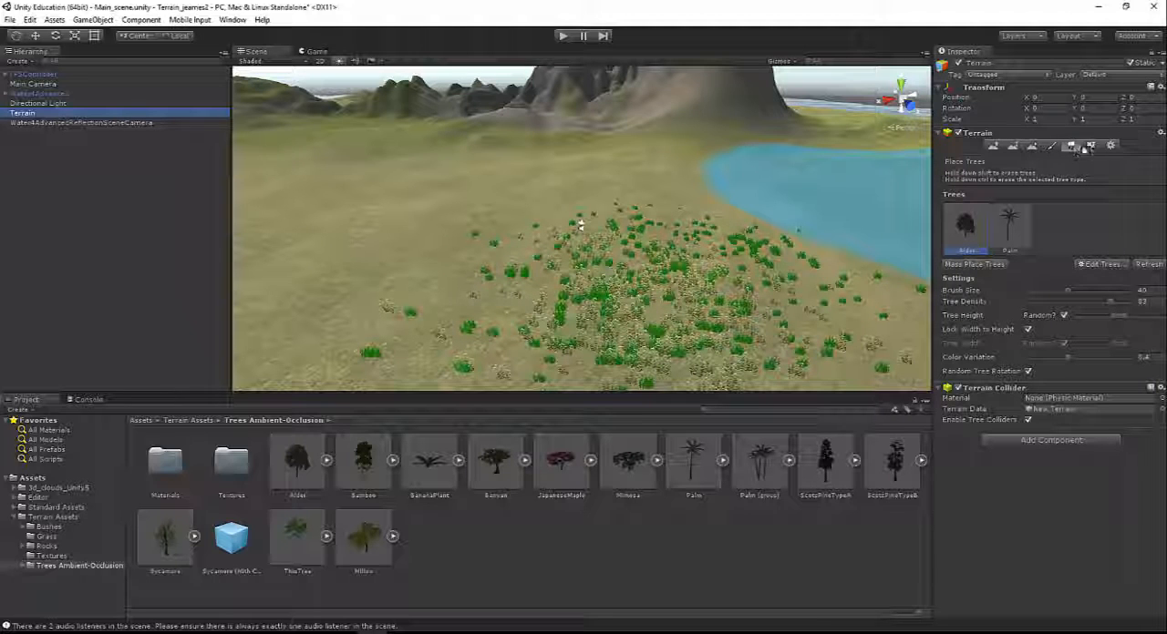
{"action": "left_click", "coordinate": [1071, 146]}
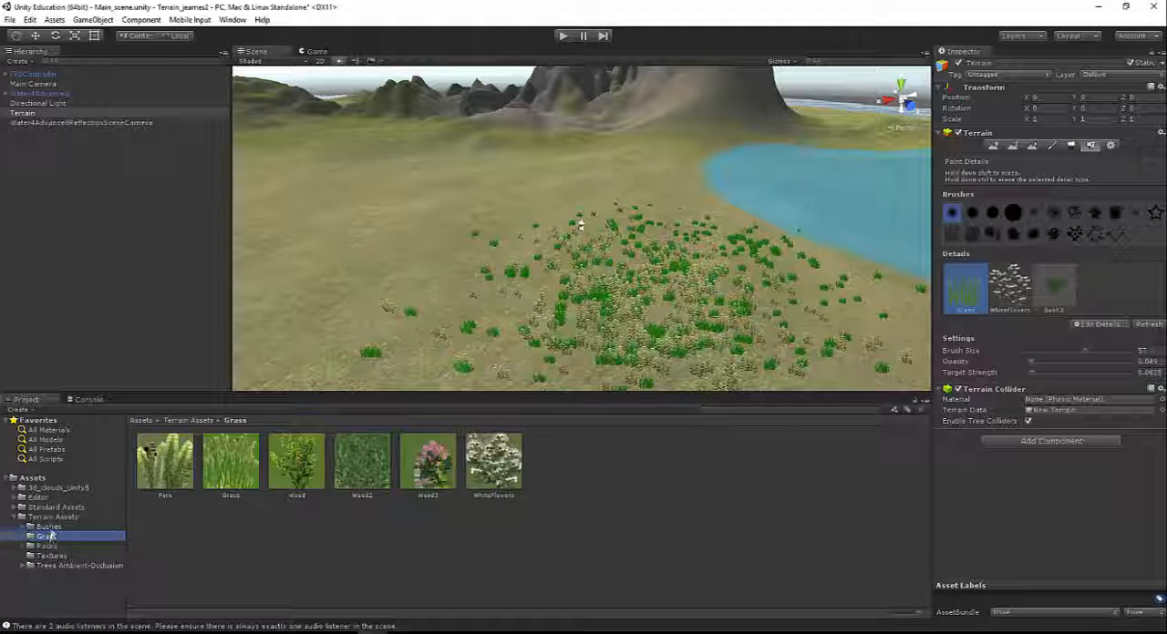
Step: Open the Rocks folder showing RockMesh and bring up the Edit Details options
{"action": "left_click", "coordinate": [47, 546]}
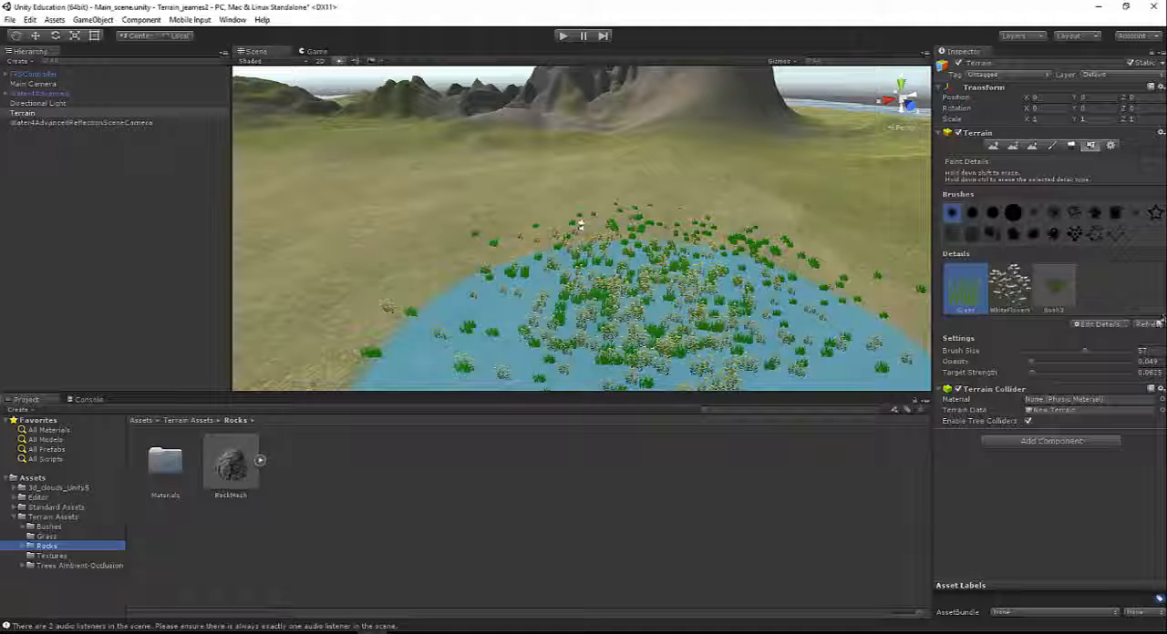
{"action": "left_click", "coordinate": [1100, 324]}
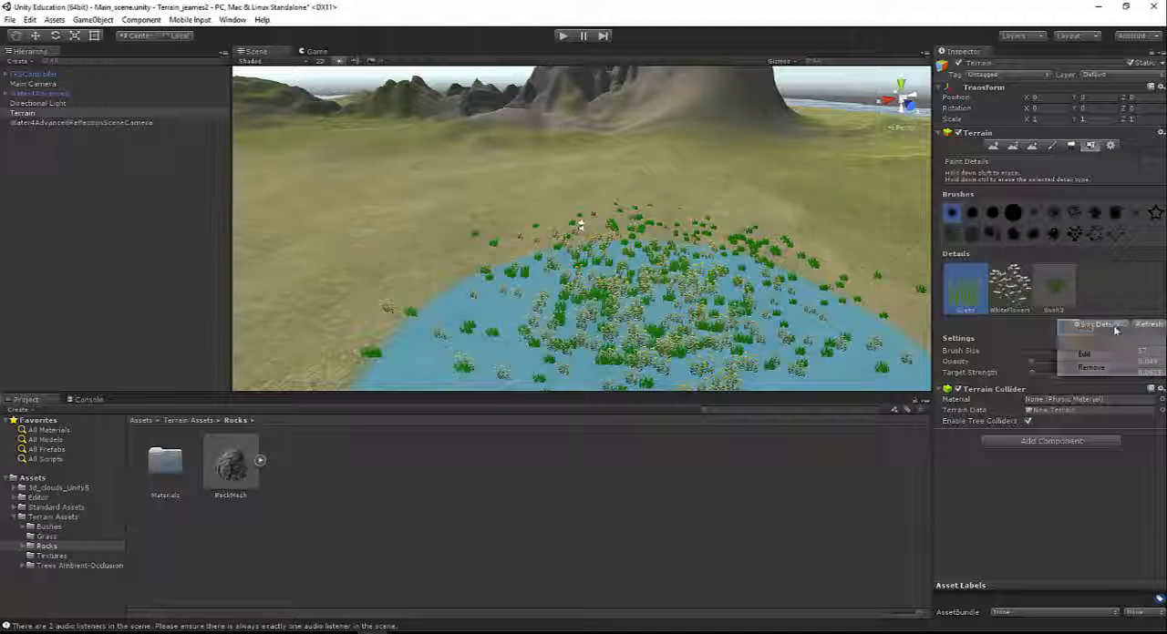
Step: Start a RockMesh detail mesh with Vertex Lit render mode
{"action": "left_click", "coordinate": [1098, 325]}
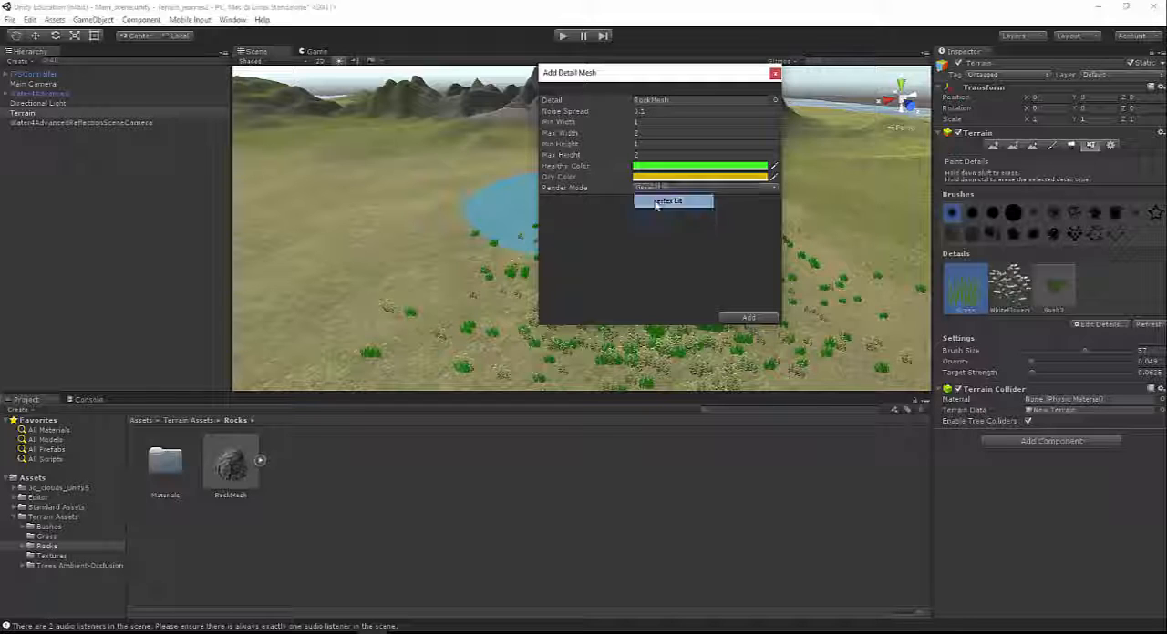
{"action": "left_click", "coordinate": [749, 318]}
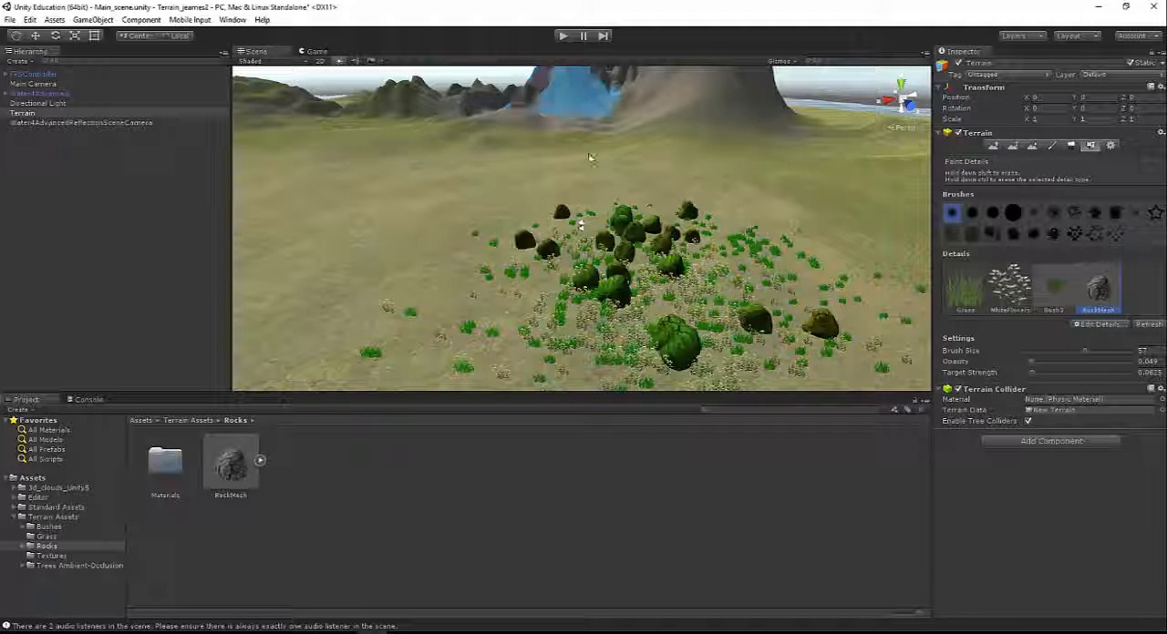
Step: Add the RockMesh detail, paint rocks among the grass, and enter Play mode
{"action": "left_click", "coordinate": [563, 35]}
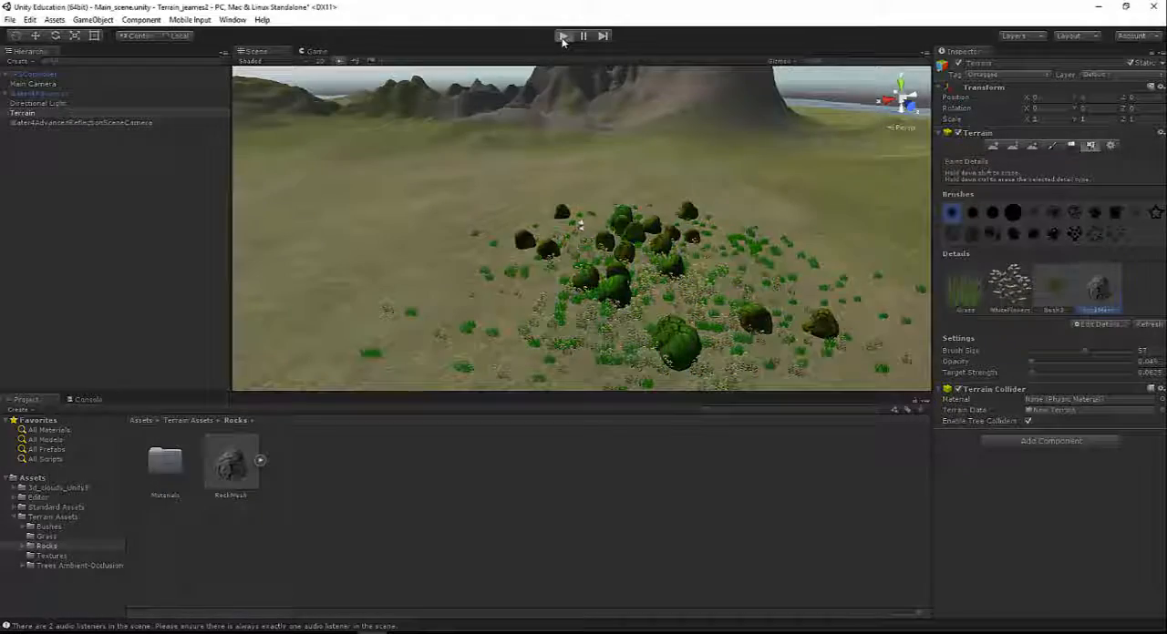
{"action": "left_click", "coordinate": [562, 36]}
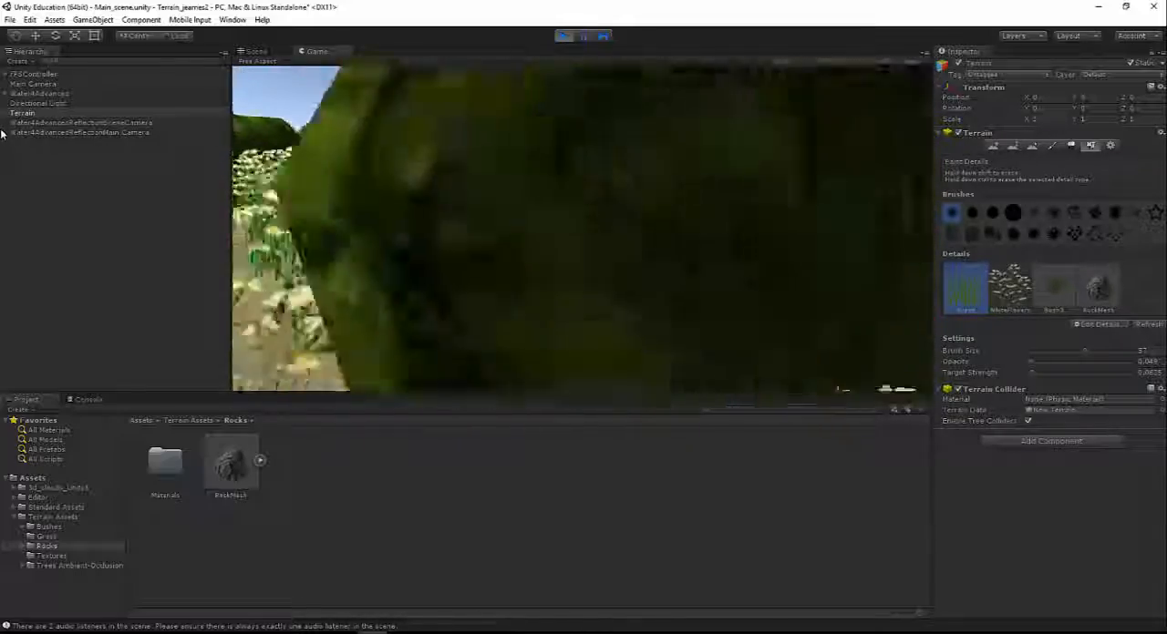
Step: Walk up to a rock, then exit Play mode
{"action": "left_click", "coordinate": [562, 35]}
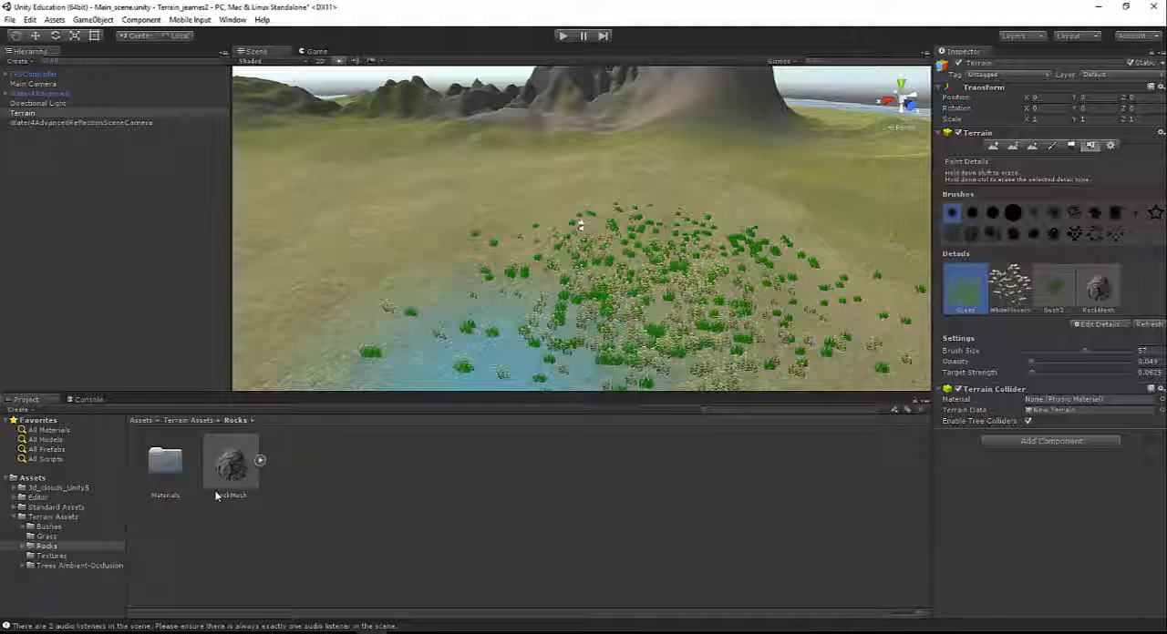
Step: Drop a RockMesh rock from the Rocks folder among the grass and briefly play-test it
{"action": "left_click", "coordinate": [231, 462]}
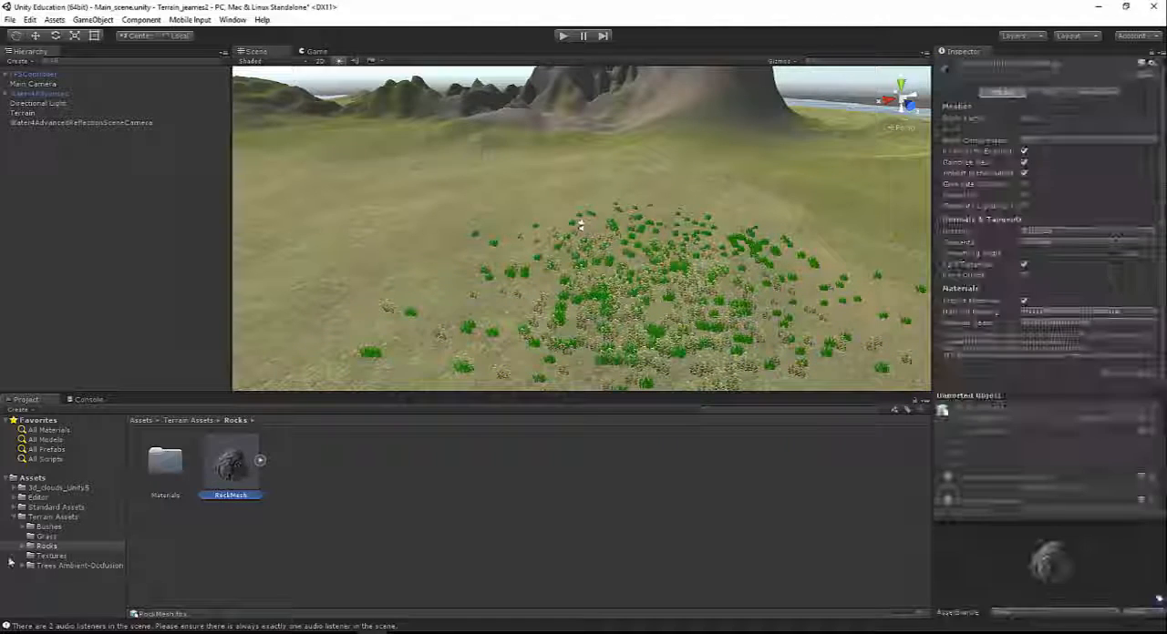
{"action": "left_click", "coordinate": [79, 566]}
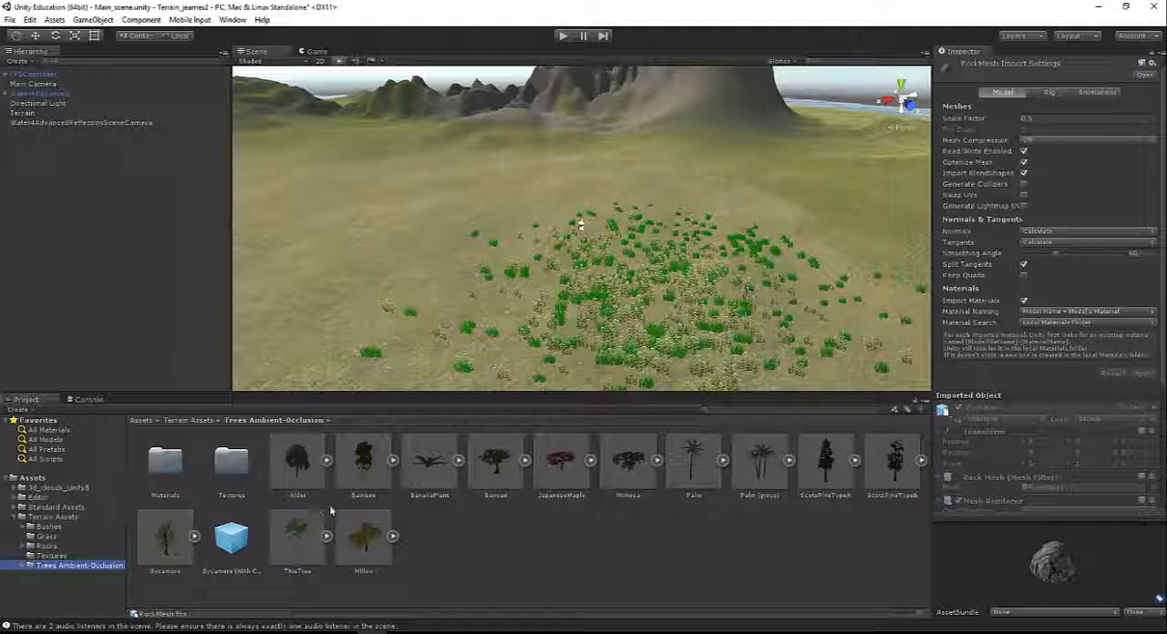
{"action": "left_click", "coordinate": [47, 546]}
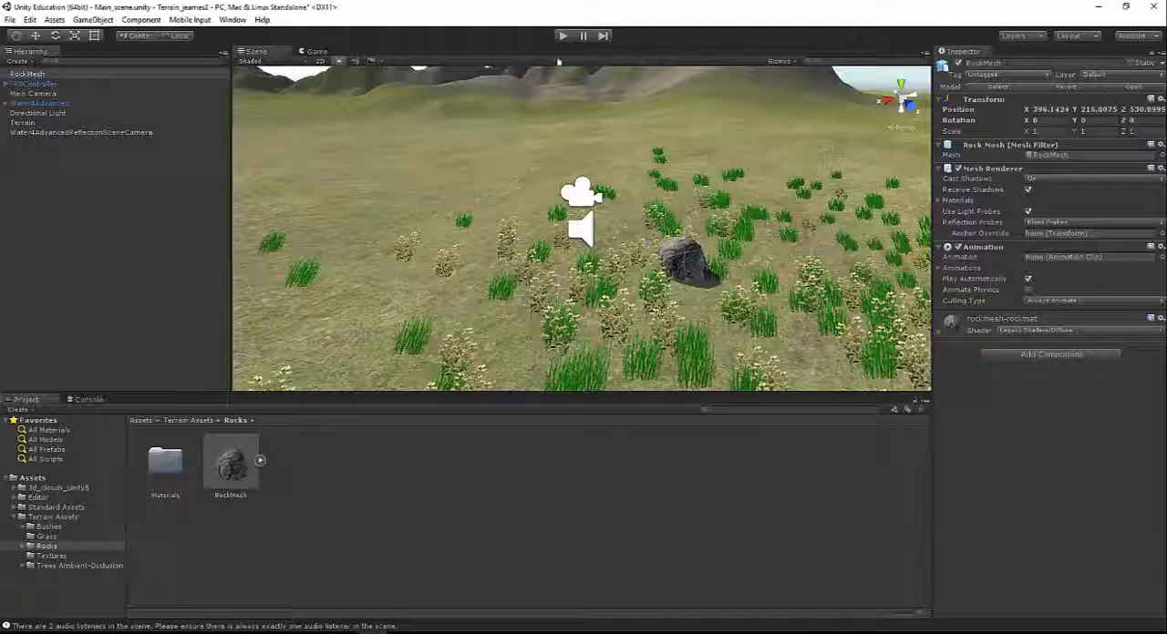
{"action": "left_click", "coordinate": [561, 35]}
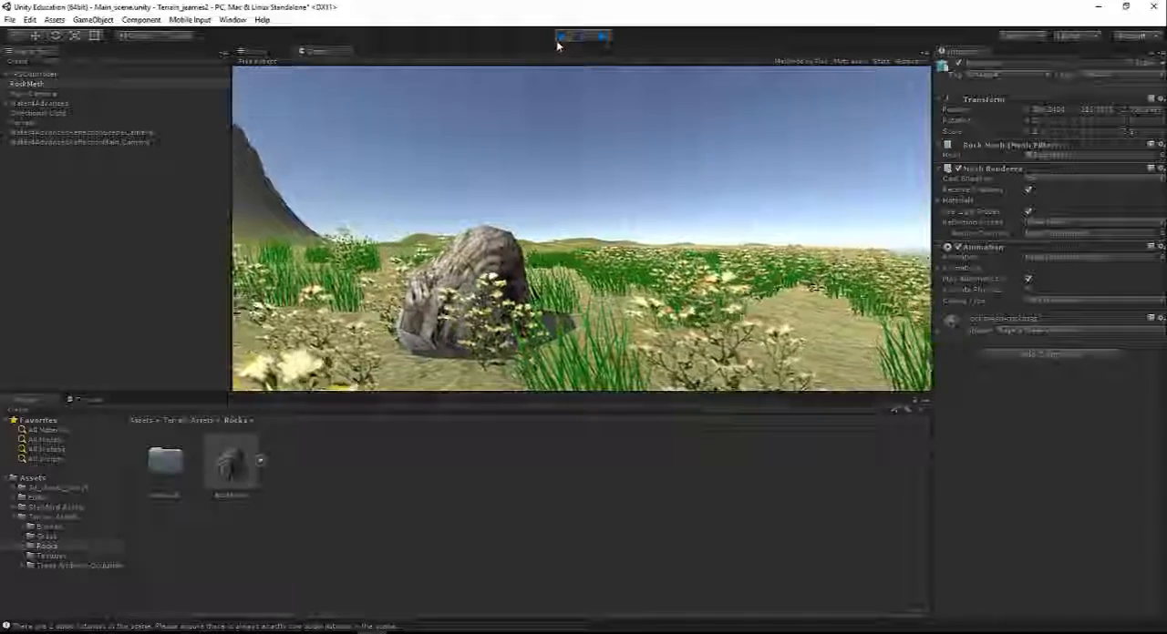
{"action": "left_click", "coordinate": [563, 36]}
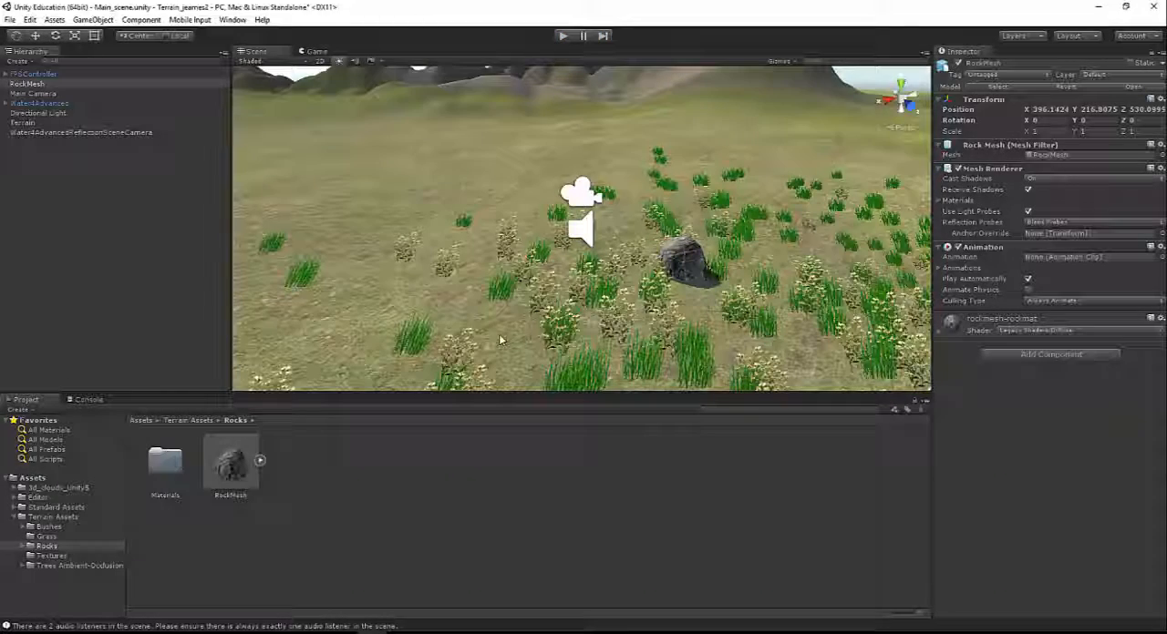
Step: Enable Generate Colliders in RockMesh's import settings and run a quick play test
{"action": "left_click", "coordinate": [229, 460]}
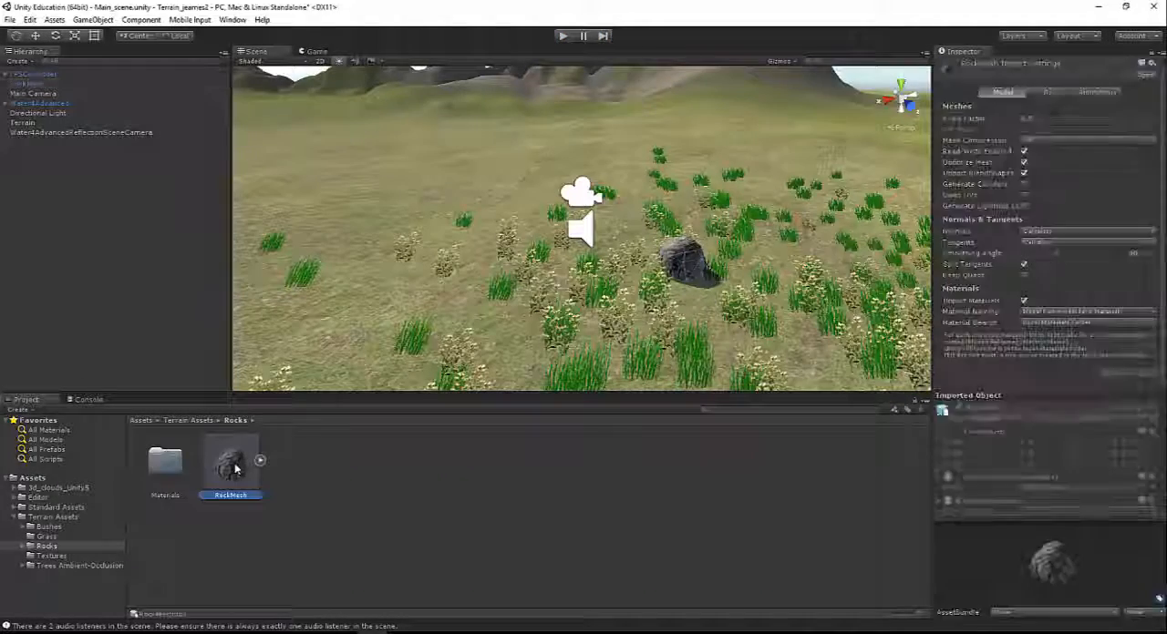
{"action": "left_click", "coordinate": [229, 461]}
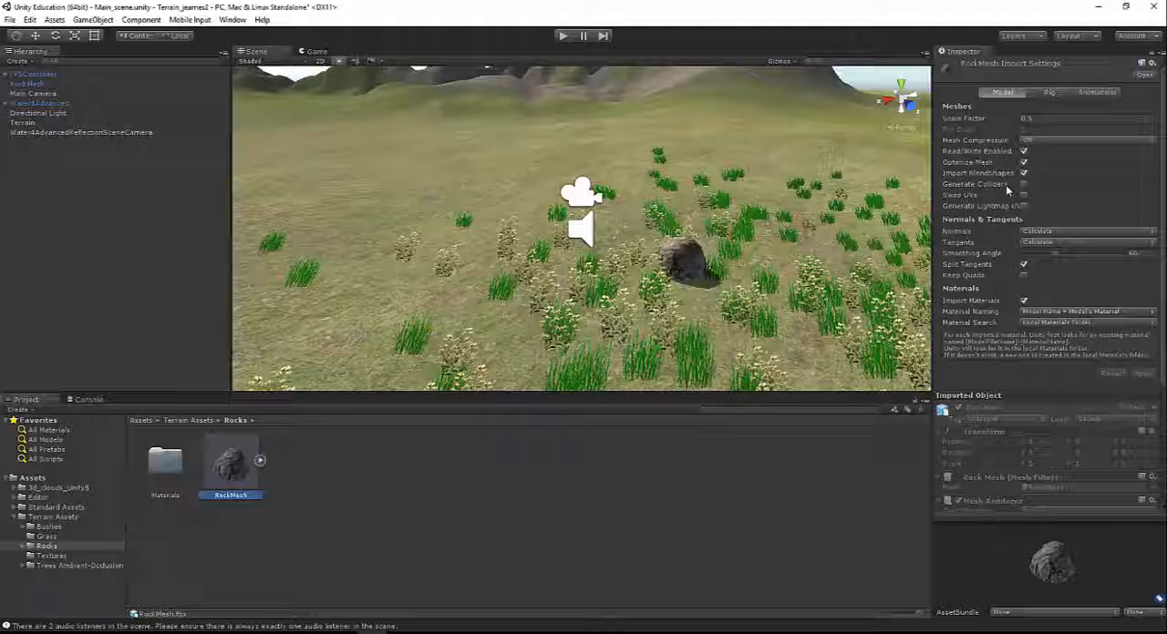
{"action": "mouse_move", "coordinate": [1003, 184]}
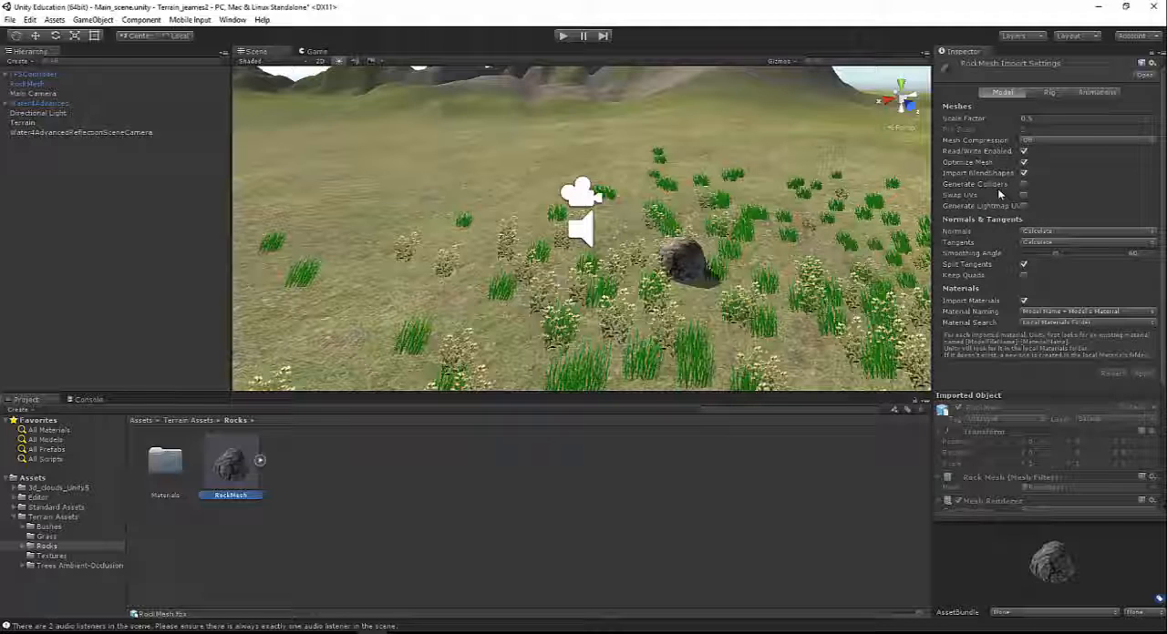
{"action": "mouse_move", "coordinate": [999, 193]}
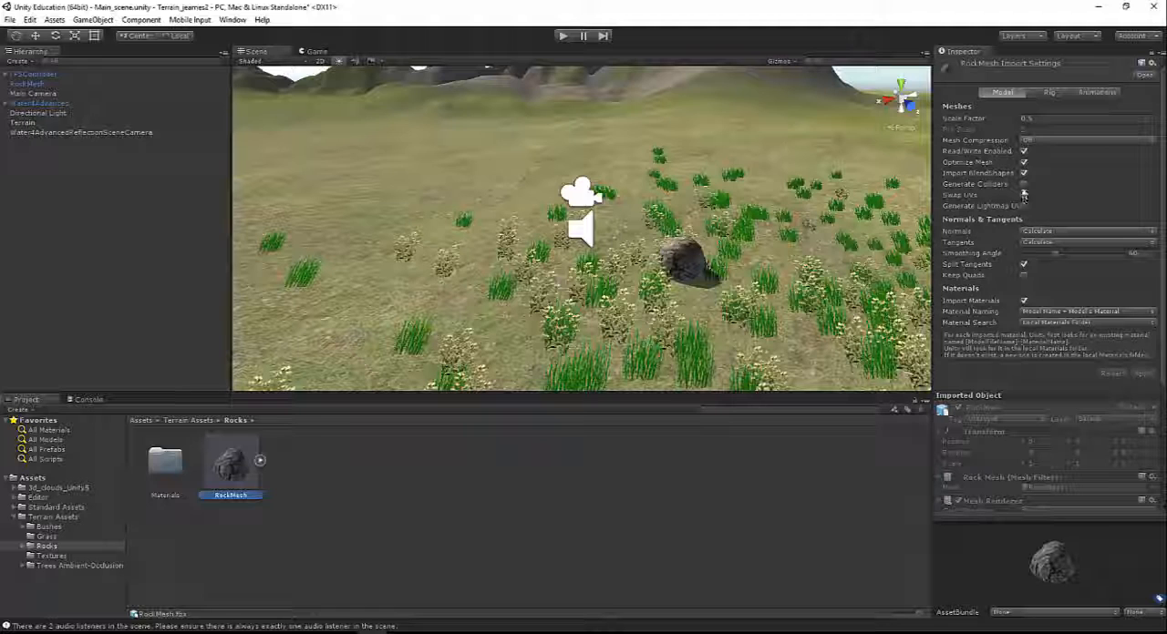
{"action": "left_click", "coordinate": [1022, 184]}
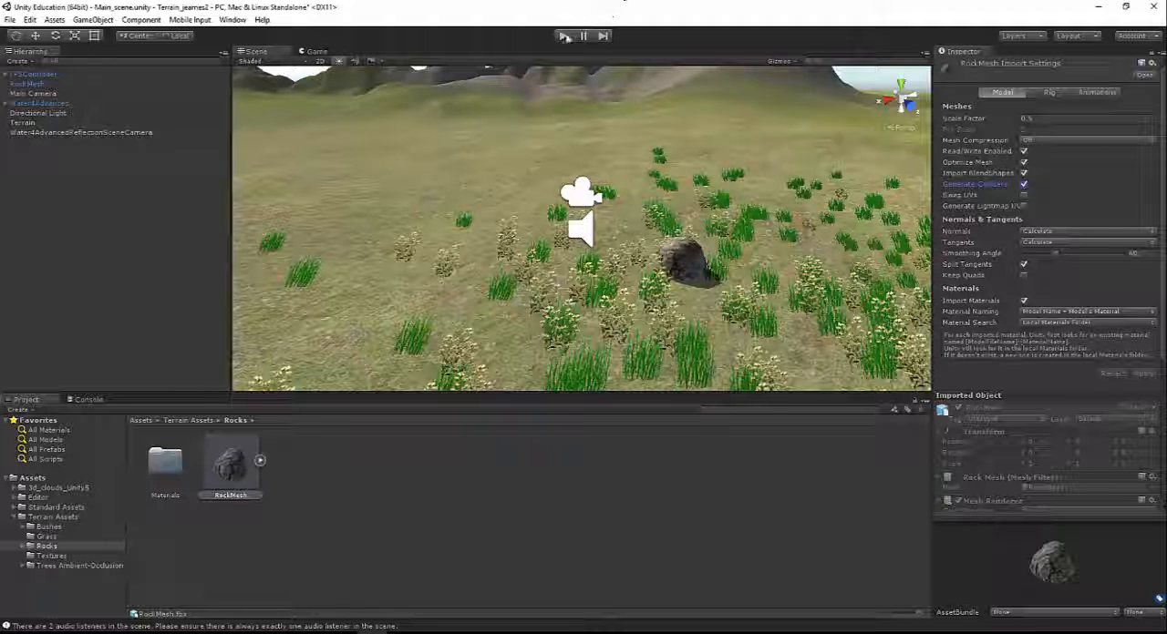
{"action": "left_click", "coordinate": [564, 35]}
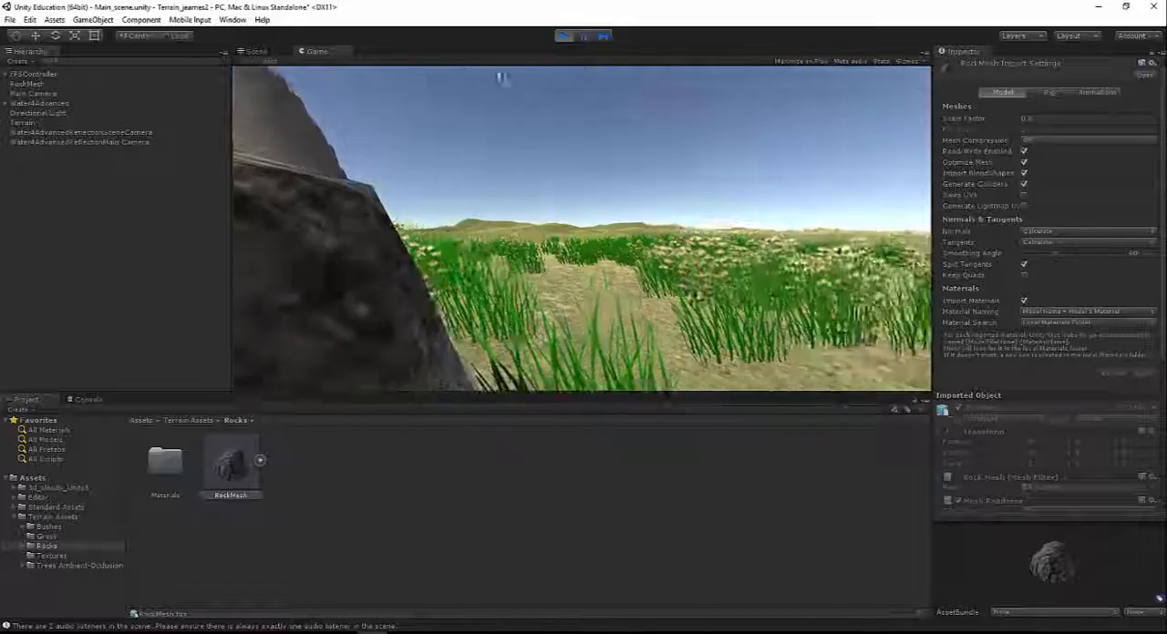
{"action": "left_click", "coordinate": [561, 35]}
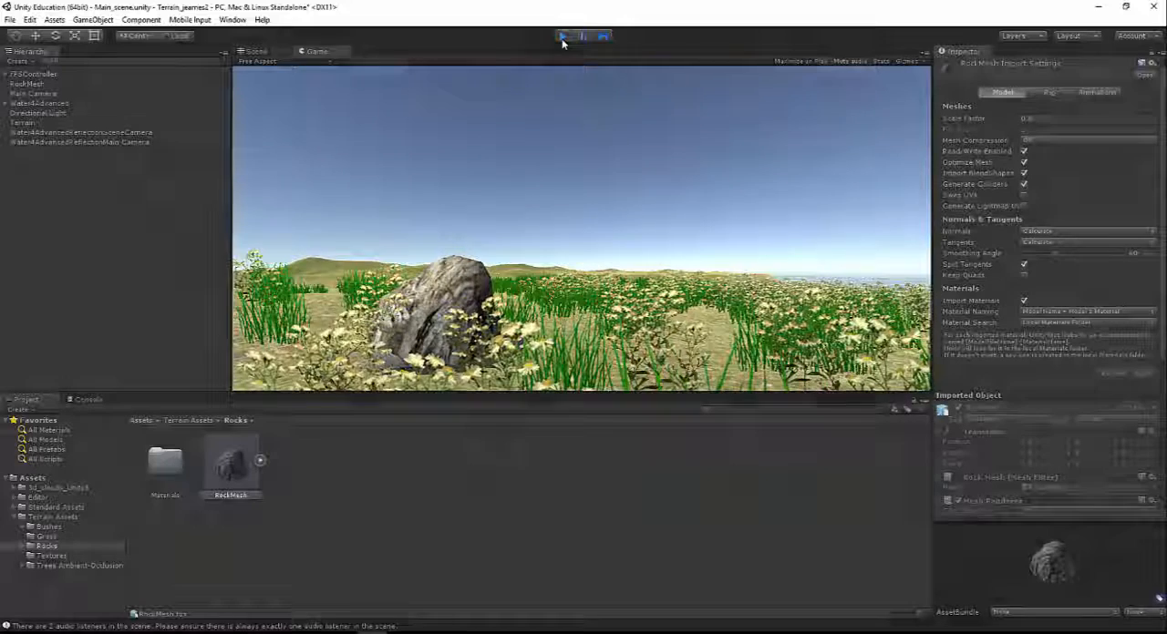
{"action": "left_click", "coordinate": [562, 35]}
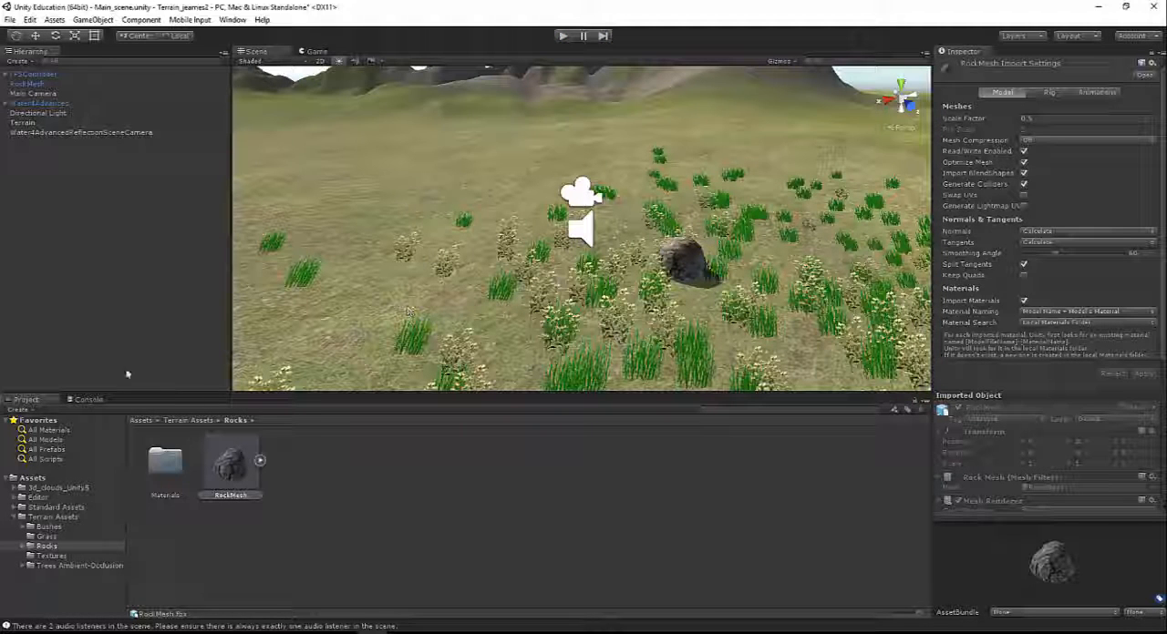
Step: Place the Bamboo tree, turn on its Generate Colliders option, and walk around in play mode
{"action": "left_click", "coordinate": [79, 565]}
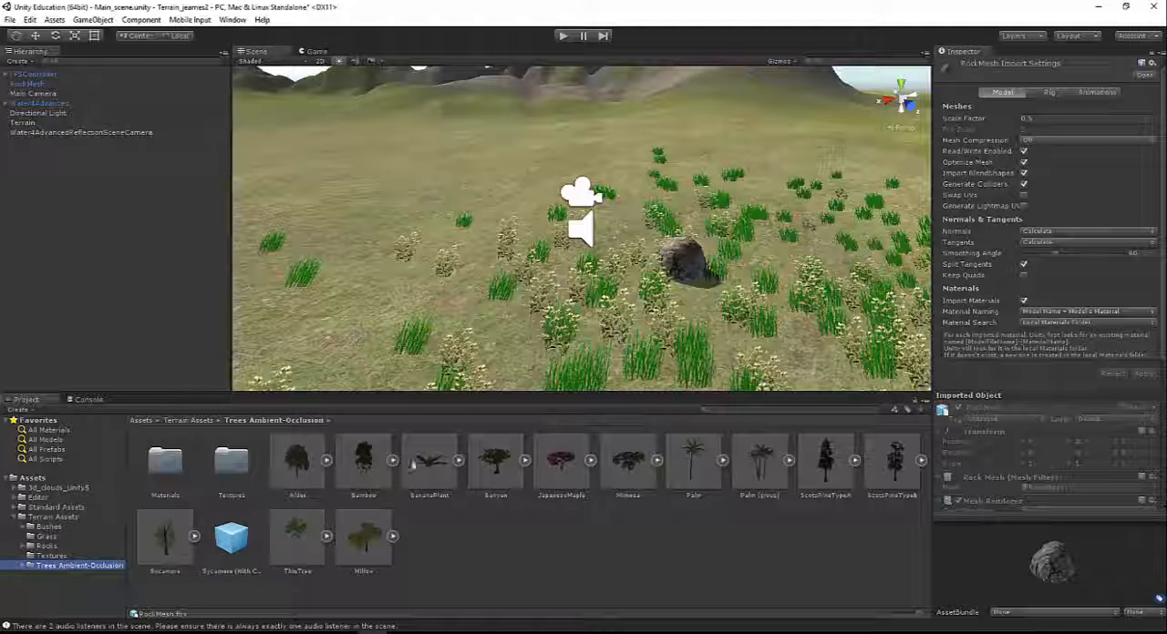
{"action": "left_click", "coordinate": [22, 123]}
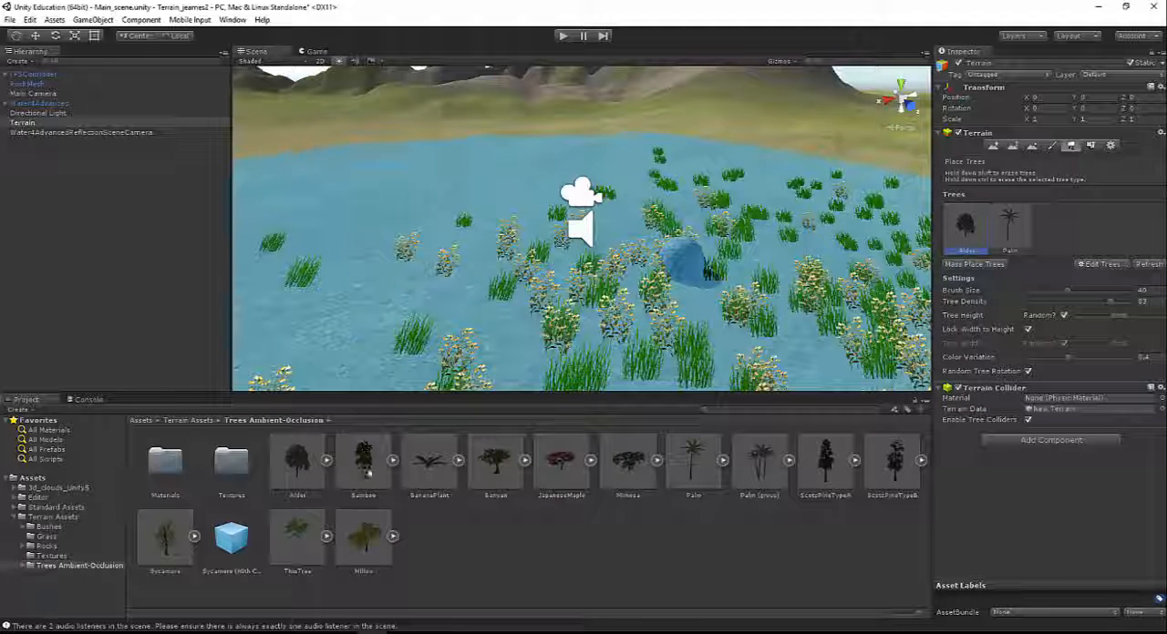
{"action": "left_click", "coordinate": [442, 203]}
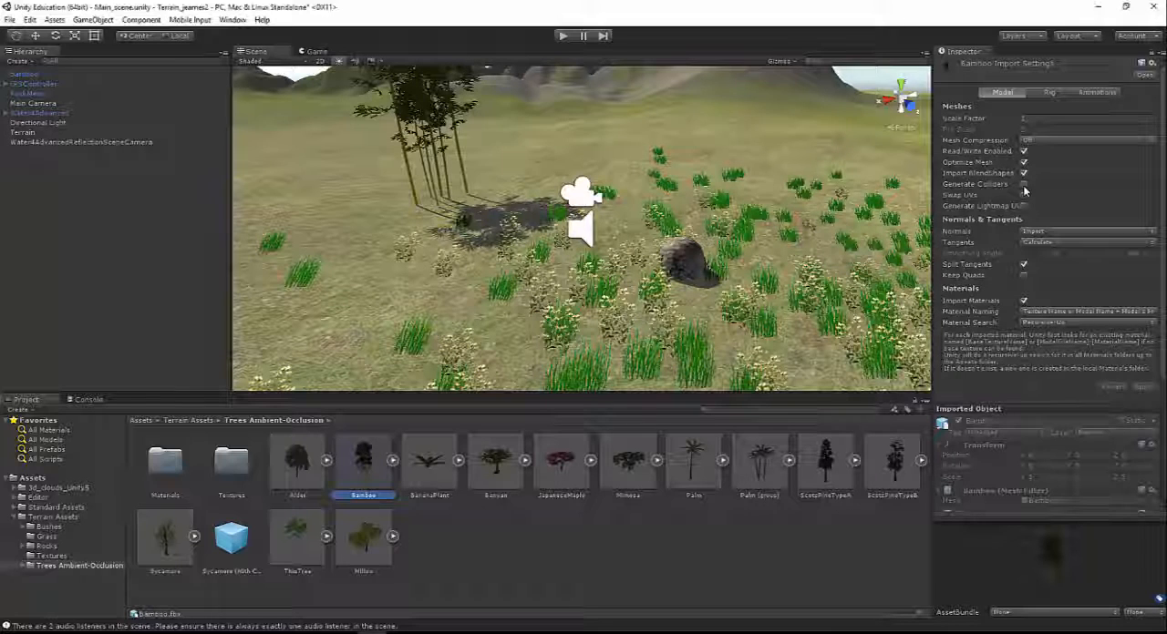
{"action": "left_click", "coordinate": [1023, 185]}
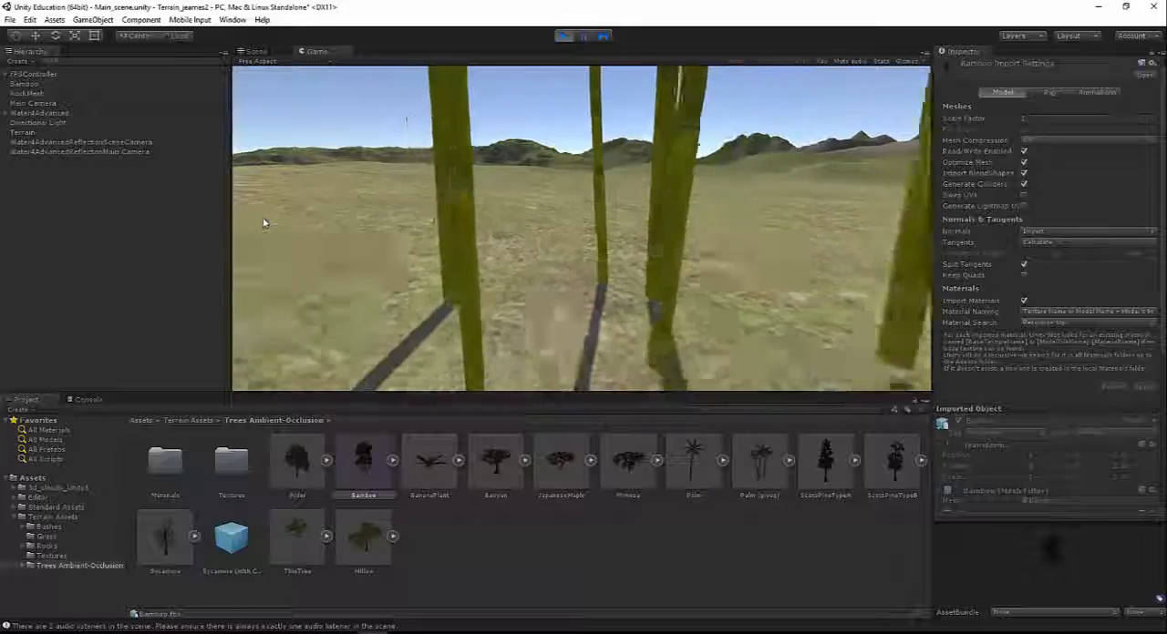
{"action": "left_click", "coordinate": [563, 35]}
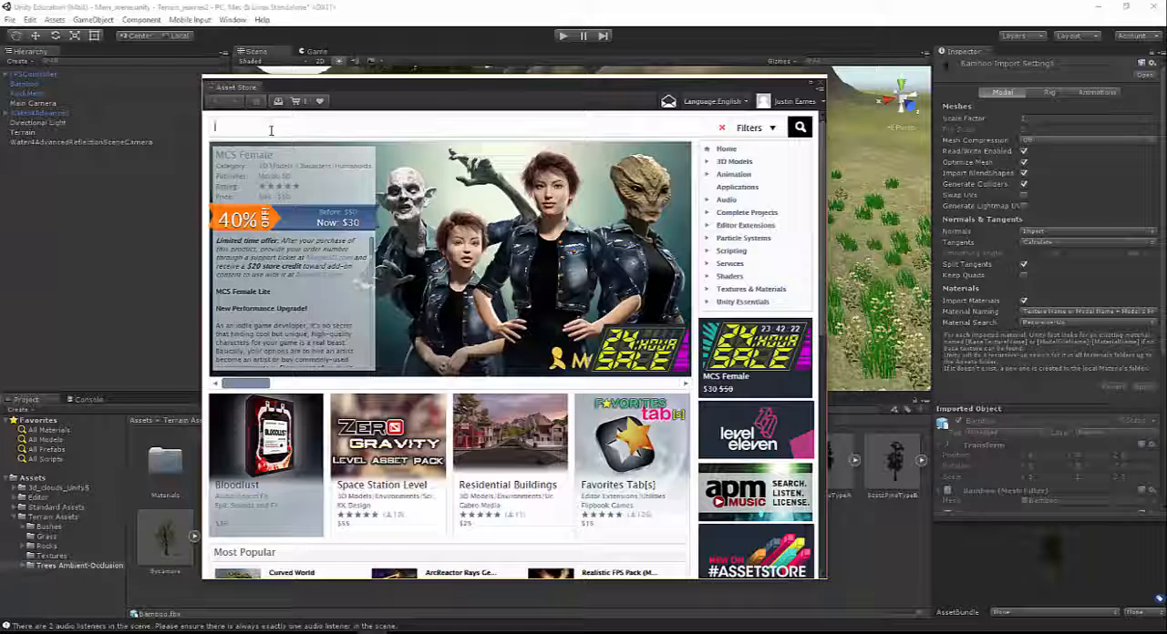
Step: Search the Asset Store for 'trees' and scroll through the price-sorted results
{"action": "type", "text": "trees"}
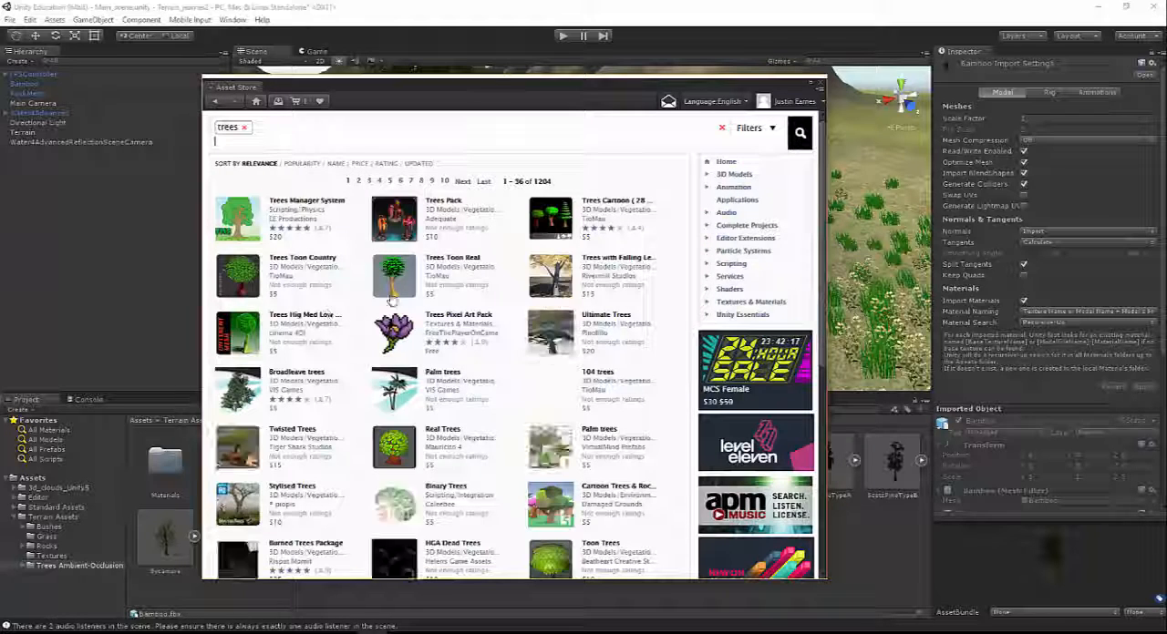
{"action": "scroll", "scroll_direction": "down", "scroll_amount": 3}
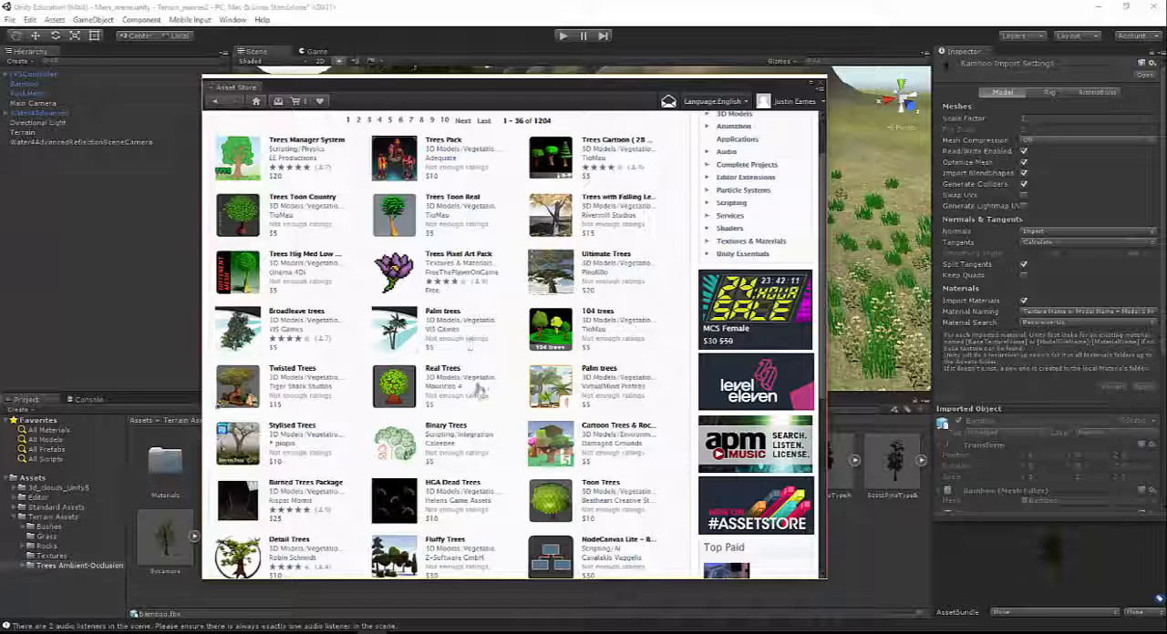
{"action": "scroll", "scroll_direction": "down", "scroll_amount": 3}
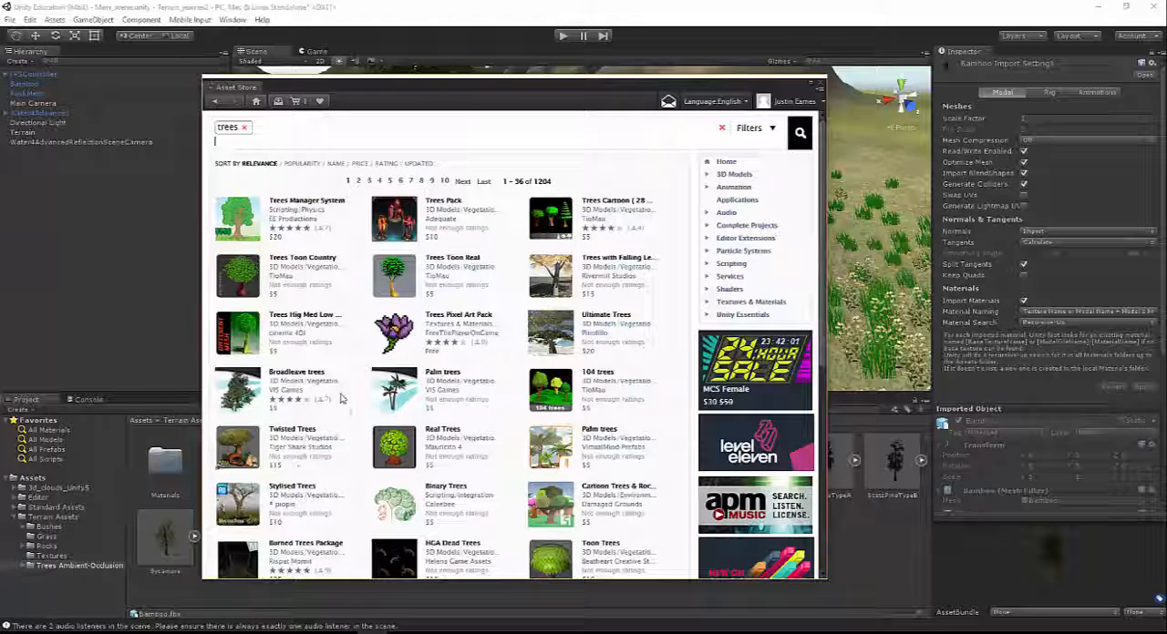
{"action": "mouse_move", "coordinate": [355, 468]}
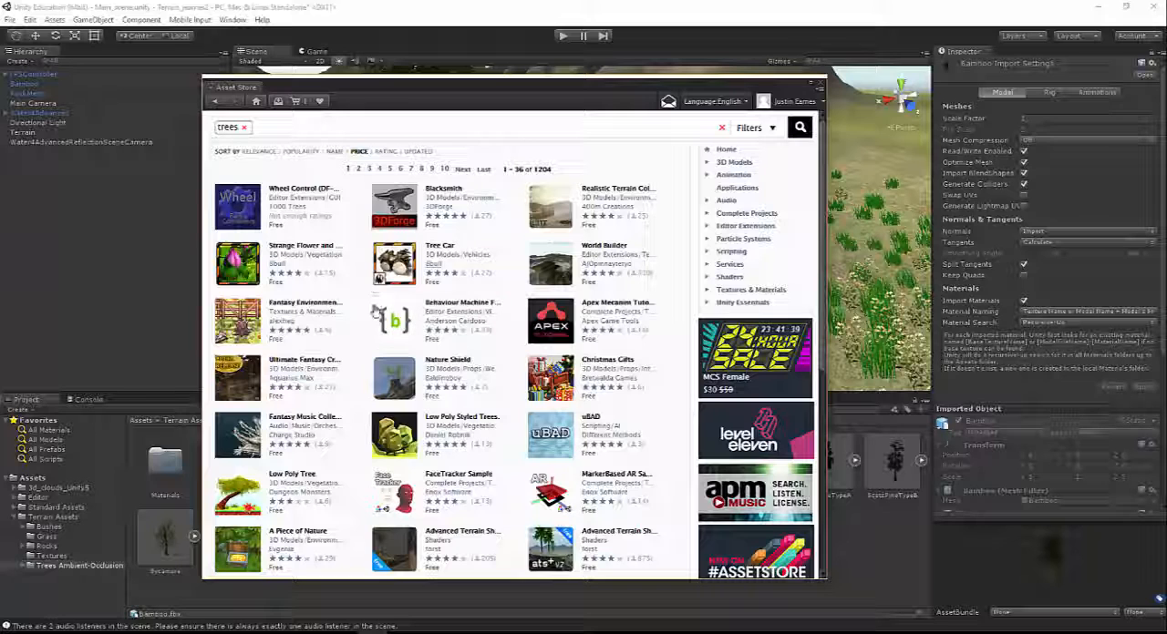
{"action": "scroll", "scroll_direction": "down", "scroll_amount": 3}
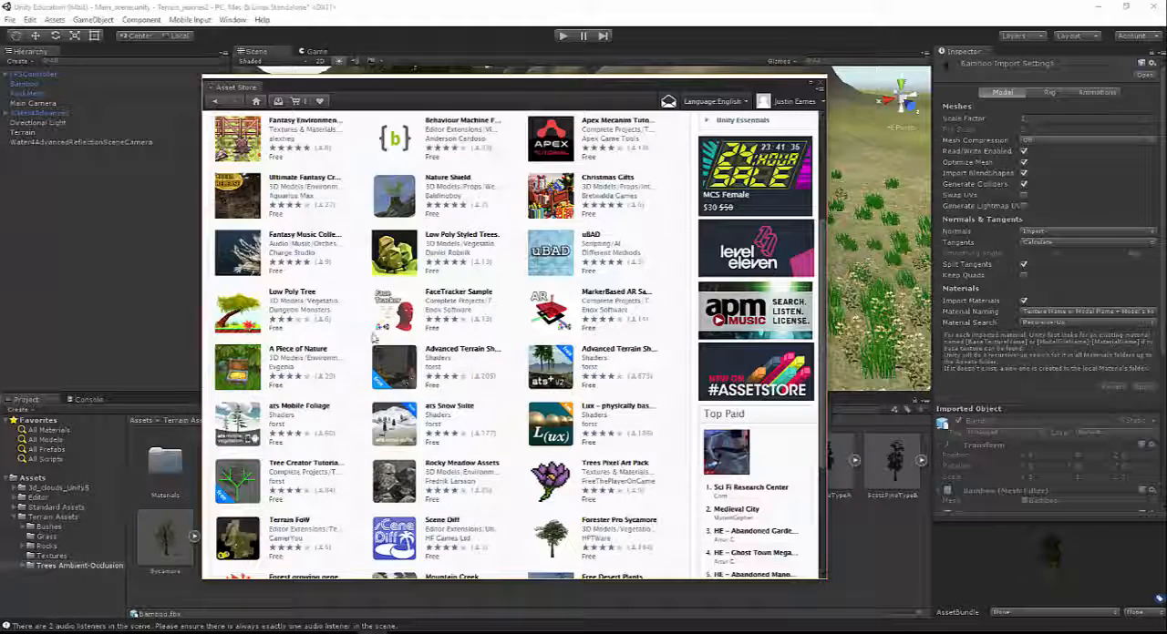
{"action": "scroll", "scroll_direction": "down", "scroll_amount": 3}
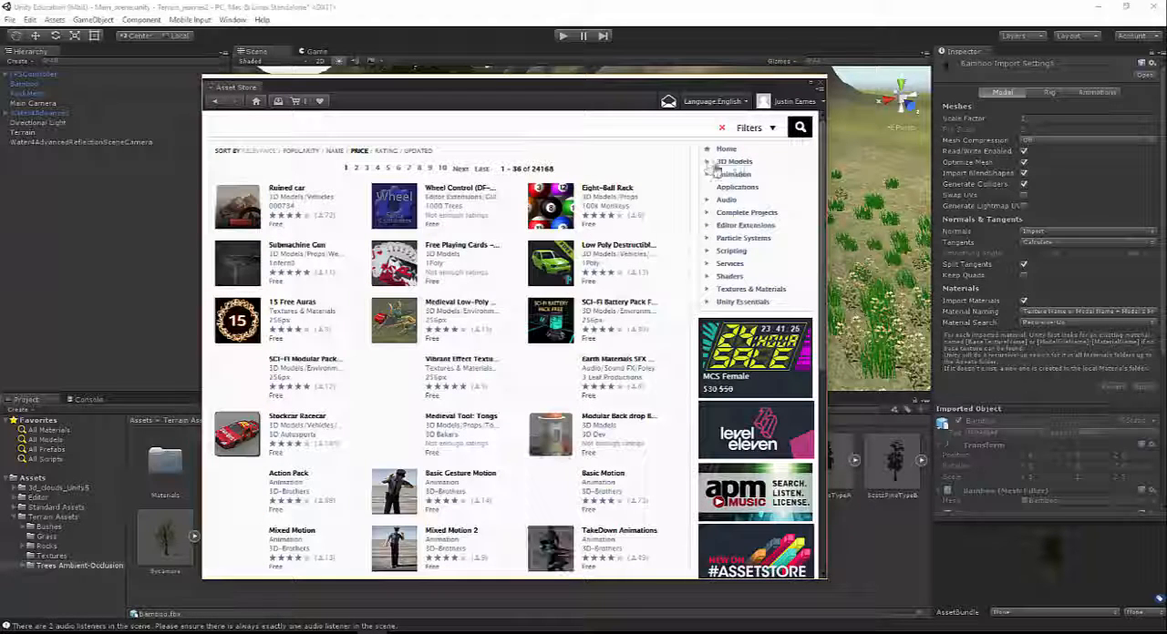
Step: Filter the store to 3D Models > Vegetation, browse the free results, and begin a skybox search
{"action": "left_click", "coordinate": [734, 162]}
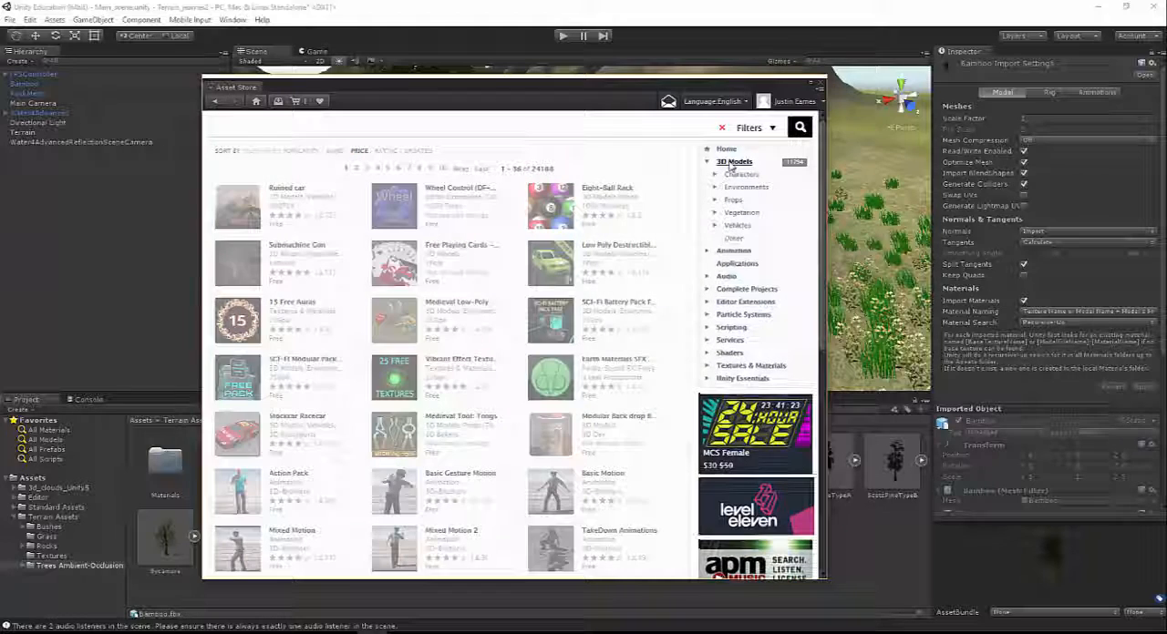
{"action": "mouse_move", "coordinate": [743, 174]}
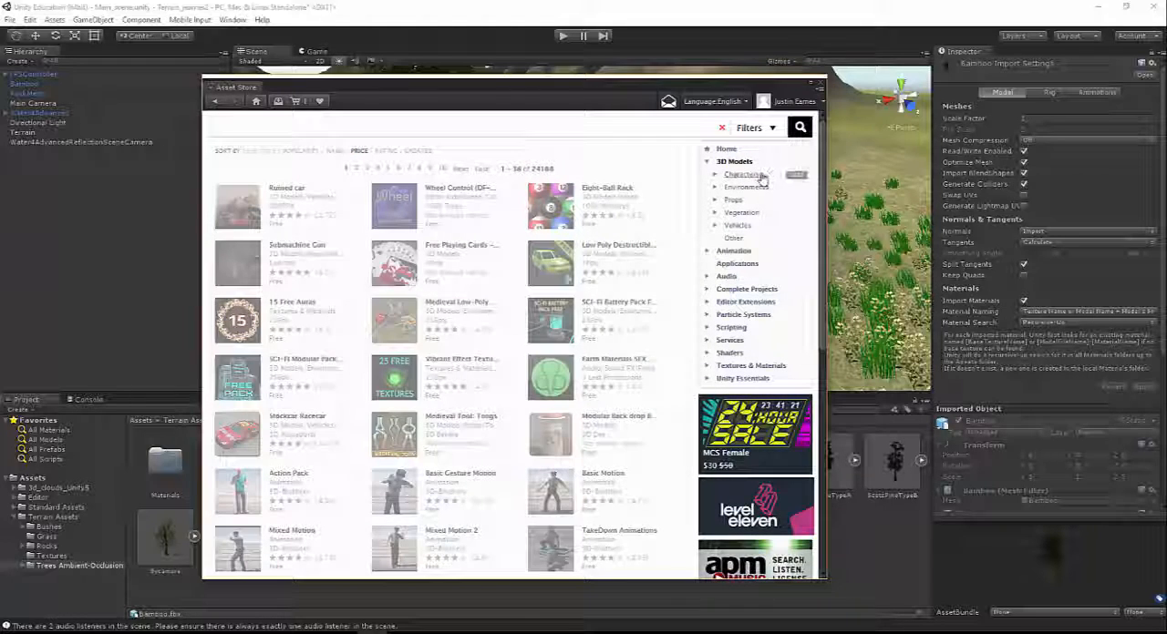
{"action": "left_click", "coordinate": [735, 161]}
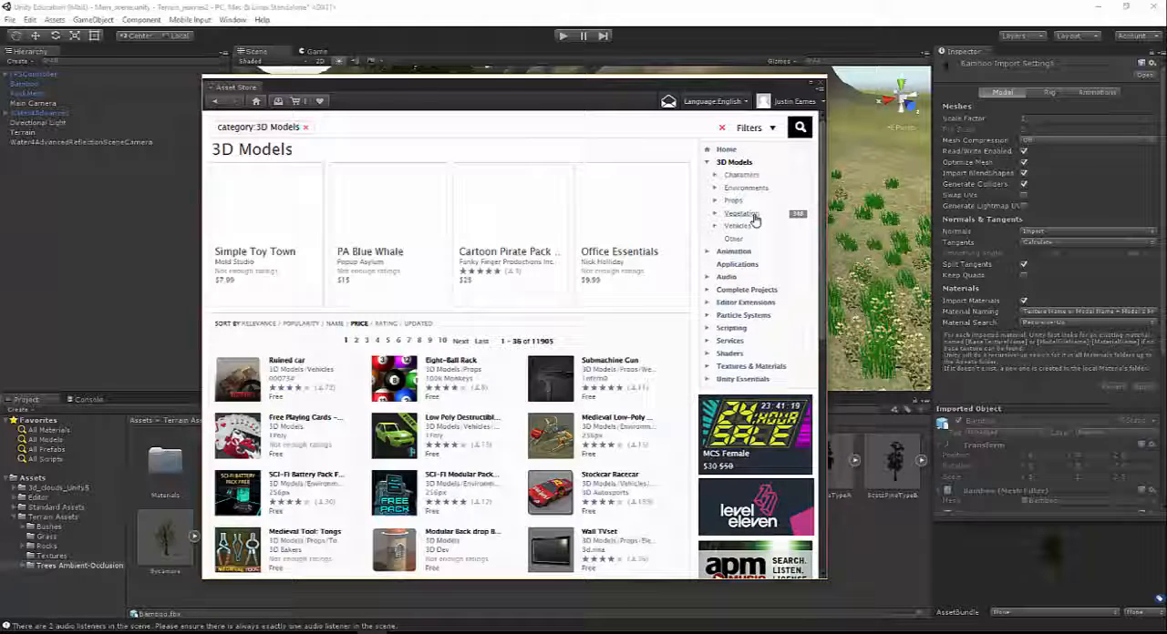
{"action": "left_click", "coordinate": [741, 213]}
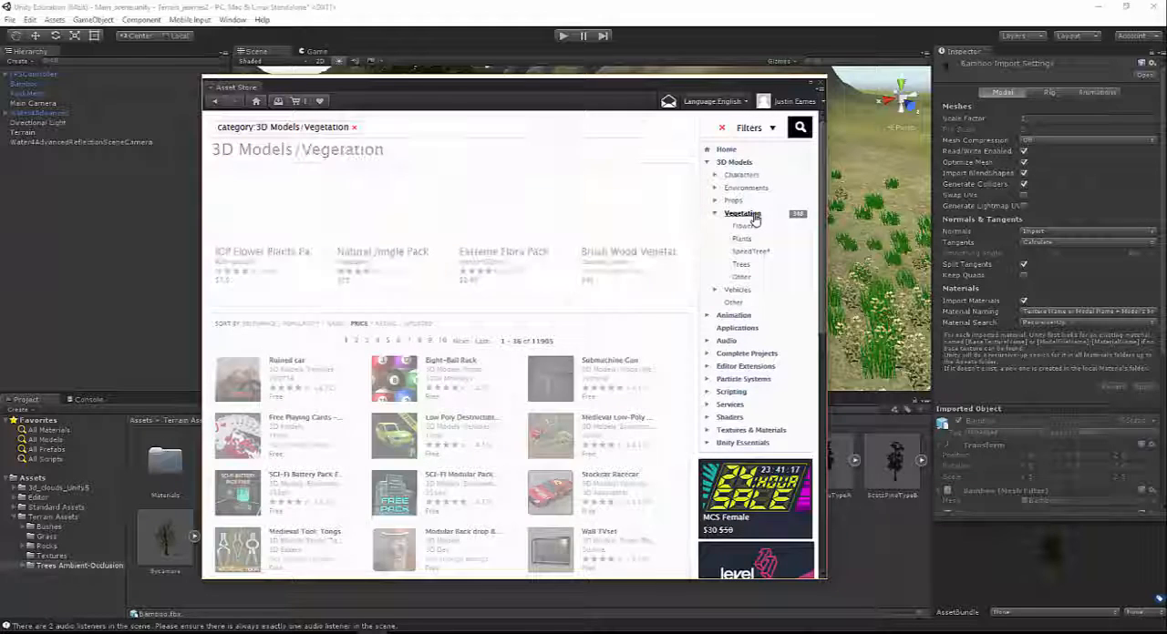
{"action": "left_click", "coordinate": [742, 212]}
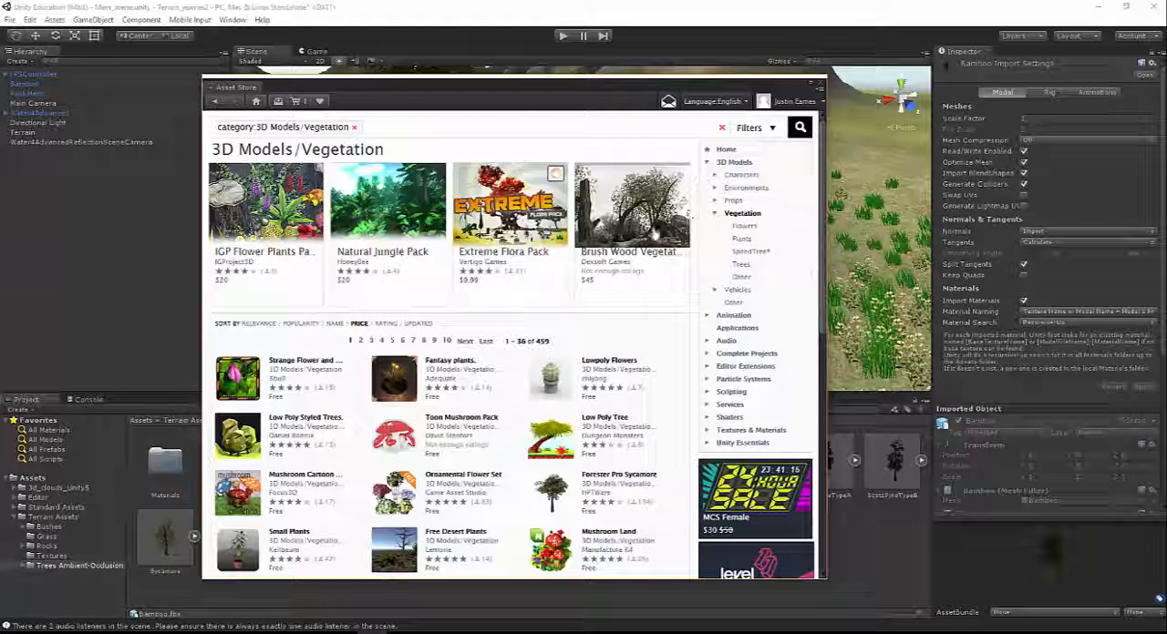
{"action": "scroll", "scroll_direction": "down", "scroll_amount": 3}
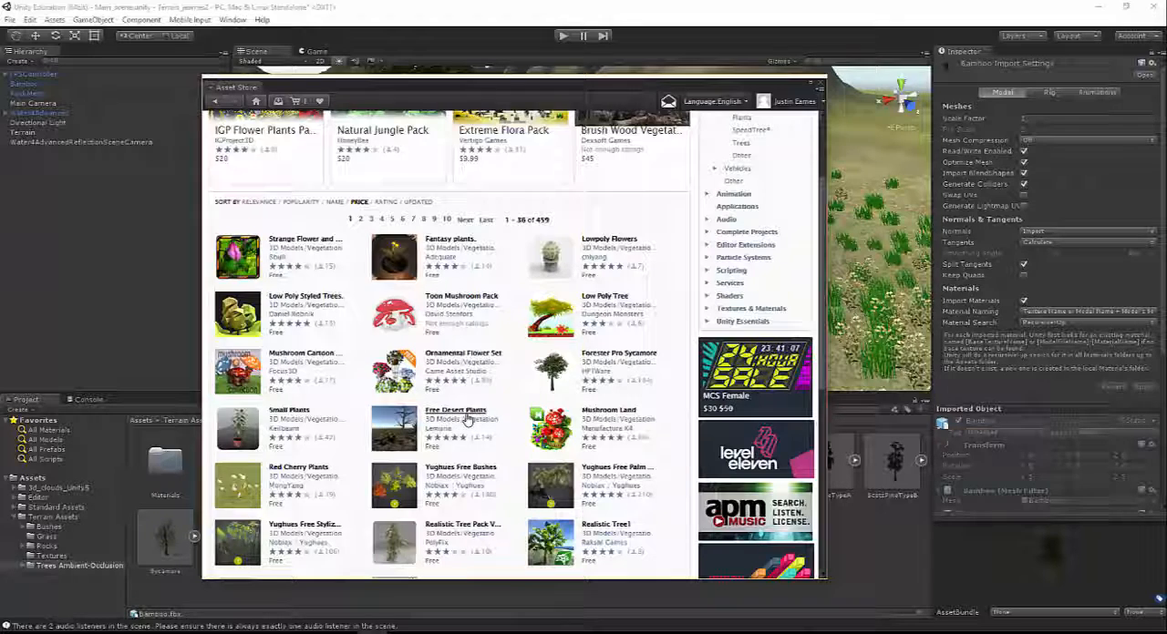
{"action": "scroll", "scroll_direction": "down", "scroll_amount": 3}
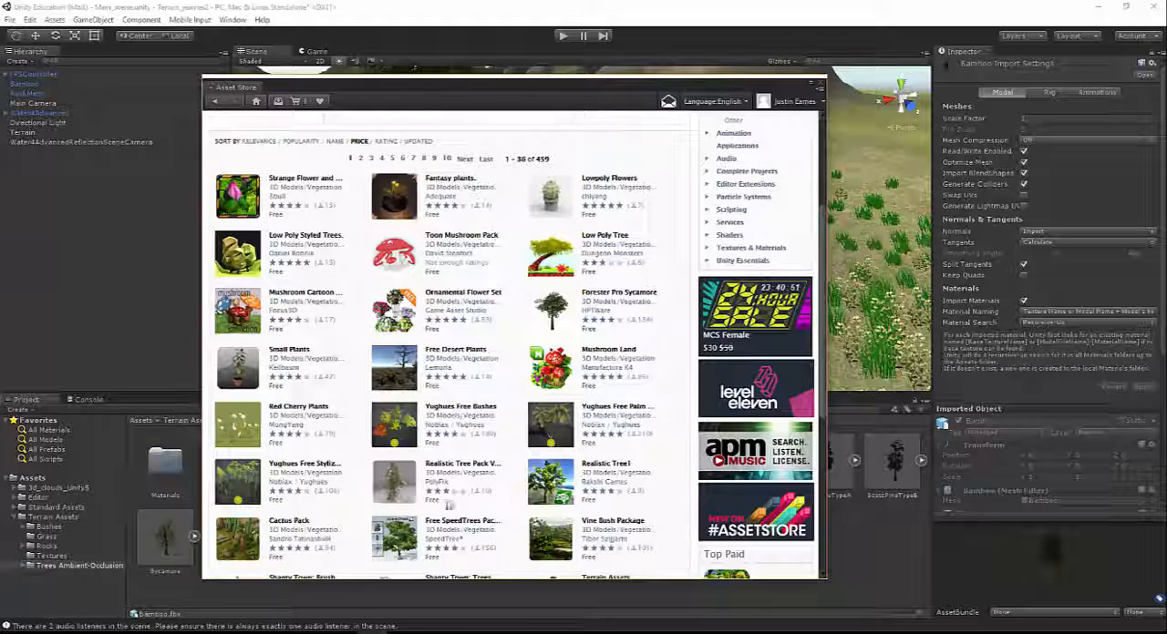
{"action": "mouse_move", "coordinate": [296, 528]}
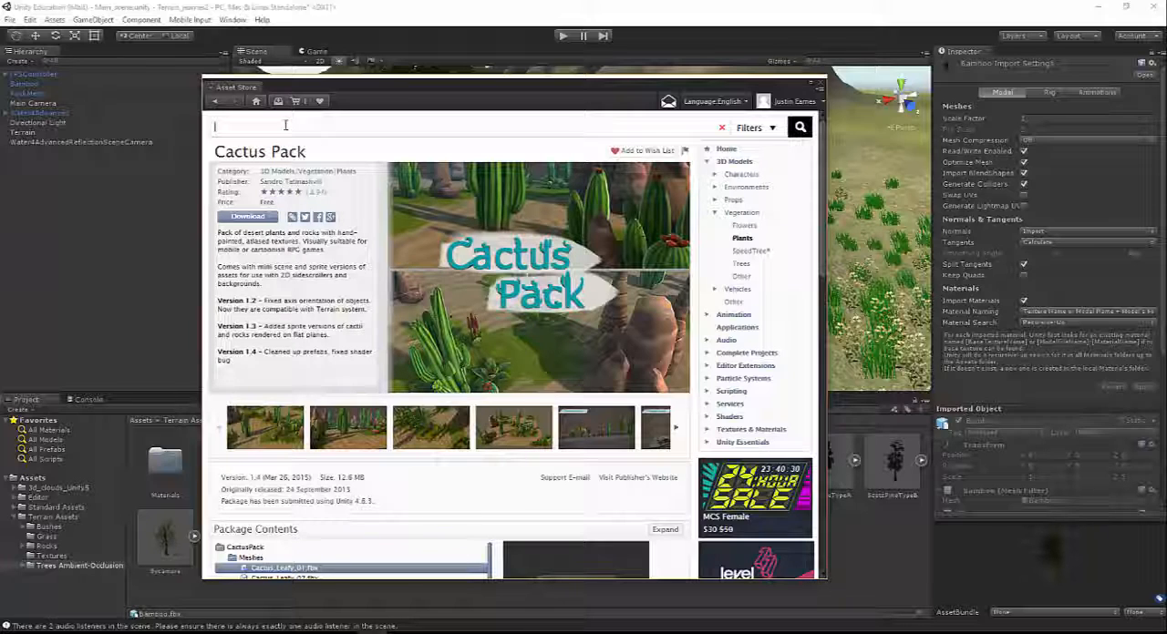
{"action": "type", "text": "skybox"}
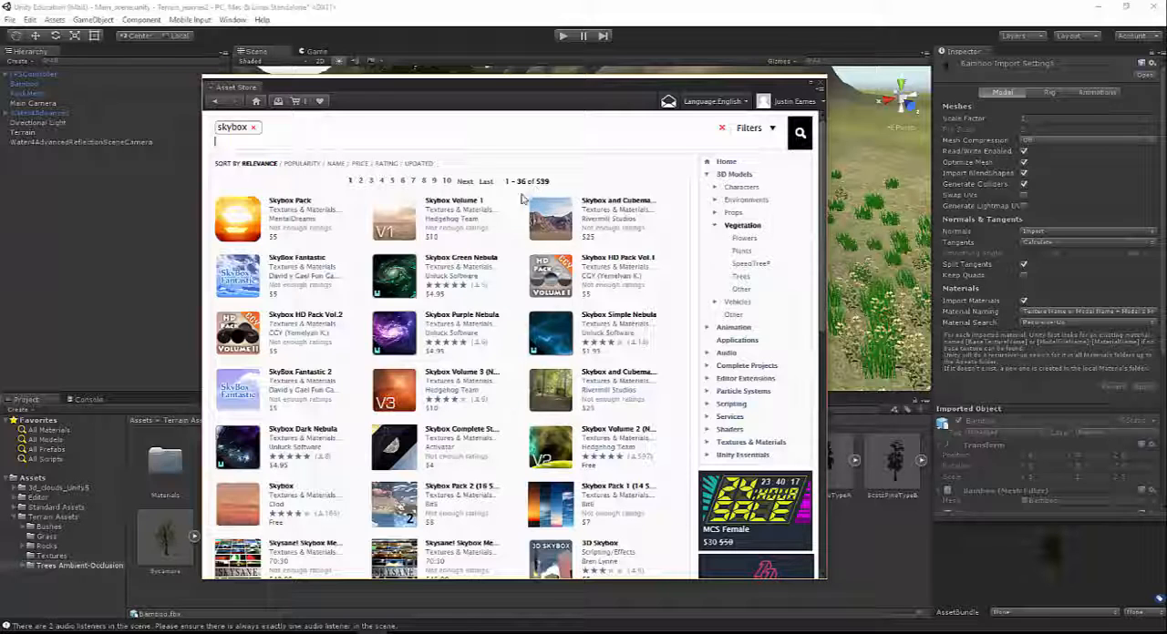
Step: Sort skybox results by price, then download and import all files of the free Classic Skybox
{"action": "left_click", "coordinate": [359, 152]}
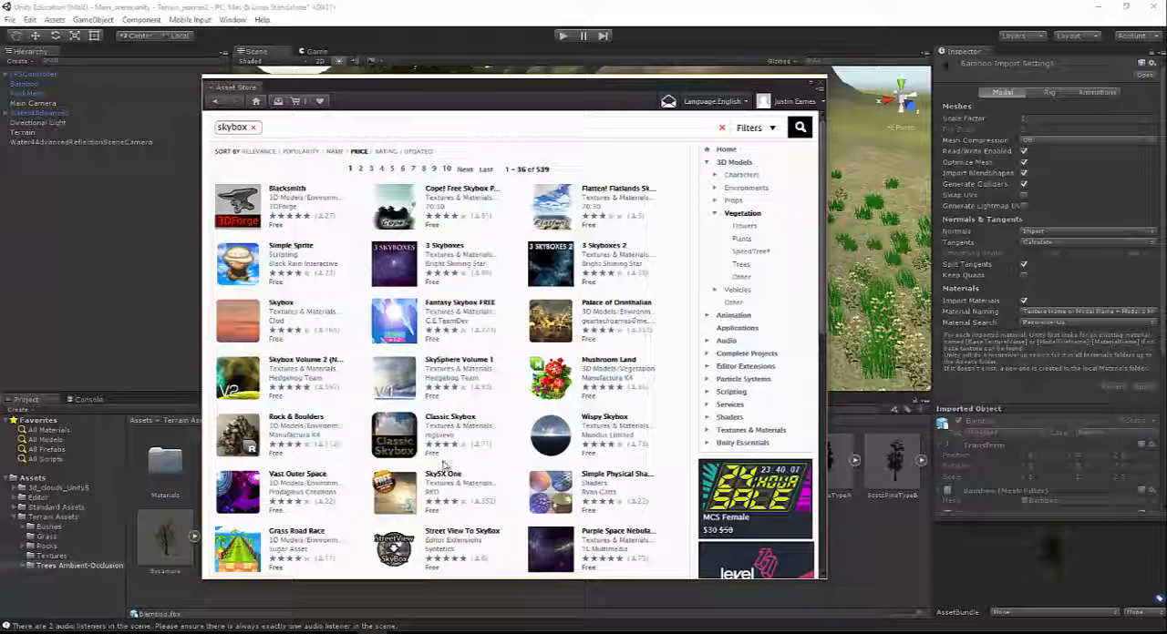
{"action": "left_click", "coordinate": [394, 436]}
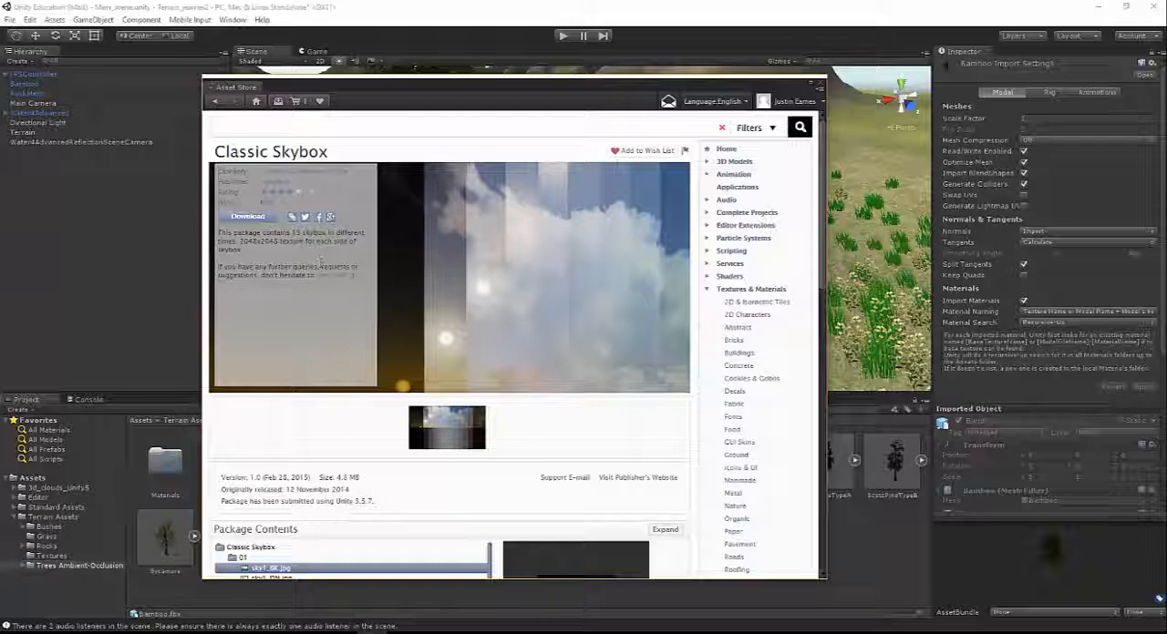
{"action": "left_click", "coordinate": [246, 217]}
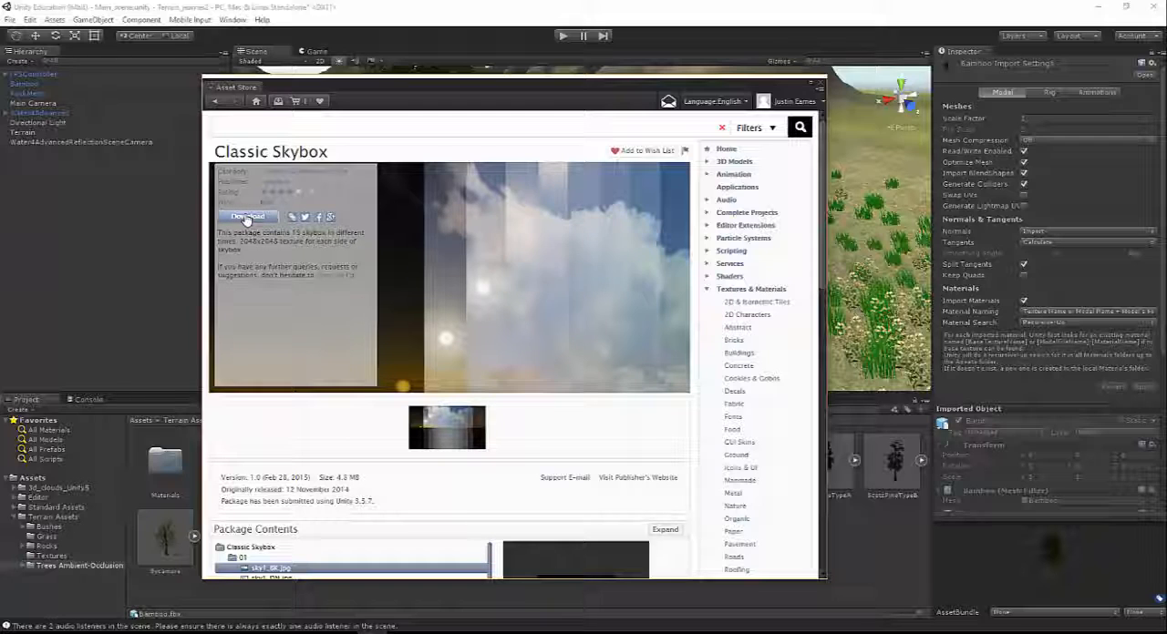
{"action": "left_click", "coordinate": [247, 217]}
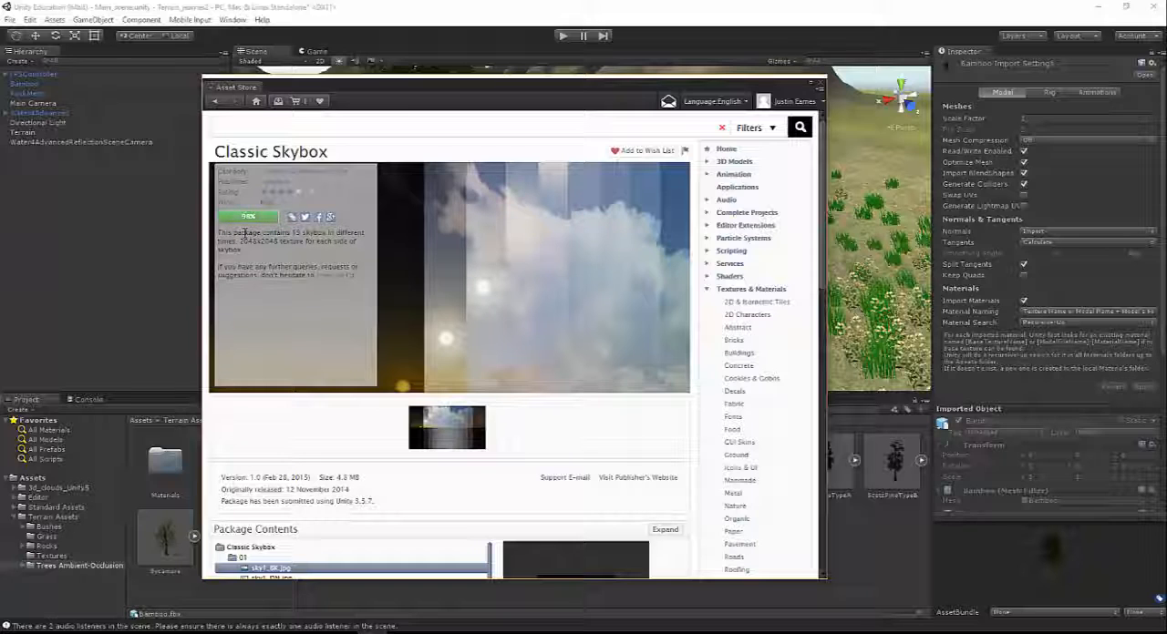
{"action": "left_click", "coordinate": [247, 216]}
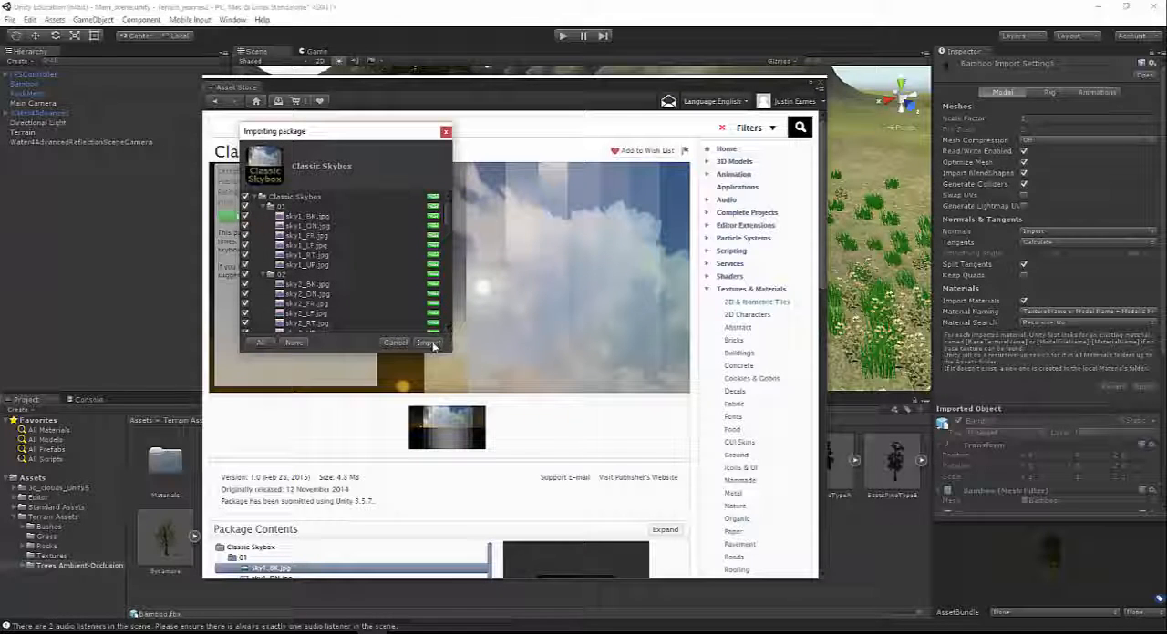
{"action": "left_click", "coordinate": [428, 342]}
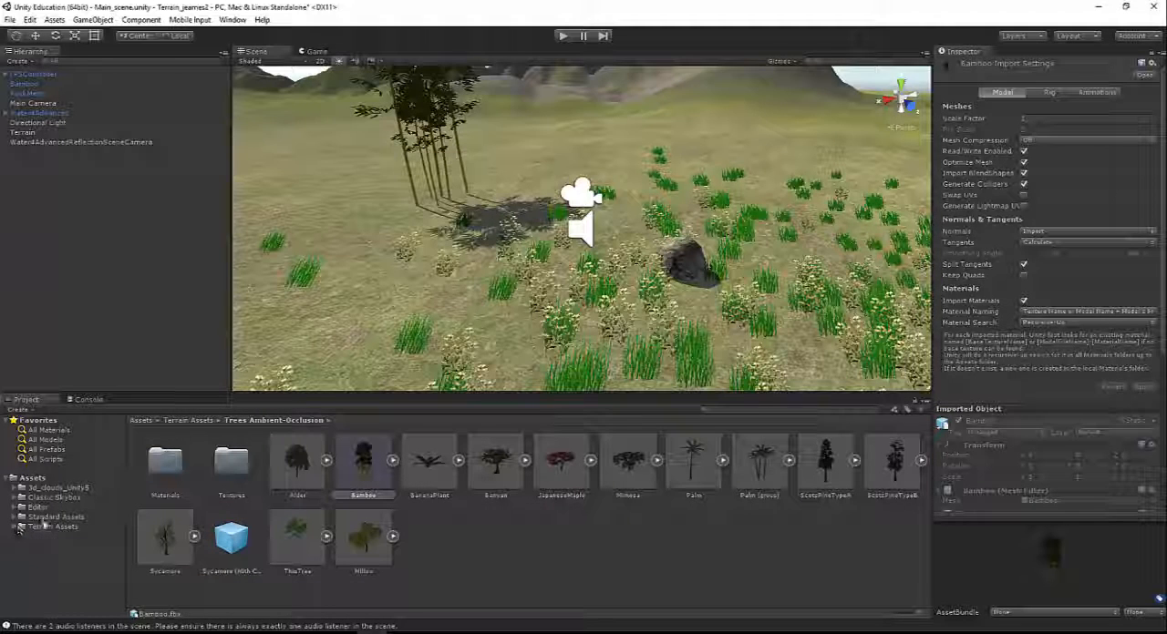
Step: Browse the imported Classic Skybox folder and open the scene Lighting settings
{"action": "left_click", "coordinate": [55, 498]}
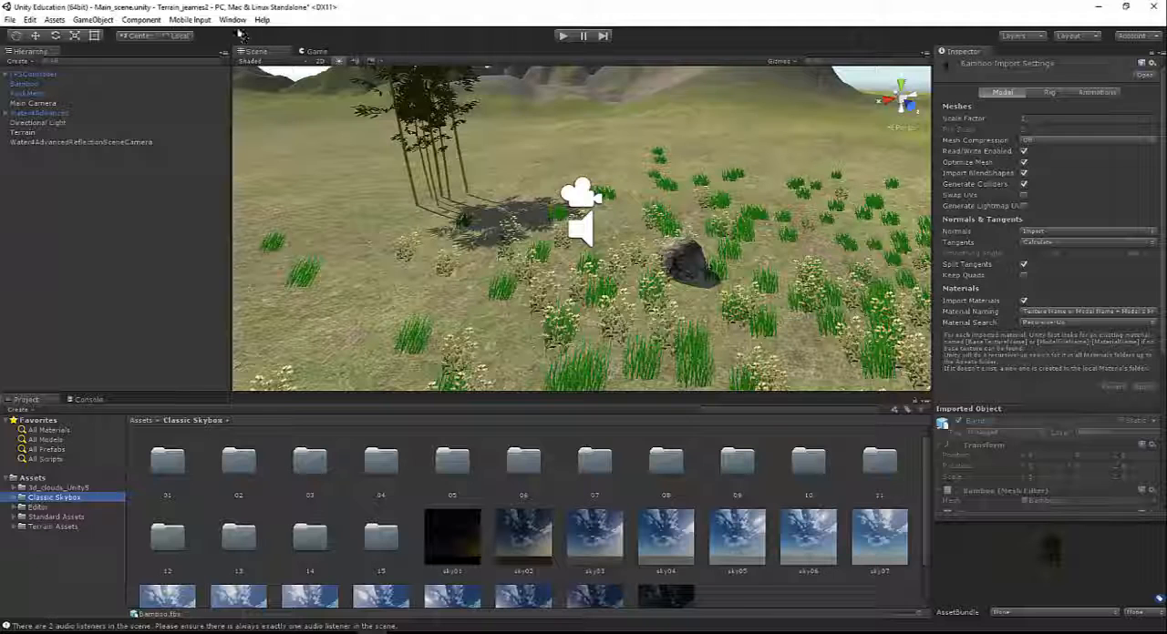
{"action": "left_click", "coordinate": [233, 19]}
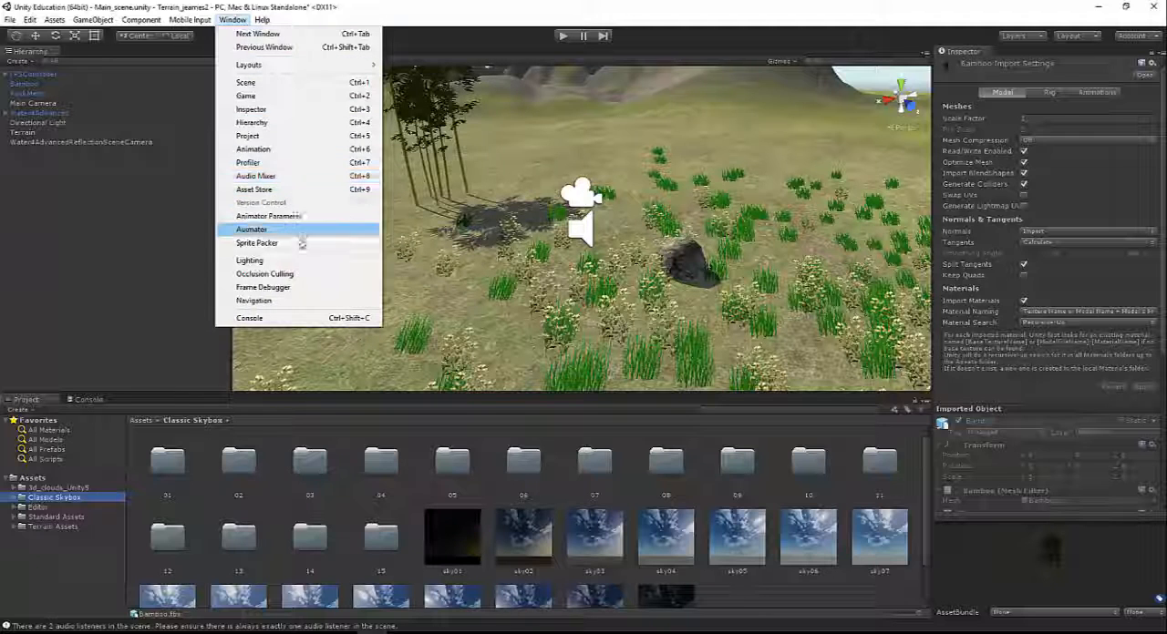
{"action": "left_click", "coordinate": [249, 260]}
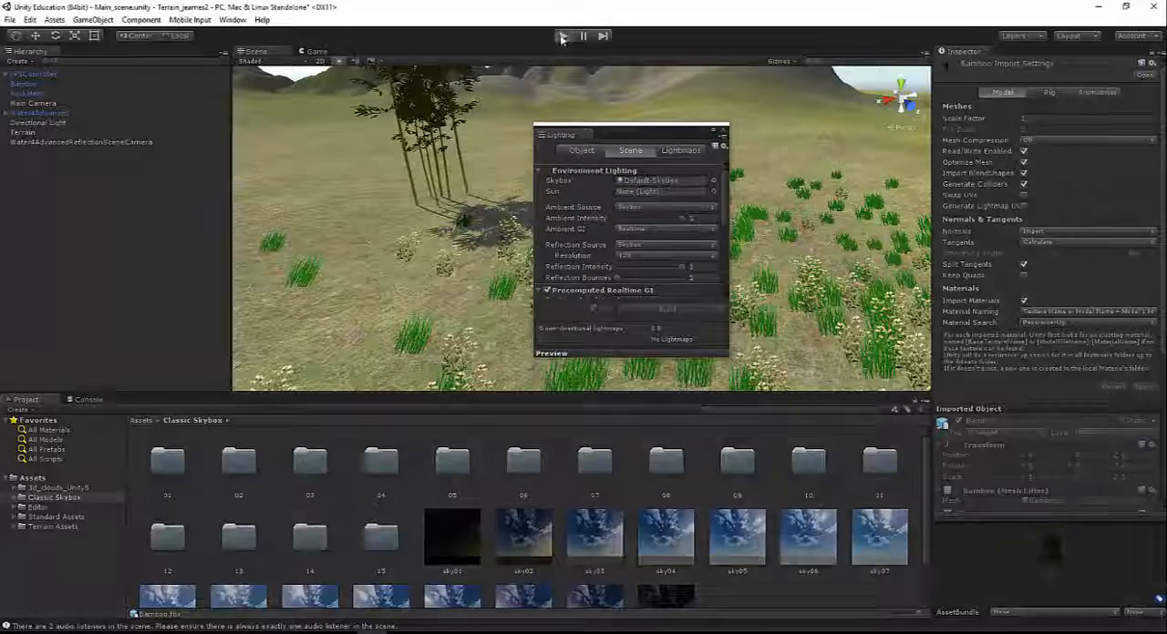
Step: Run the scene briefly to preview the cloudy sky over the grass, then stop
{"action": "left_click", "coordinate": [562, 35]}
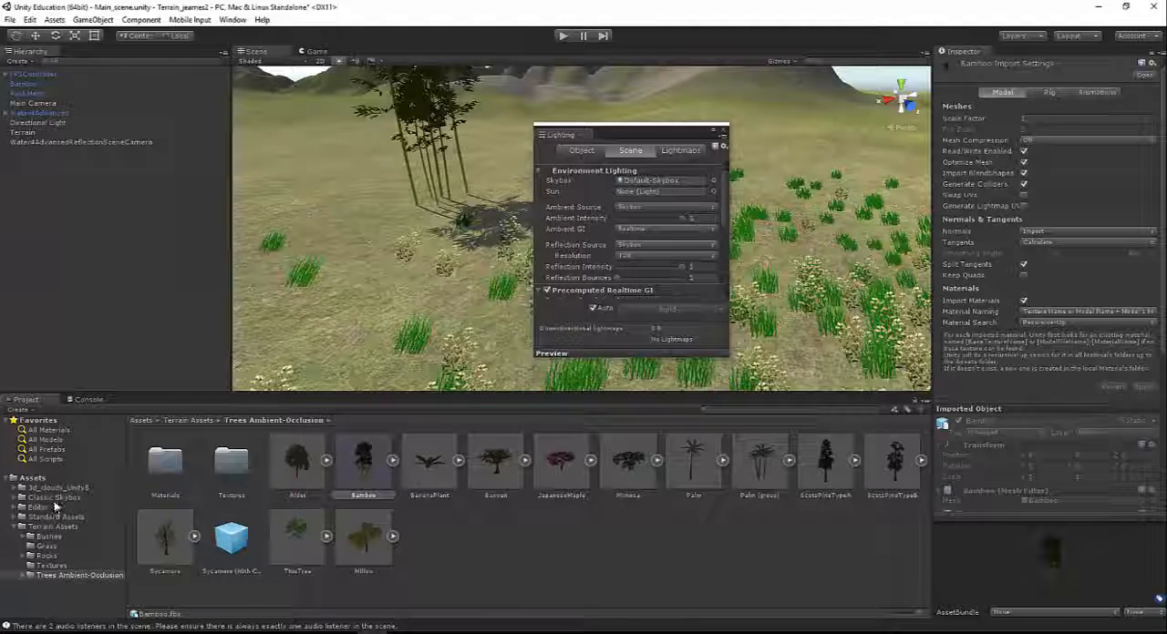
{"action": "left_click", "coordinate": [53, 497]}
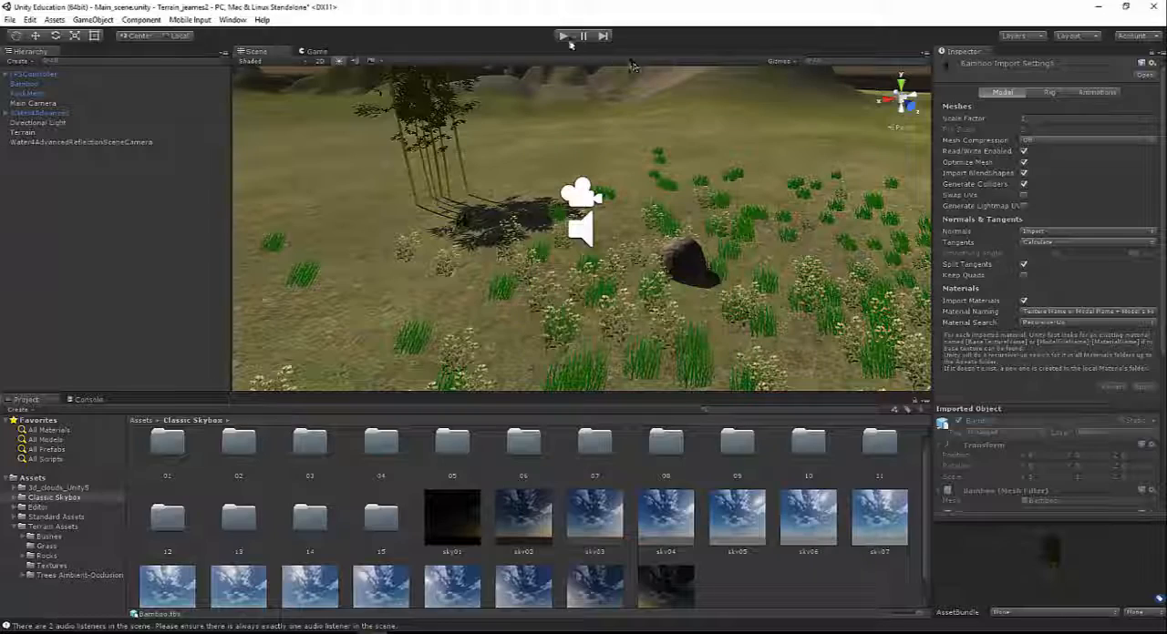
{"action": "left_click", "coordinate": [563, 35]}
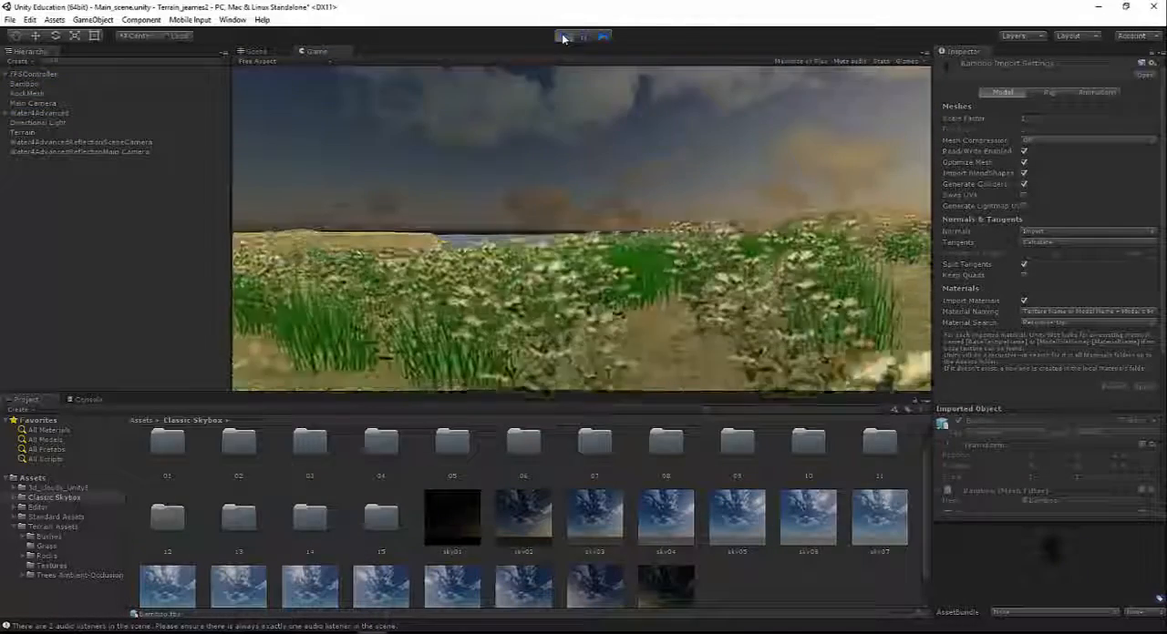
{"action": "left_click", "coordinate": [559, 35]}
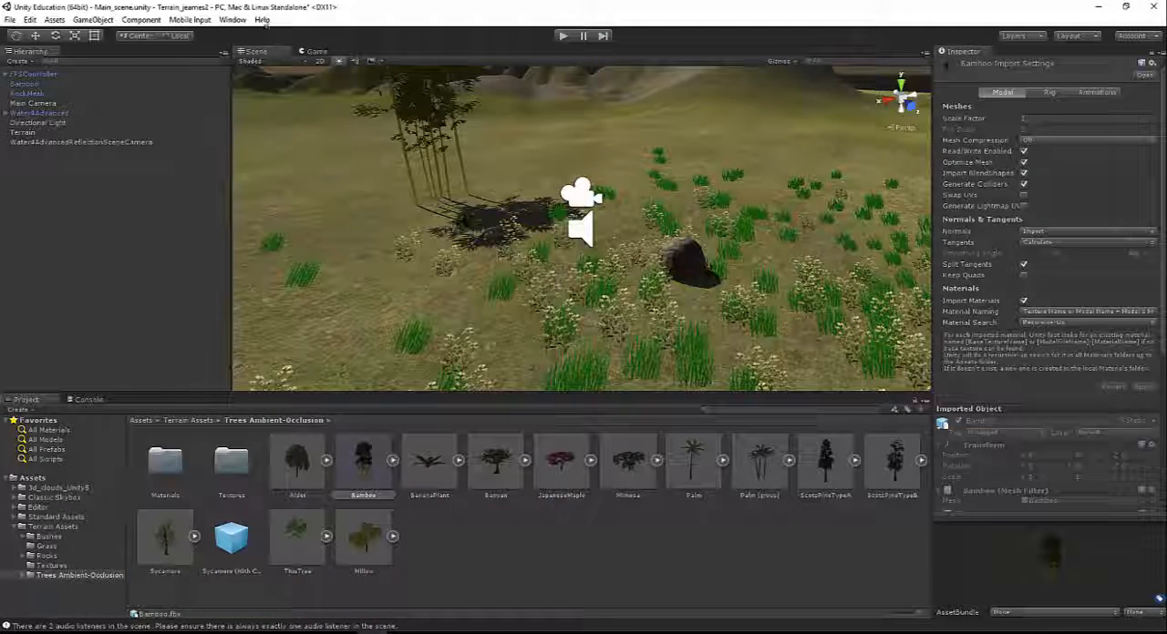
{"action": "left_click", "coordinate": [233, 19]}
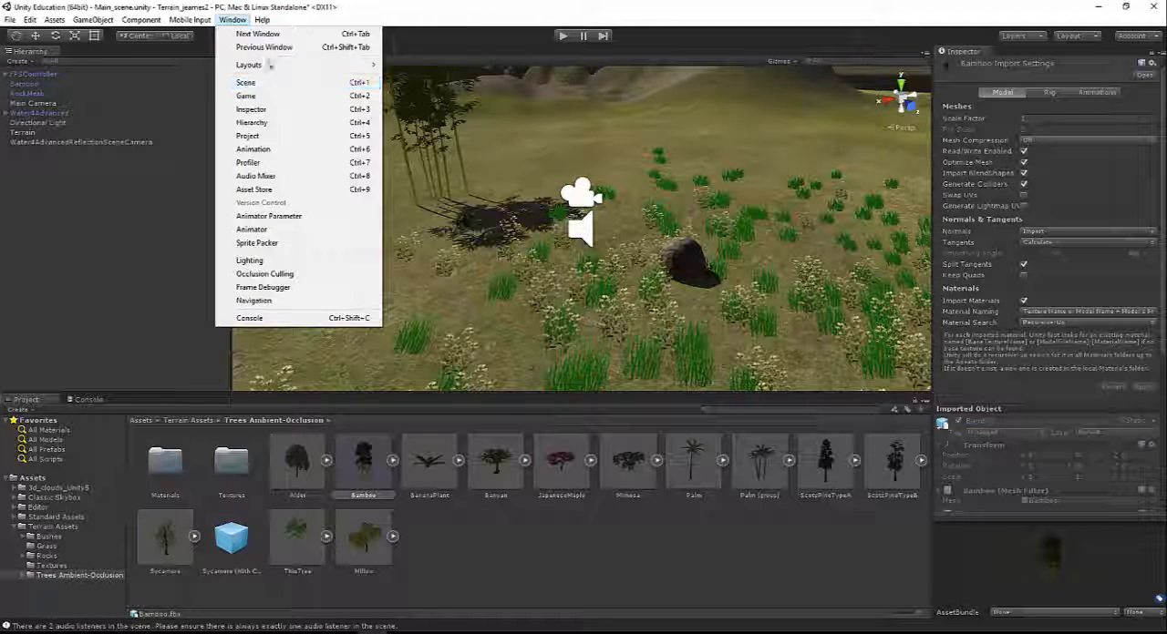
{"action": "left_click", "coordinate": [248, 261]}
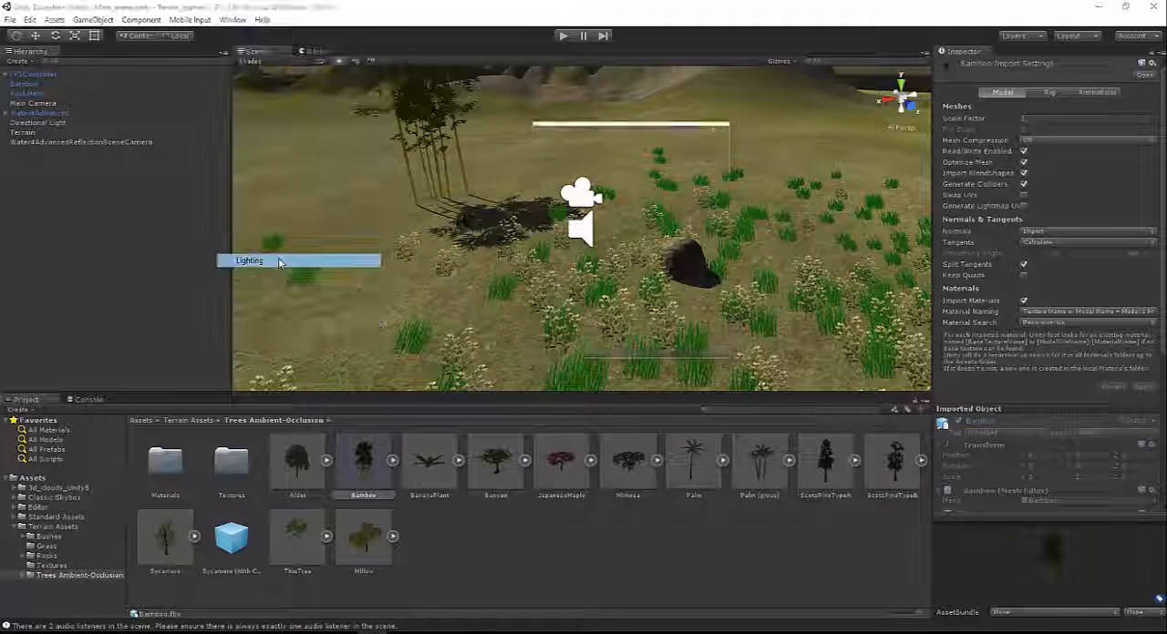
{"action": "left_click", "coordinate": [249, 261]}
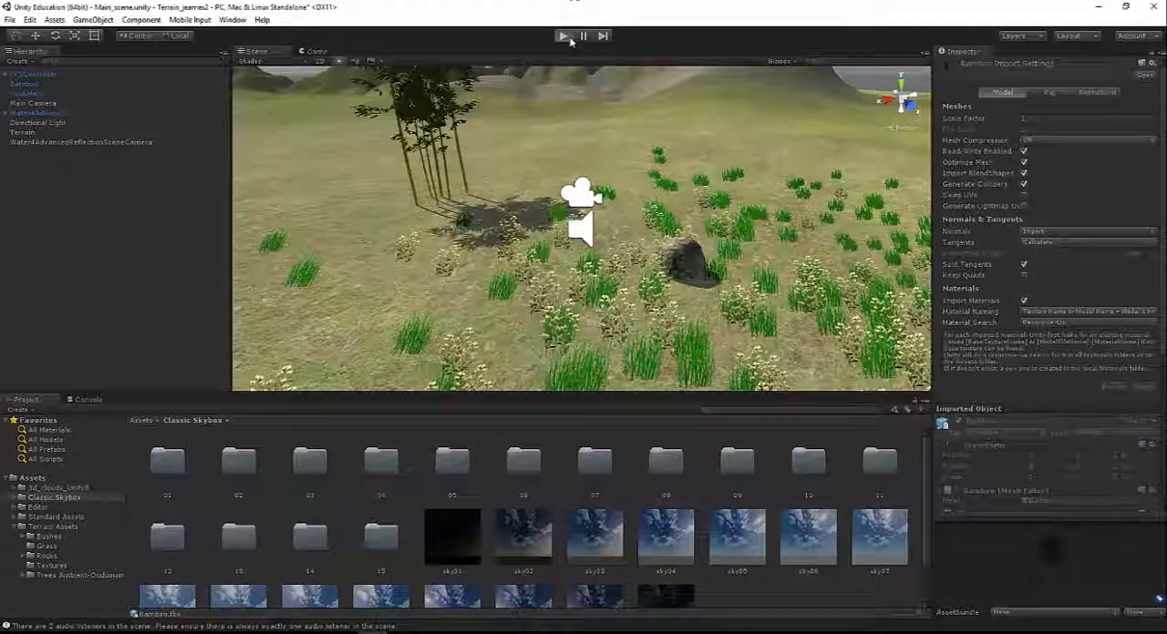
{"action": "left_click", "coordinate": [564, 35]}
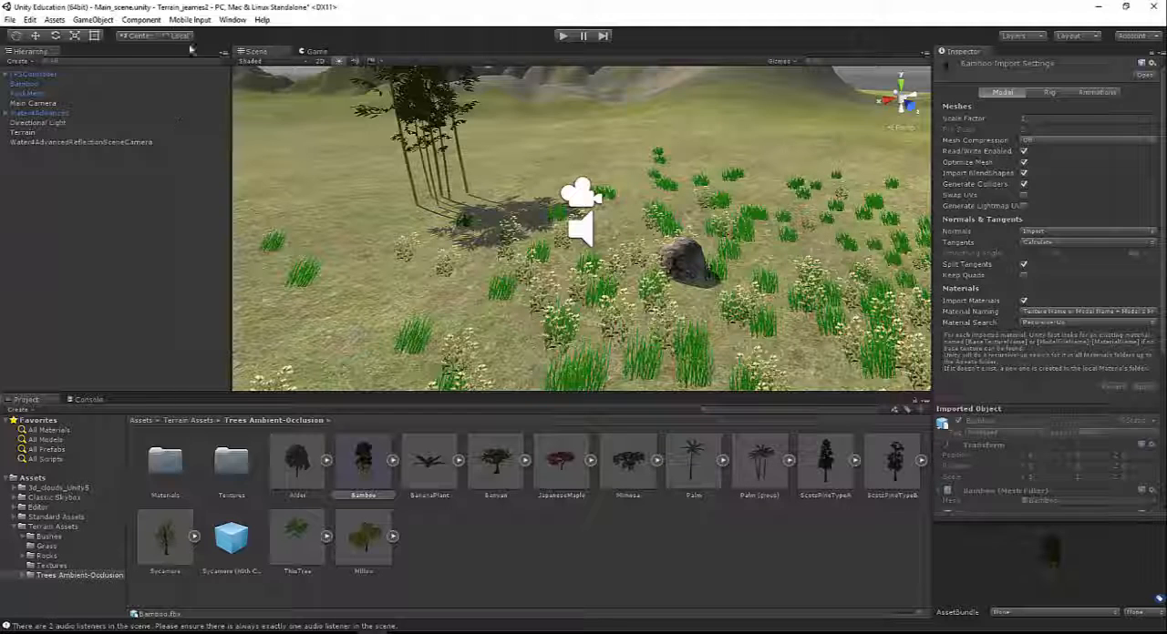
Step: Adjust environment lighting in the Lighting window for a darker look and run the scene to check
{"action": "left_click", "coordinate": [233, 20]}
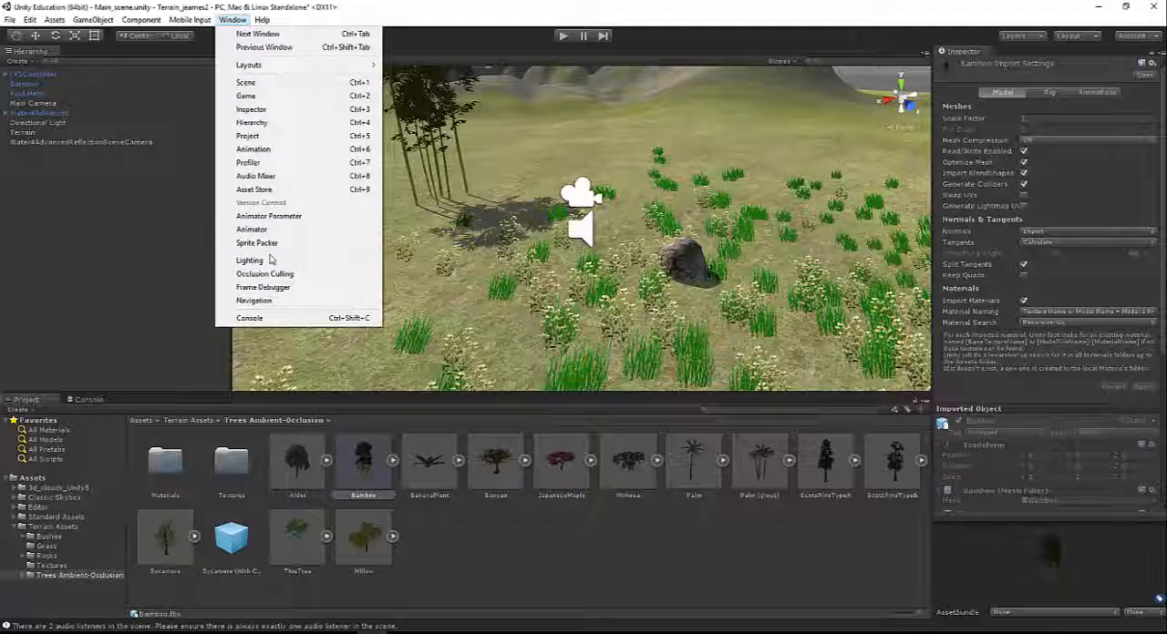
{"action": "left_click", "coordinate": [250, 259]}
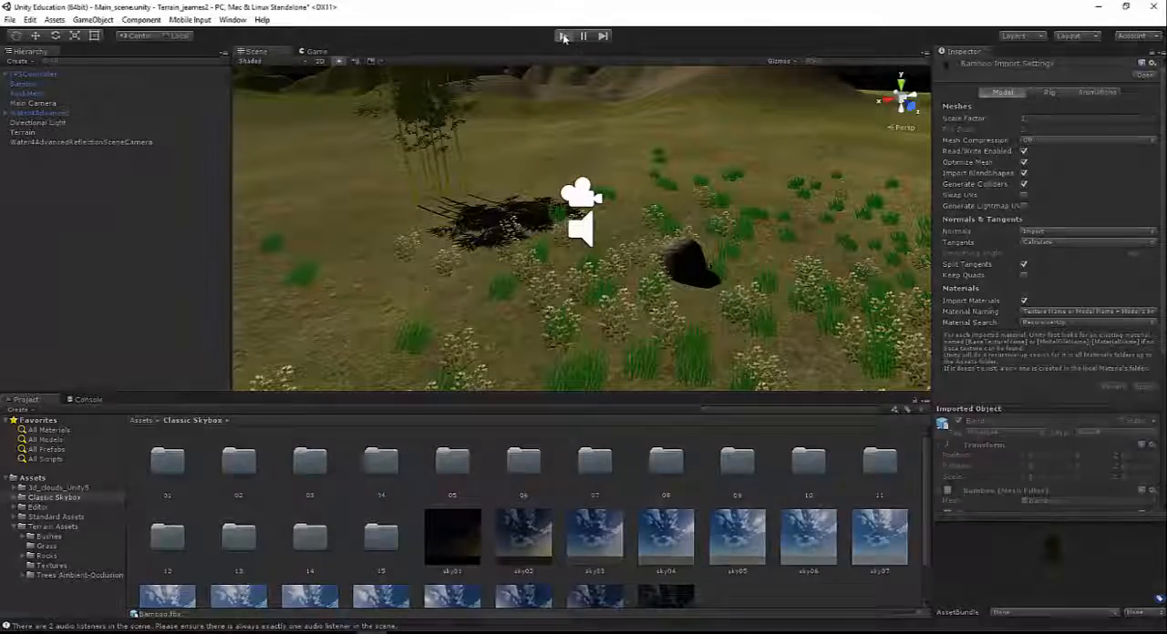
{"action": "left_click", "coordinate": [562, 35]}
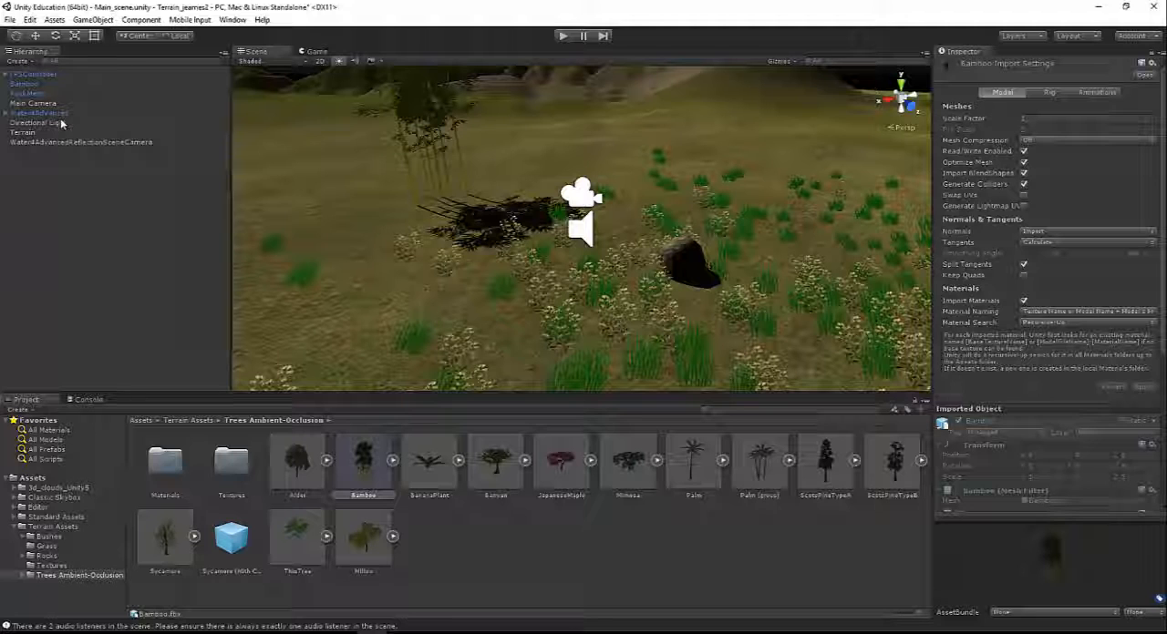
Step: Lower the Directional Light's intensity to 0.77 and bounce intensity to 0.86
{"action": "left_click", "coordinate": [37, 122]}
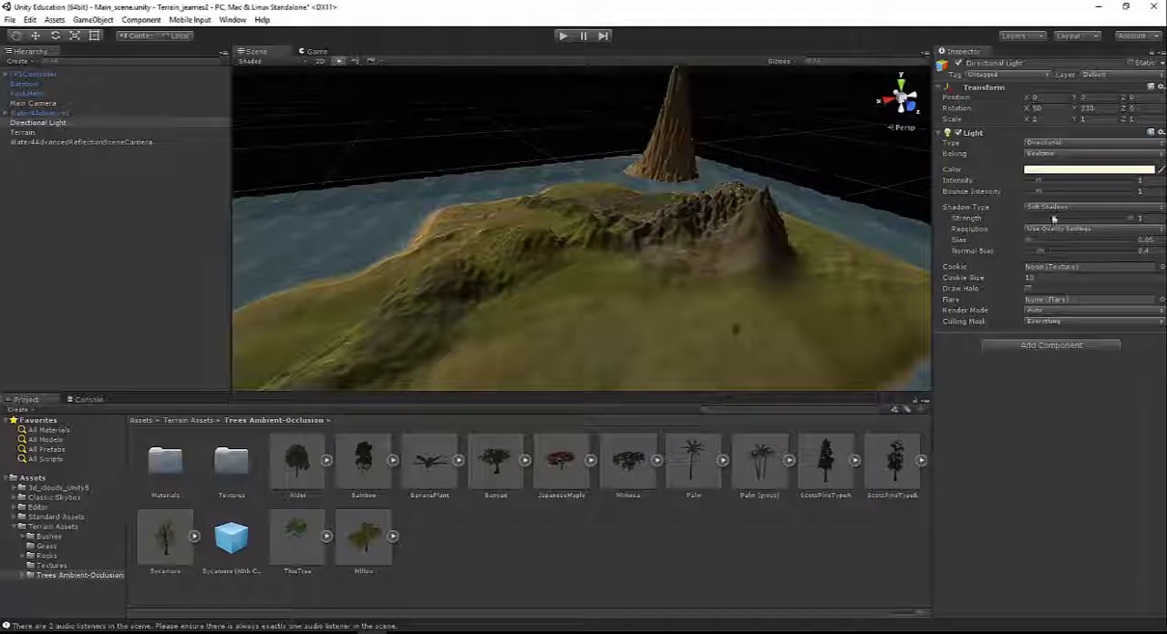
{"action": "left_click_drag", "start_coordinate": [1039, 180], "coordinate": [1085, 180]}
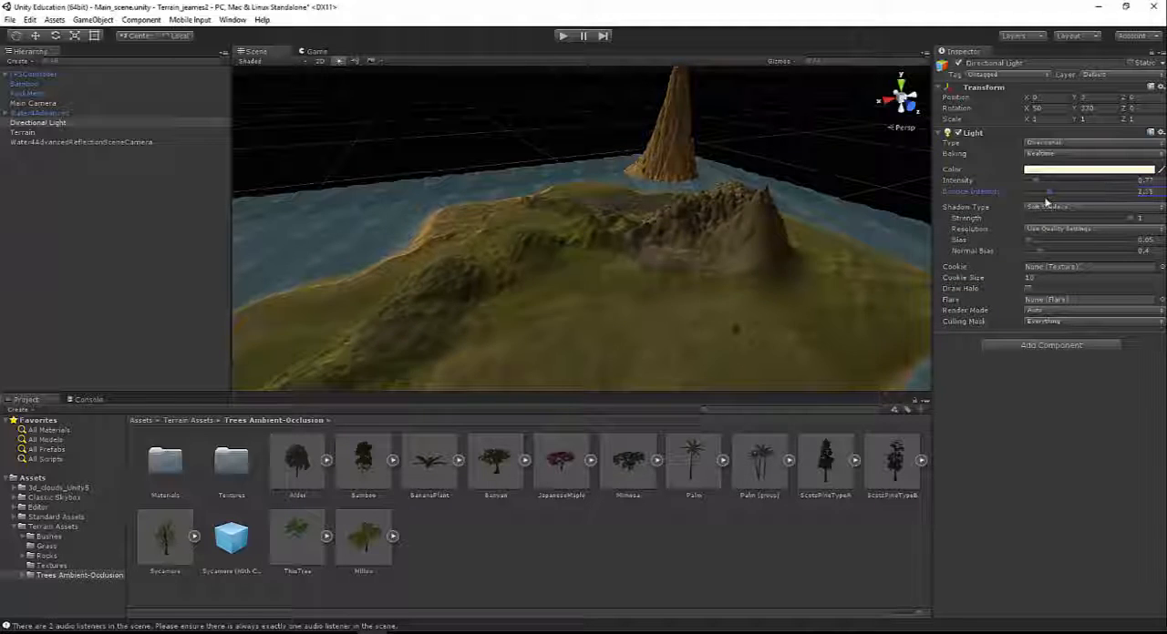
{"action": "left_click_drag", "start_coordinate": [1055, 192], "coordinate": [1046, 191]}
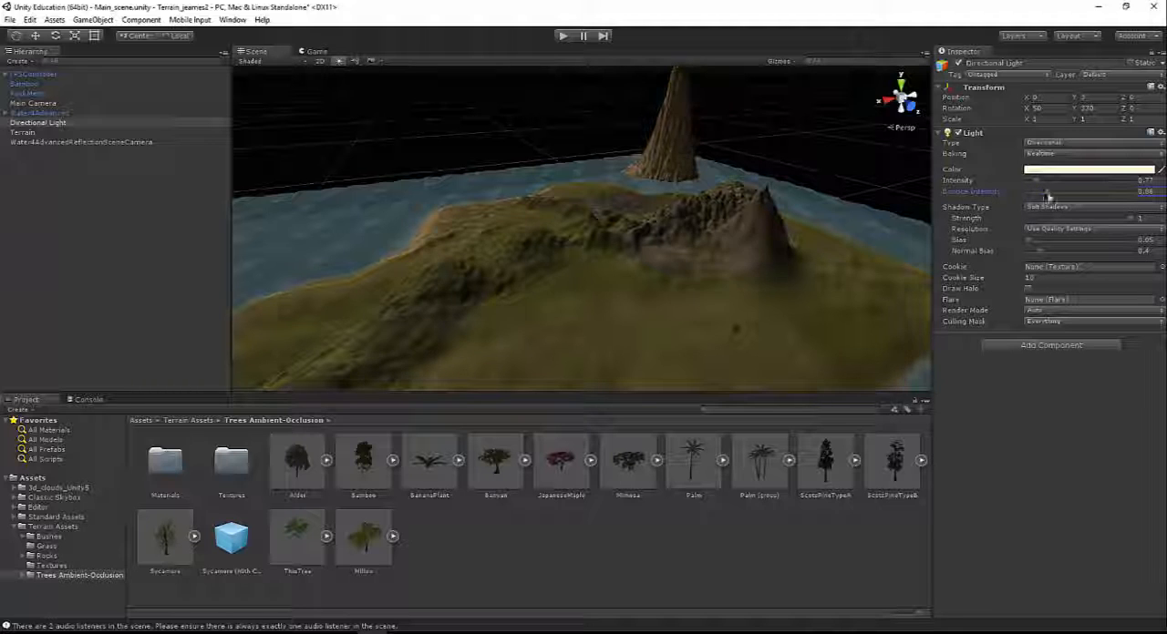
{"action": "left_click_drag", "start_coordinate": [1045, 191], "coordinate": [1075, 192]}
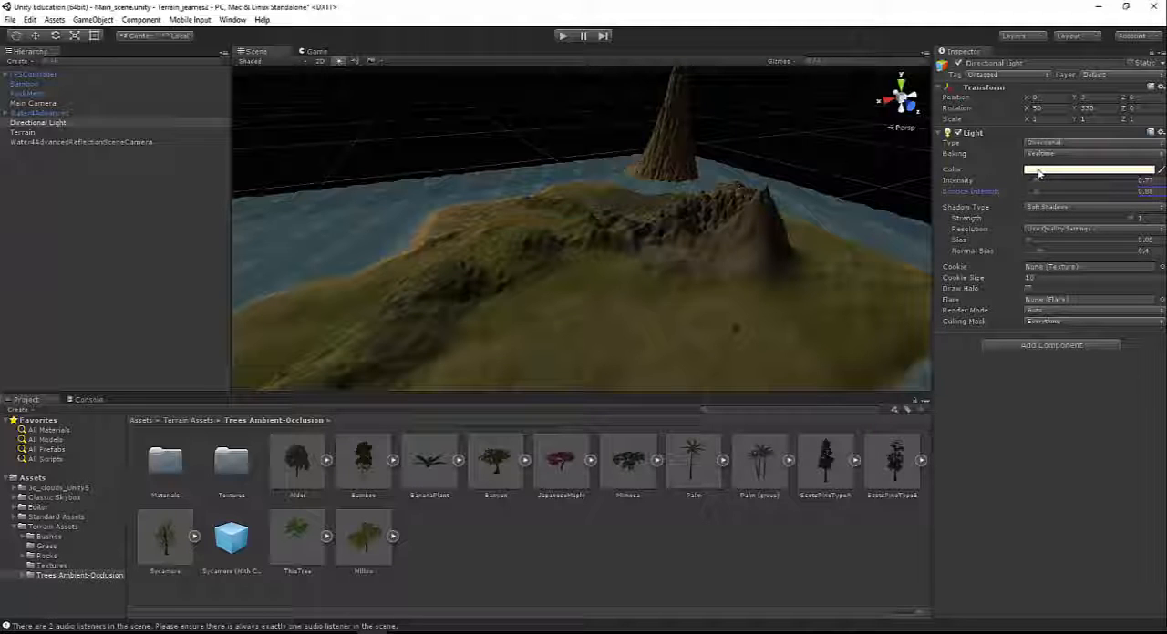
Step: Set the Directional Light colour to a deeper blue-purple in the colour picker
{"action": "left_click", "coordinate": [1089, 169]}
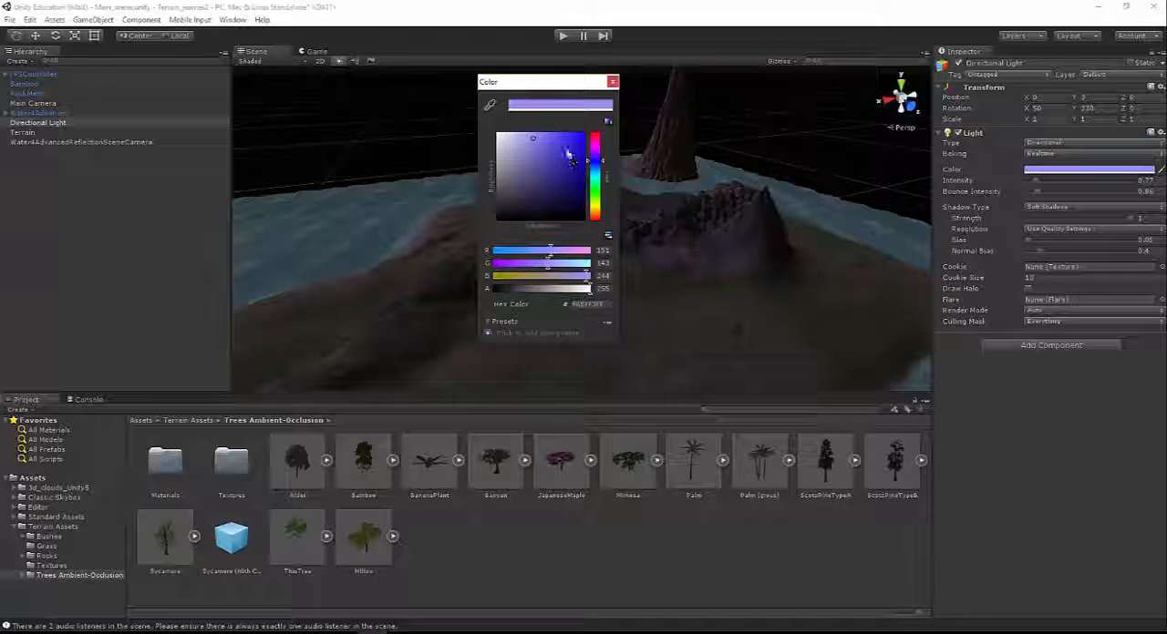
{"action": "left_click", "coordinate": [527, 144]}
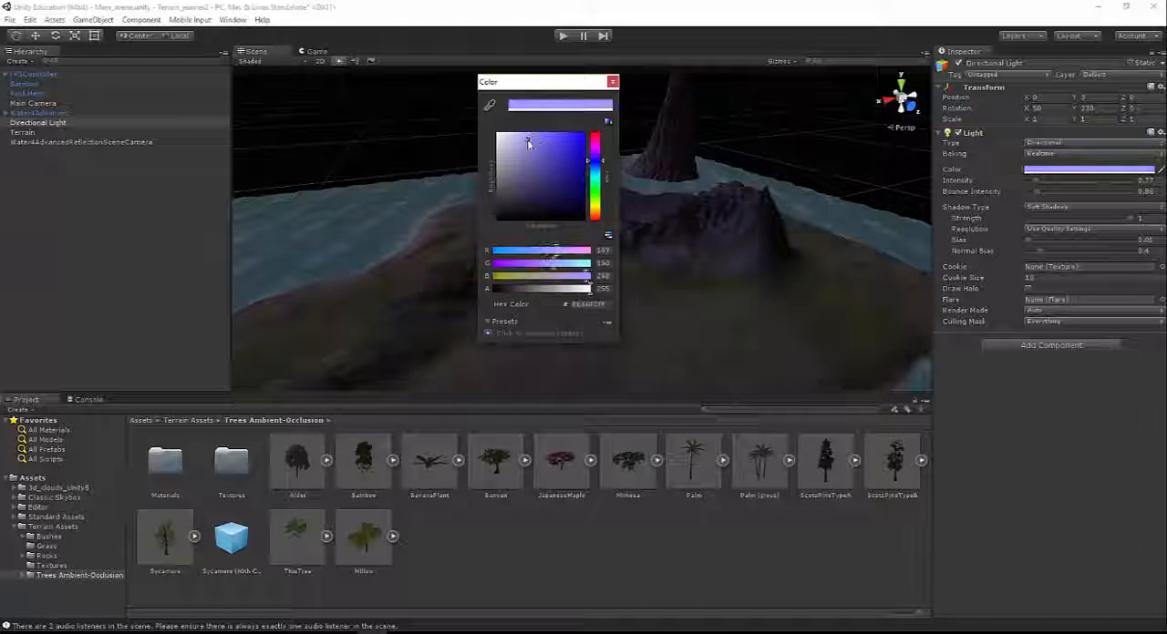
{"action": "left_click", "coordinate": [557, 139]}
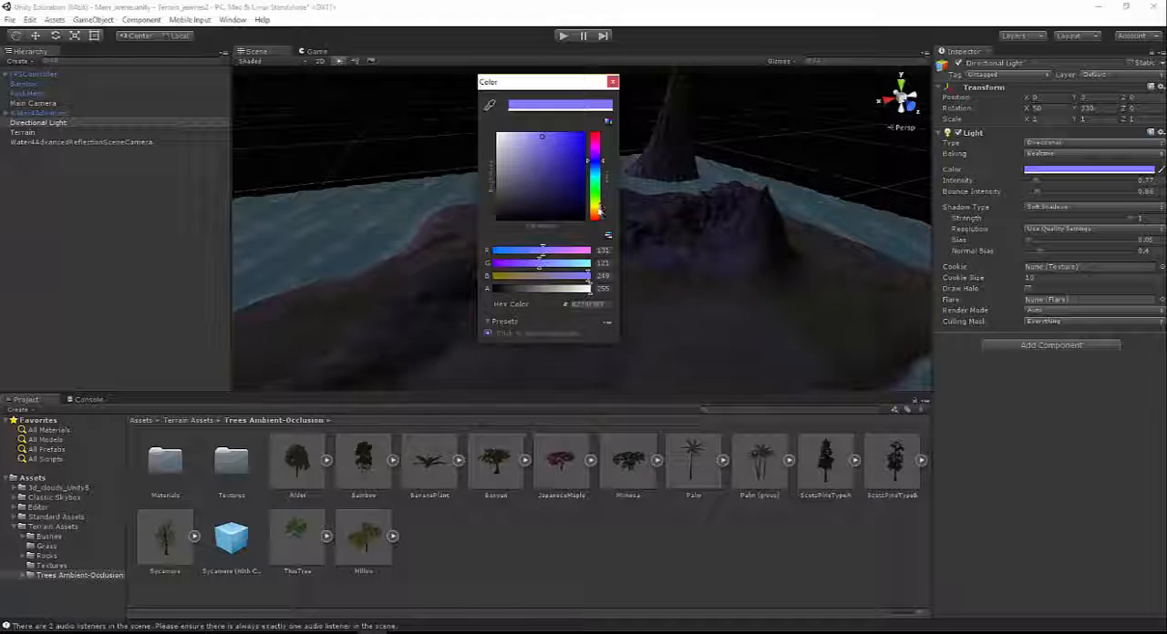
{"action": "left_click", "coordinate": [524, 137]}
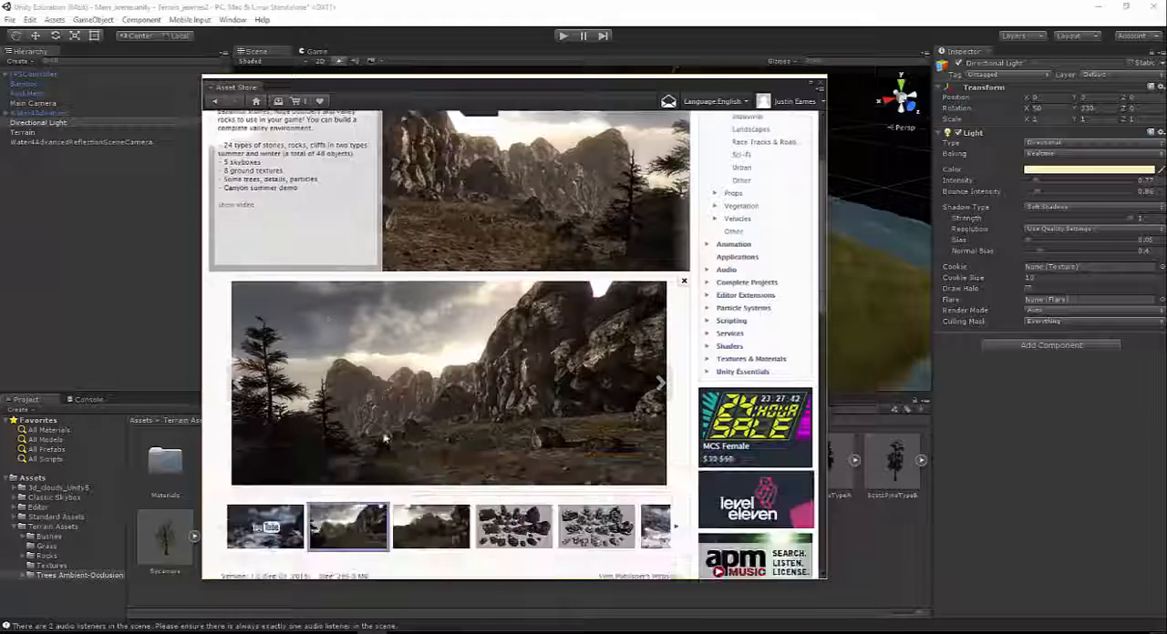
Step: View another Rock & Boulders preview image, then filter the boulders results to 3D Models Props
{"action": "scroll", "scroll_direction": "down", "scroll_amount": 3}
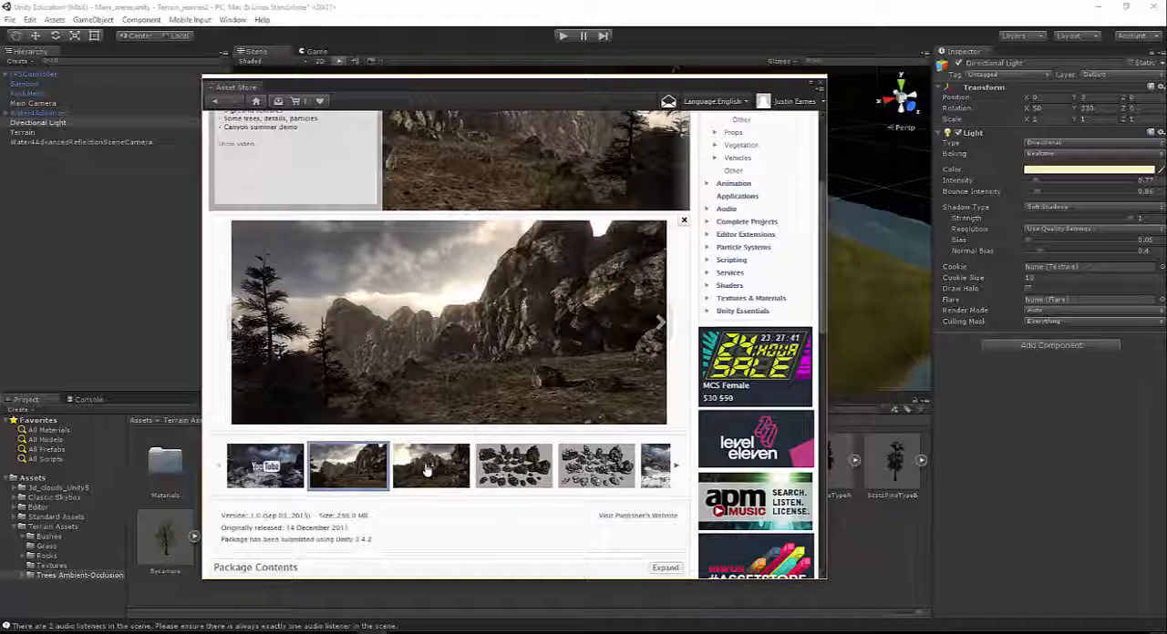
{"action": "left_click", "coordinate": [513, 466]}
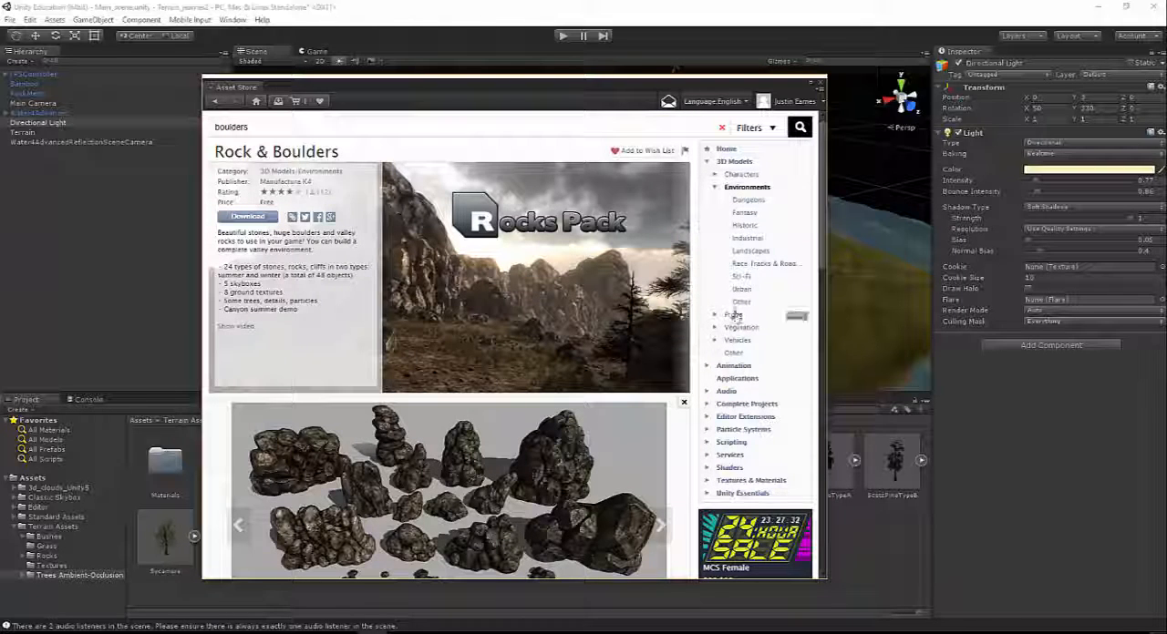
{"action": "left_click", "coordinate": [734, 315]}
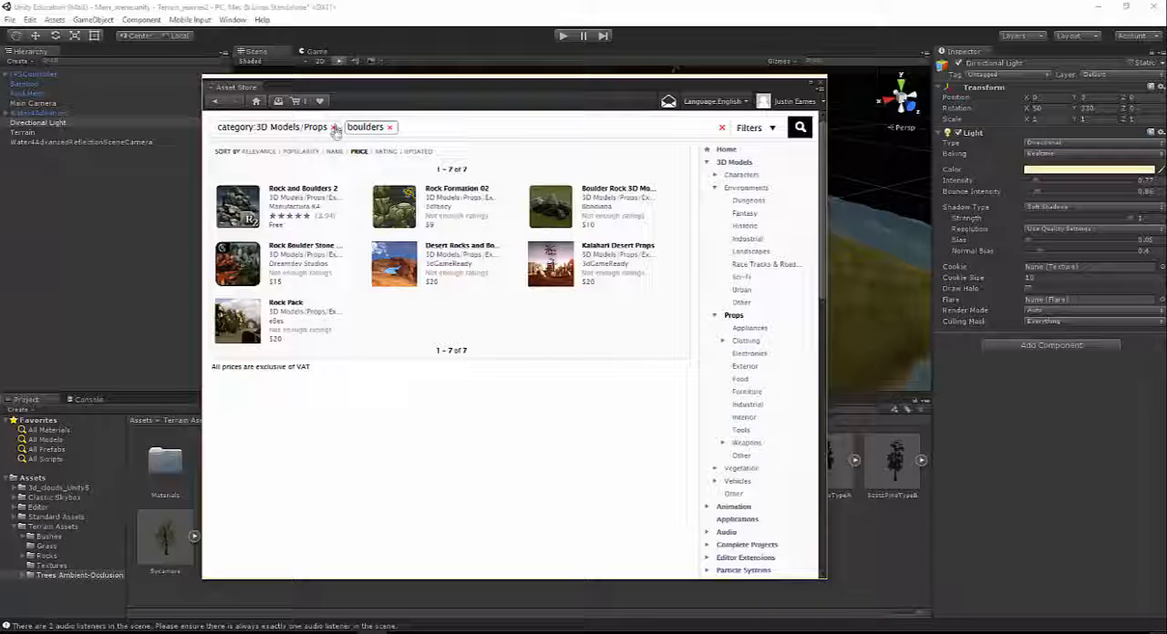
Step: Remove the search term and Props category filter, then scroll the full catalogue sorted by price
{"action": "left_click", "coordinate": [336, 126]}
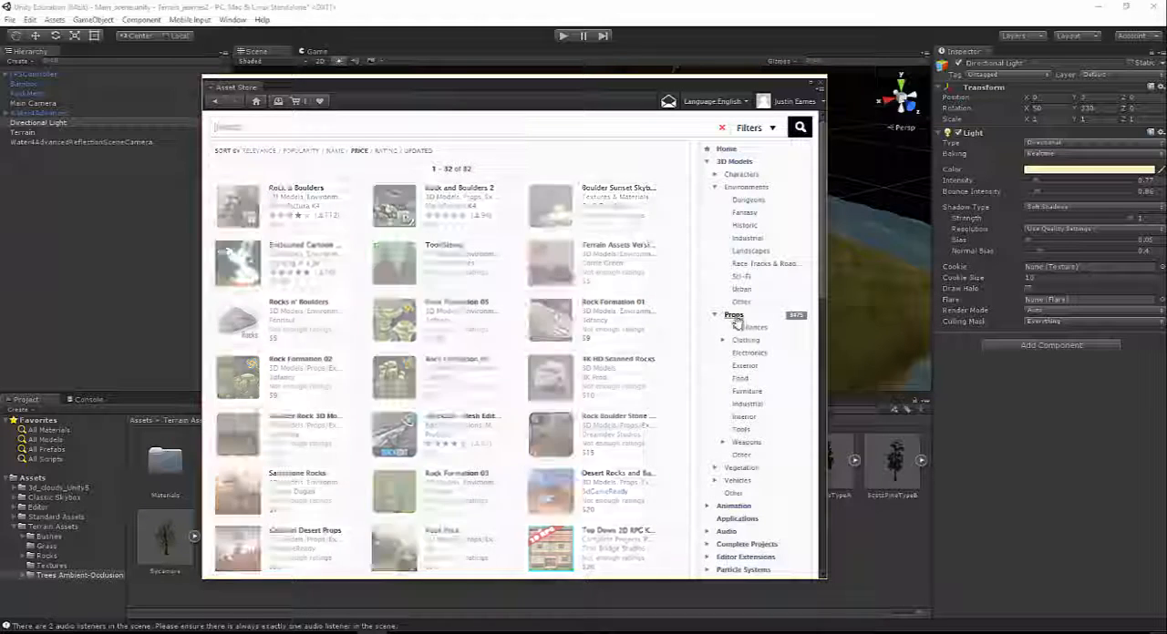
{"action": "left_click", "coordinate": [733, 314]}
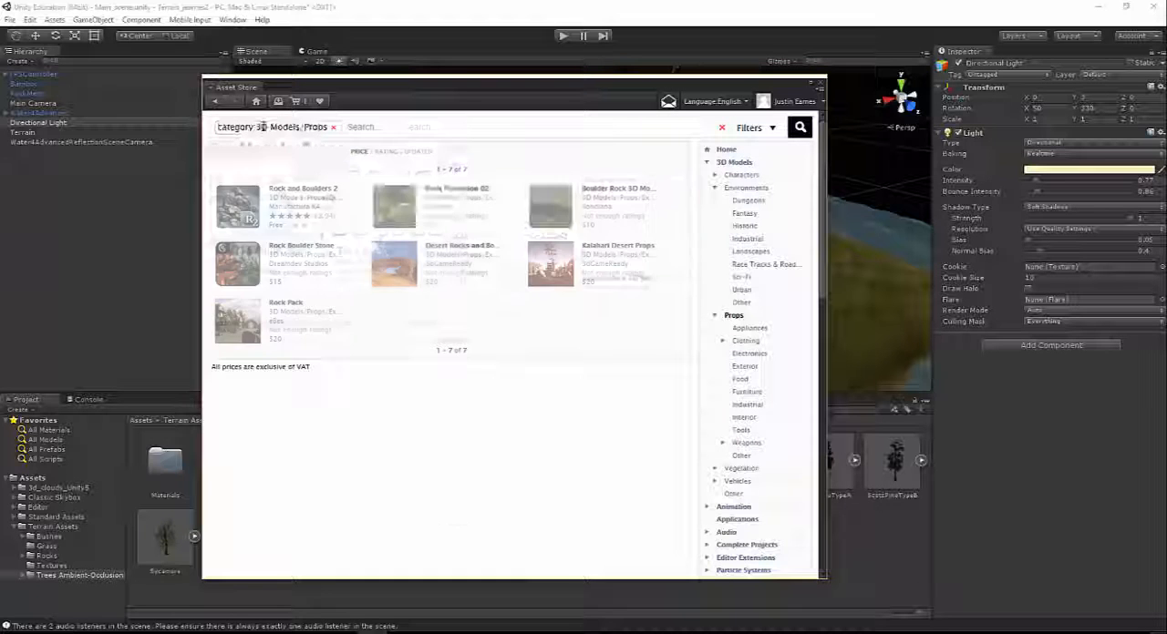
{"action": "left_click", "coordinate": [333, 127]}
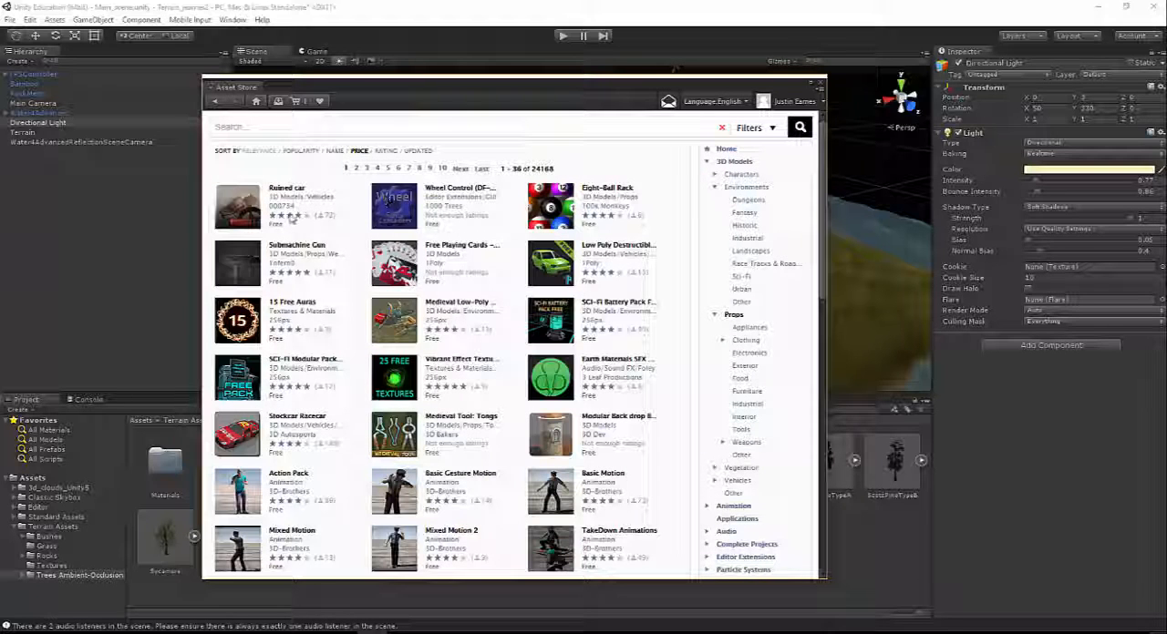
{"action": "mouse_move", "coordinate": [529, 374]}
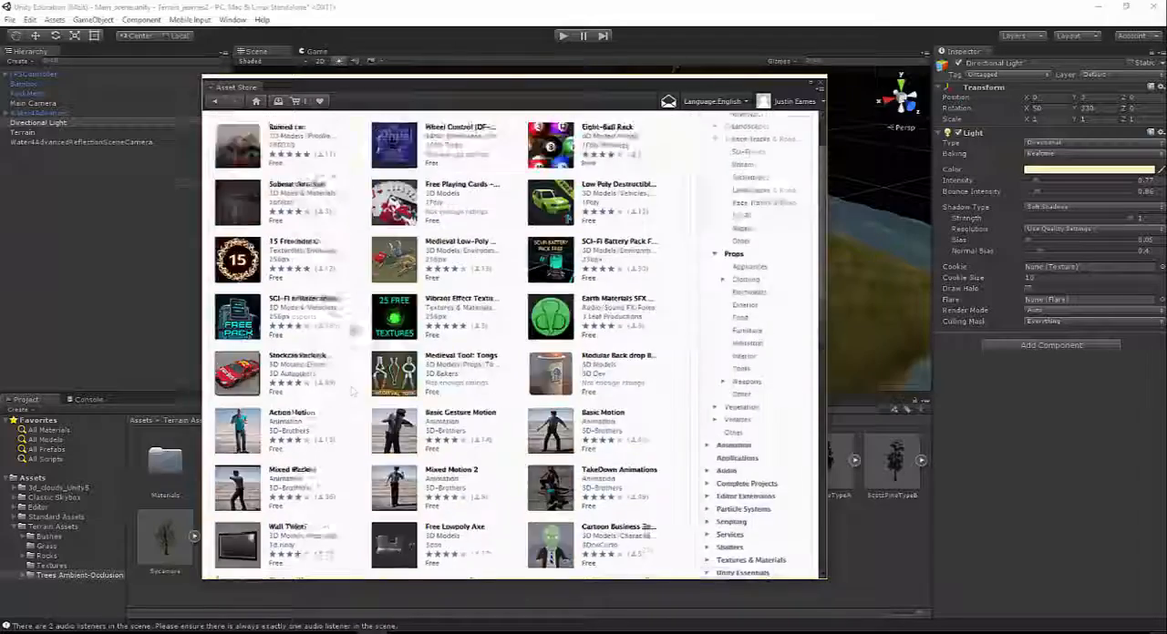
{"action": "scroll", "scroll_direction": "down", "scroll_amount": 3}
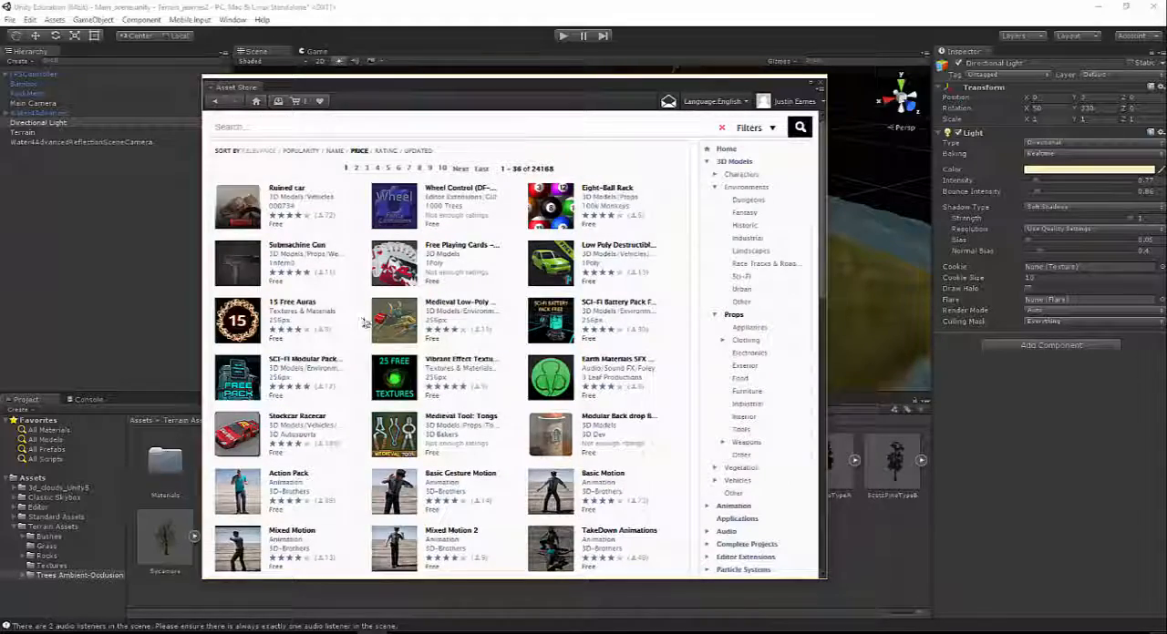
{"action": "scroll", "scroll_direction": "down", "scroll_amount": 3}
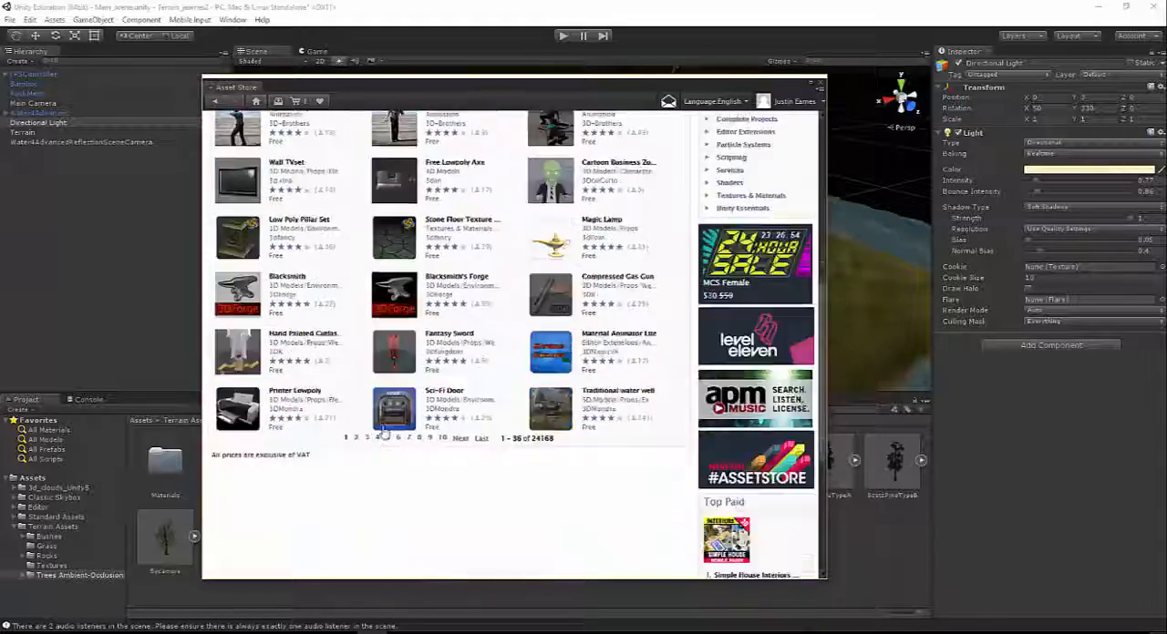